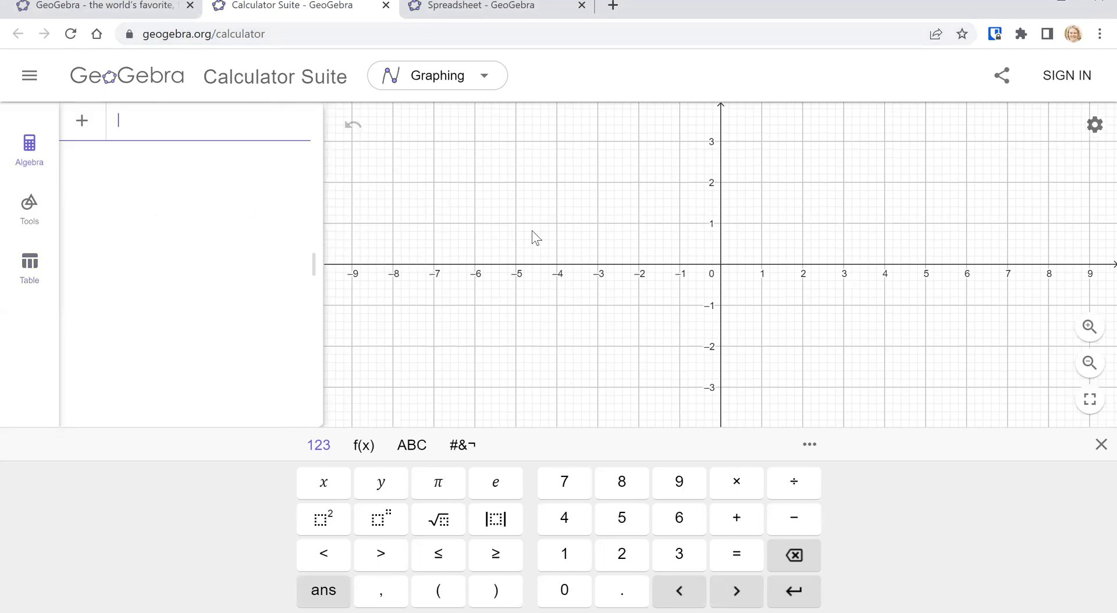
{"action": "mouse_move", "coordinate": [768, 320]}
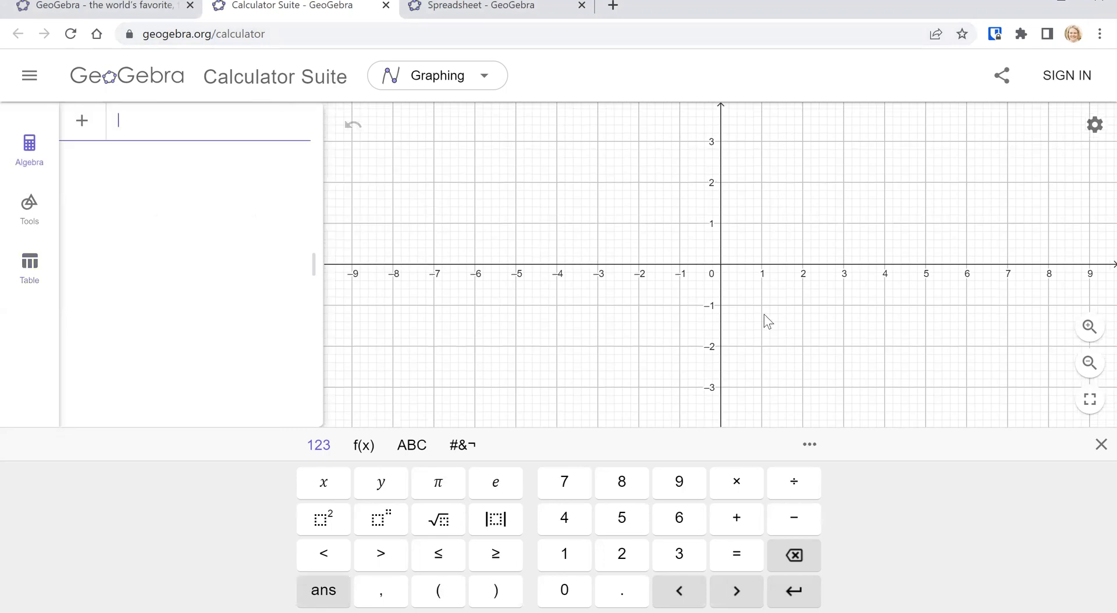
{"action": "mouse_move", "coordinate": [110, 160]}
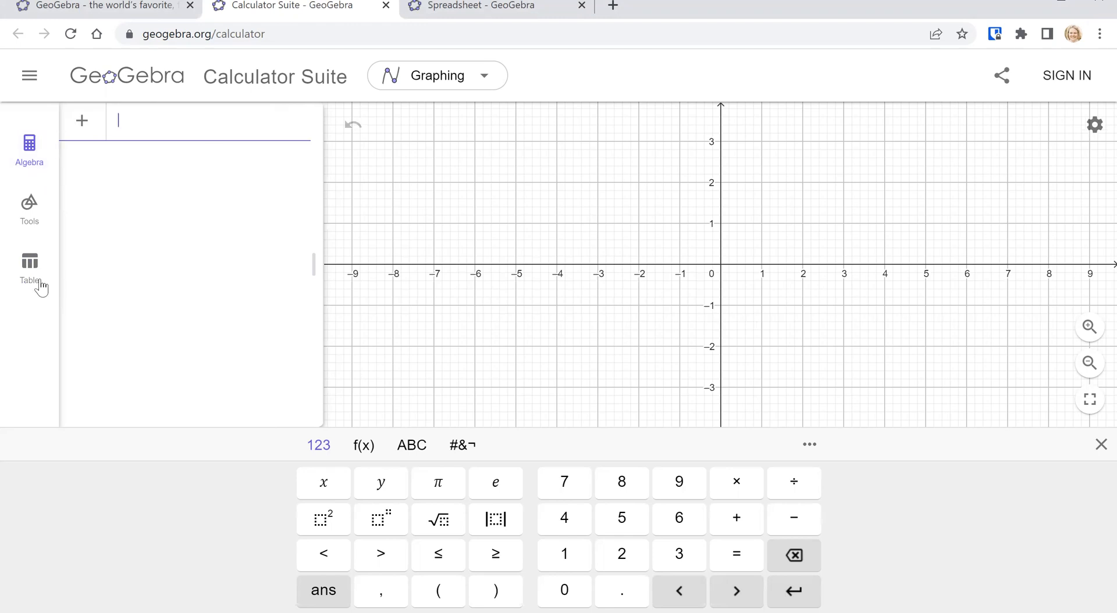
{"action": "mouse_move", "coordinate": [30, 267]}
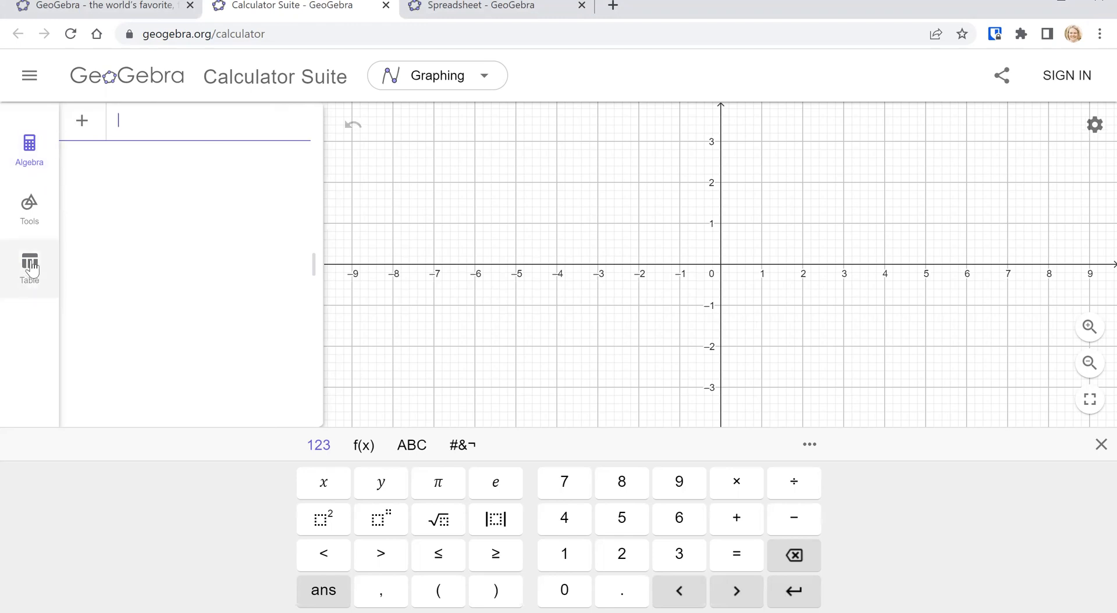
Show the table of values beside the graph with an empty x column
{"action": "left_click", "coordinate": [29, 267]}
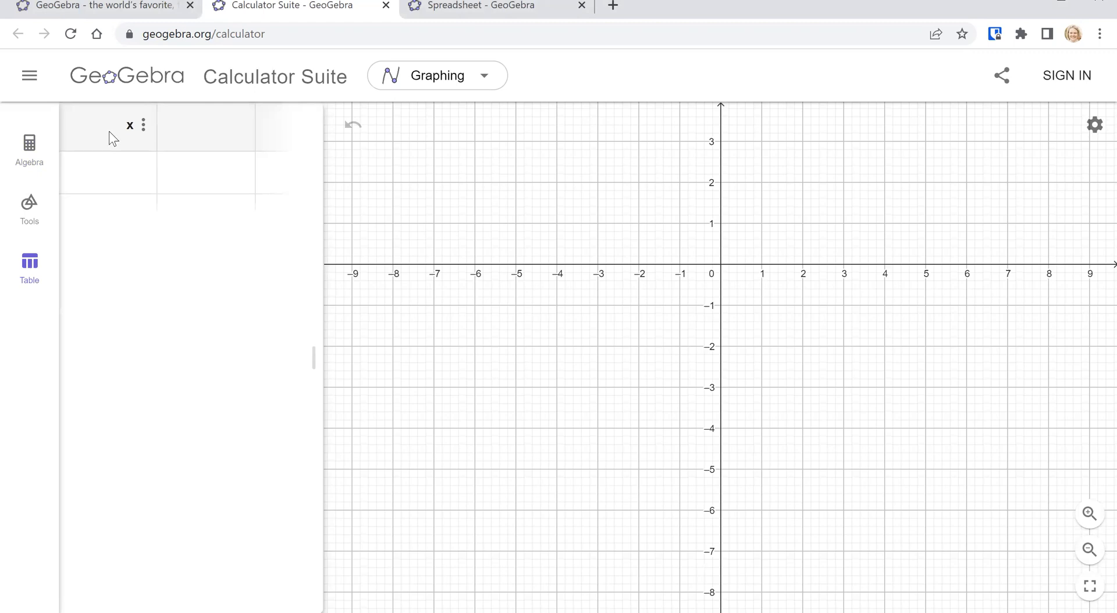
{"action": "mouse_move", "coordinate": [128, 142]}
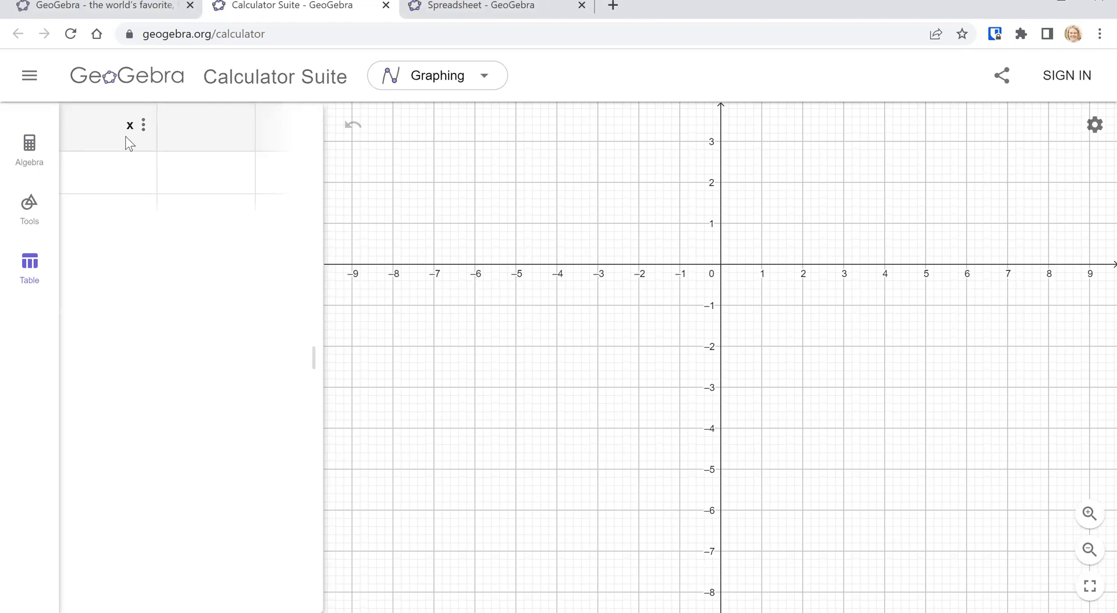
{"action": "mouse_move", "coordinate": [125, 434]}
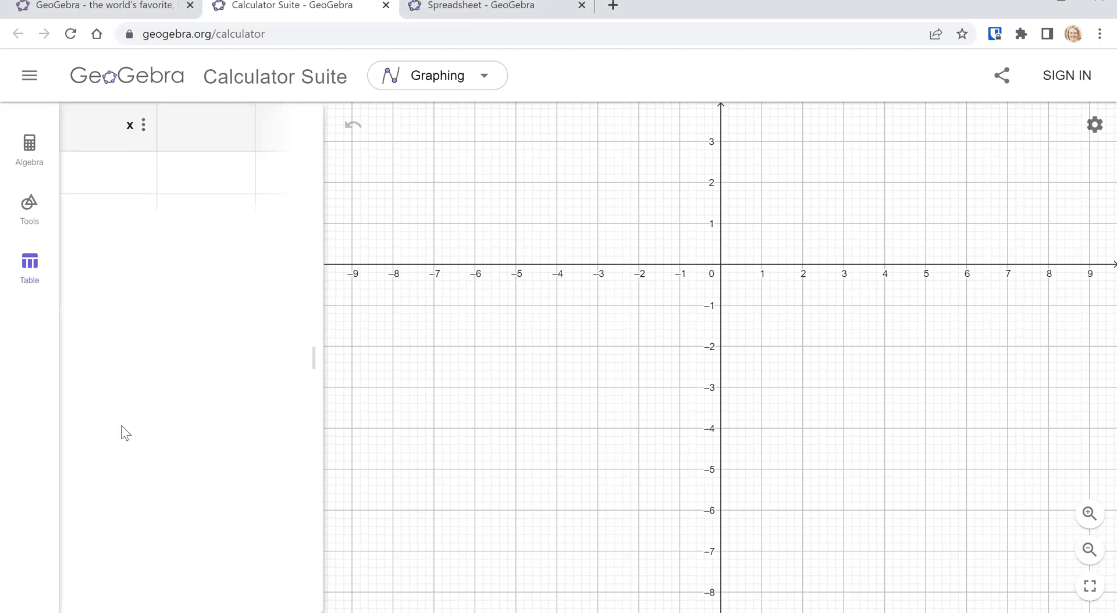
{"action": "mouse_move", "coordinate": [126, 442]}
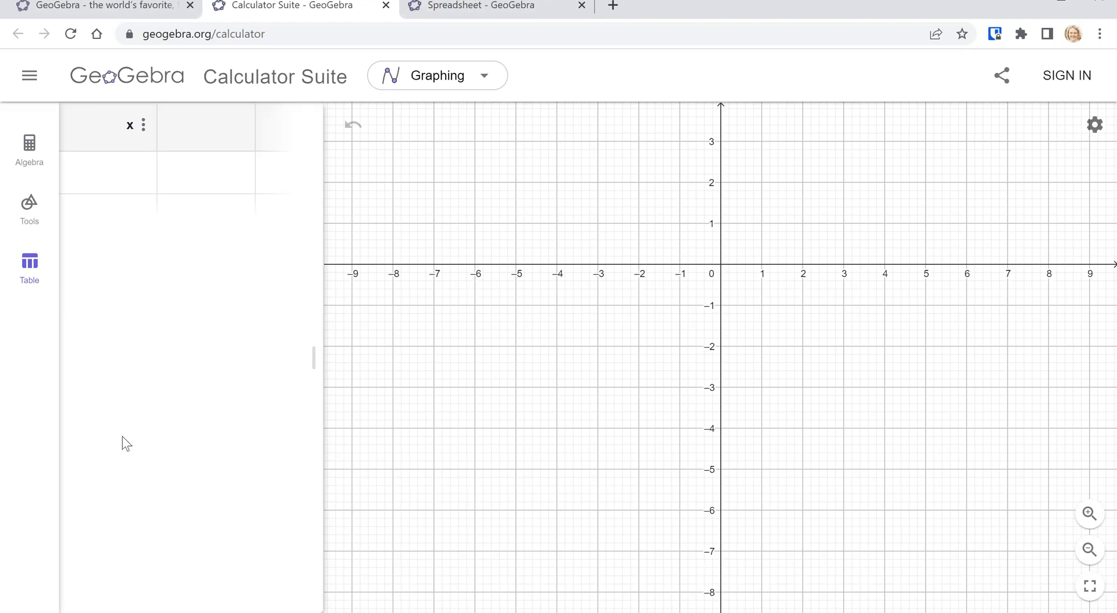
{"action": "mouse_move", "coordinate": [143, 126]}
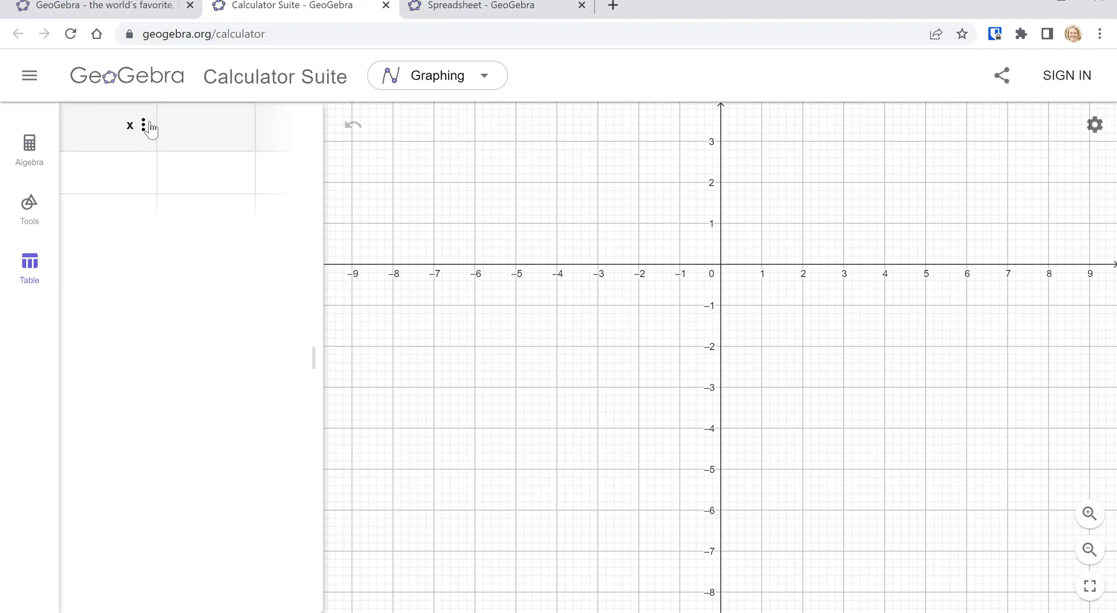
{"action": "mouse_move", "coordinate": [149, 247]}
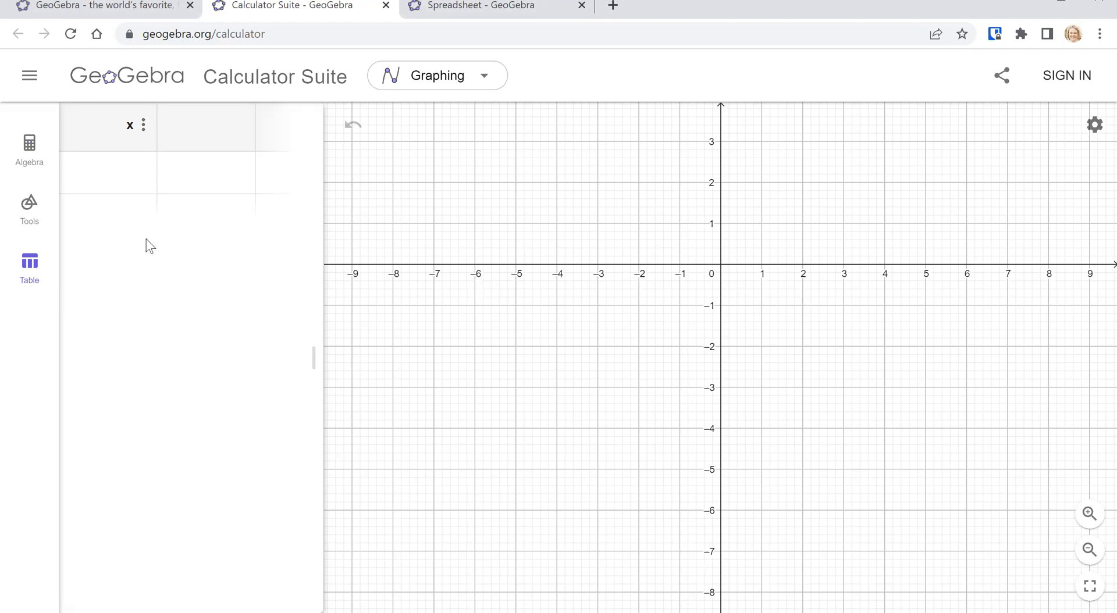
Select the first x cell to begin entering values 1, 2, 3, 4, 7, 8
{"action": "left_click", "coordinate": [107, 172]}
{"action": "type", "text": "1"}
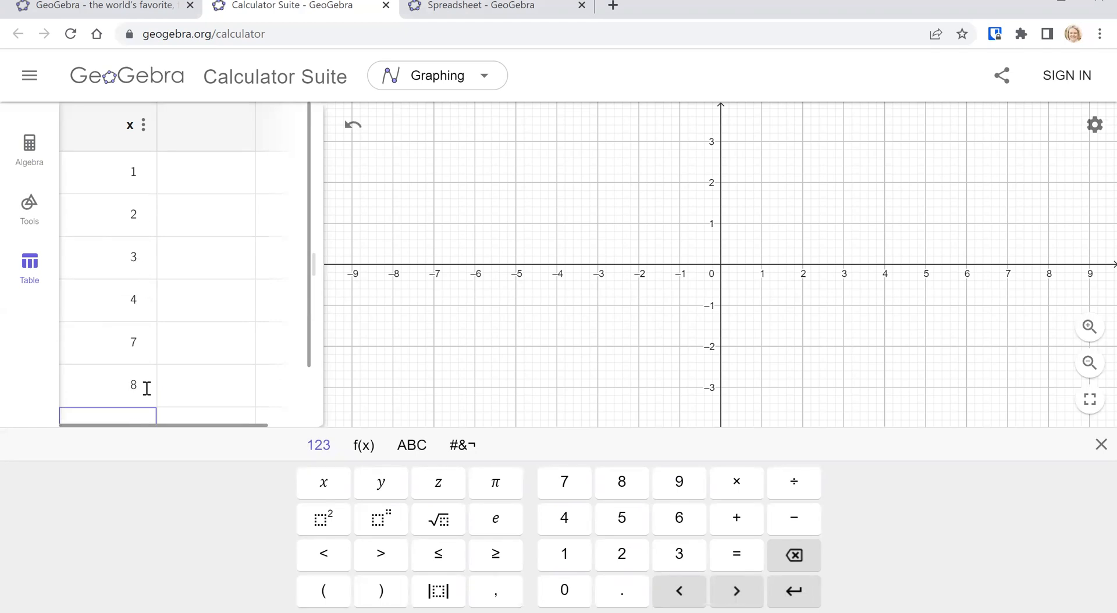
{"action": "mouse_move", "coordinate": [120, 203]}
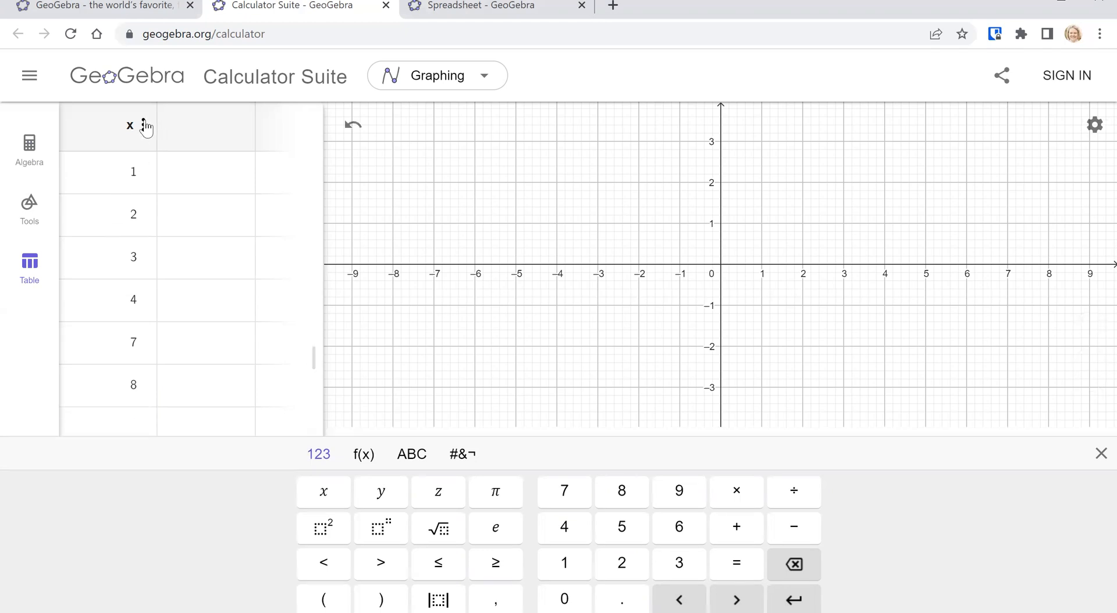
Show x column statistics: mean about 4.17, sum 25, n = 6
{"action": "left_click", "coordinate": [143, 125]}
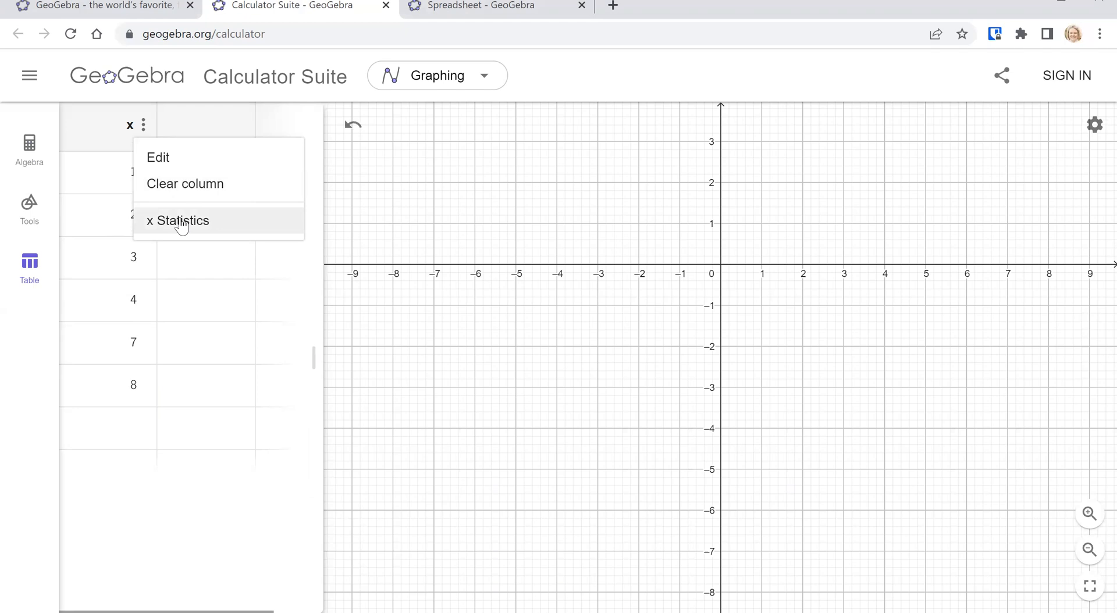
{"action": "left_click", "coordinate": [207, 215]}
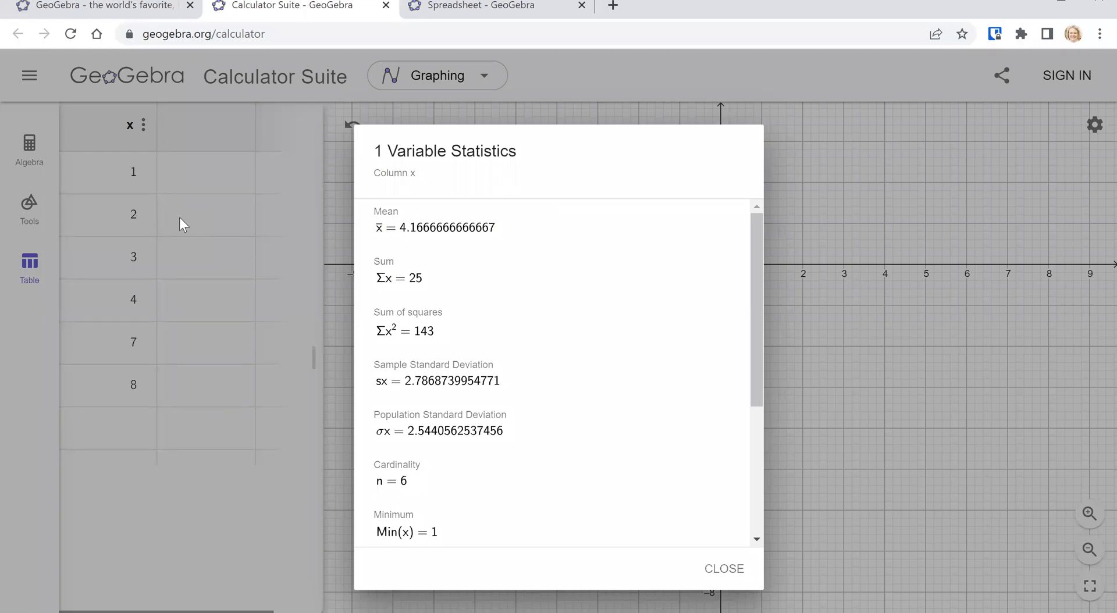
{"action": "scroll", "scroll_direction": "down", "scroll_amount": 3}
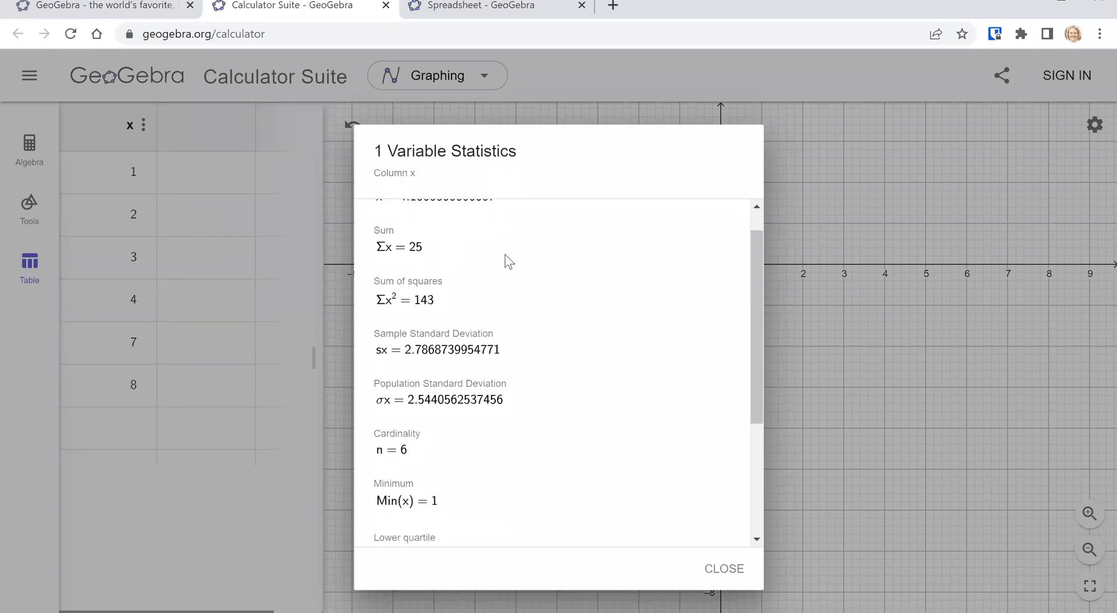
{"action": "scroll", "scroll_direction": "up", "scroll_amount": 3}
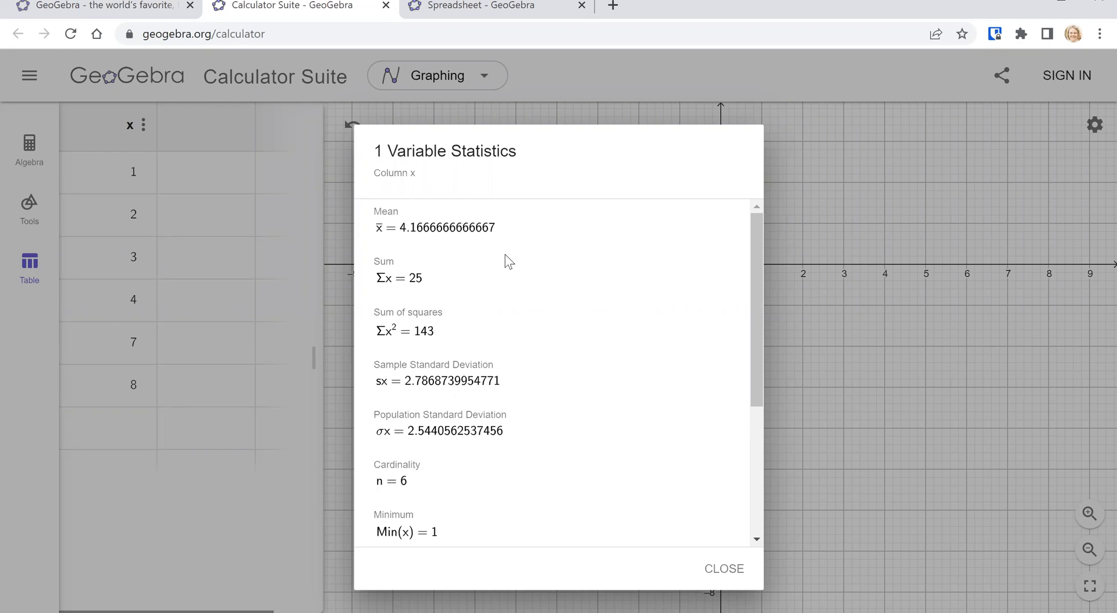
{"action": "mouse_move", "coordinate": [416, 209]}
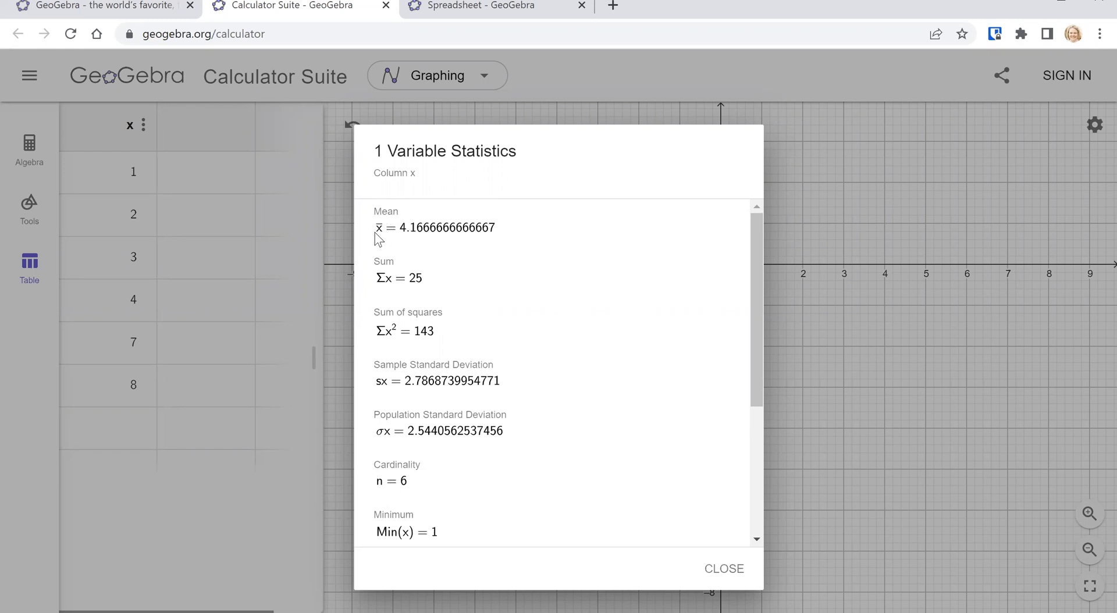
{"action": "mouse_move", "coordinate": [384, 246]}
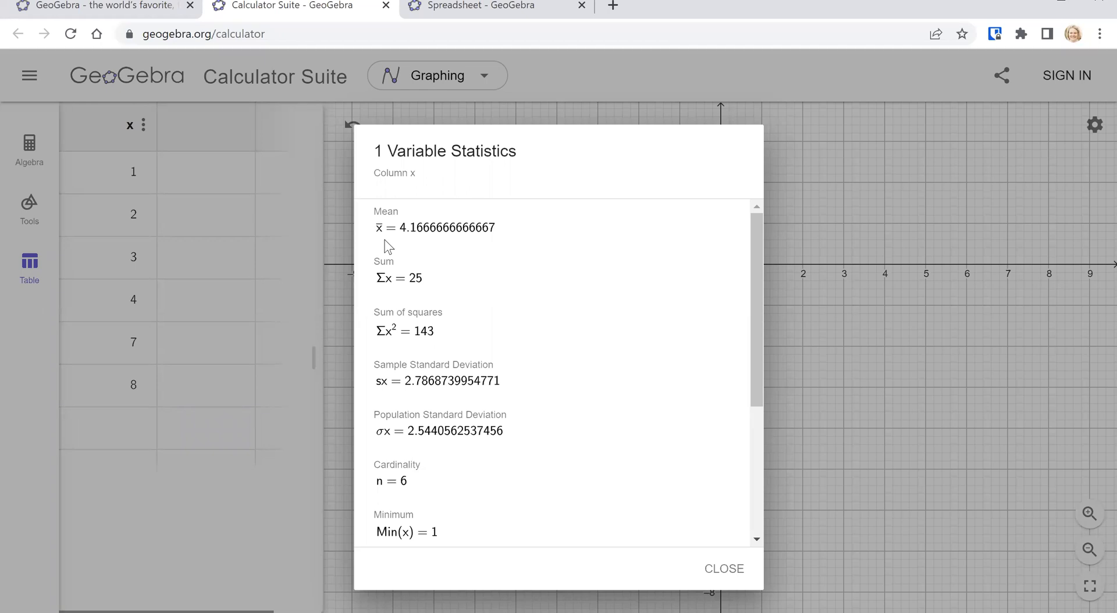
{"action": "mouse_move", "coordinate": [383, 247]}
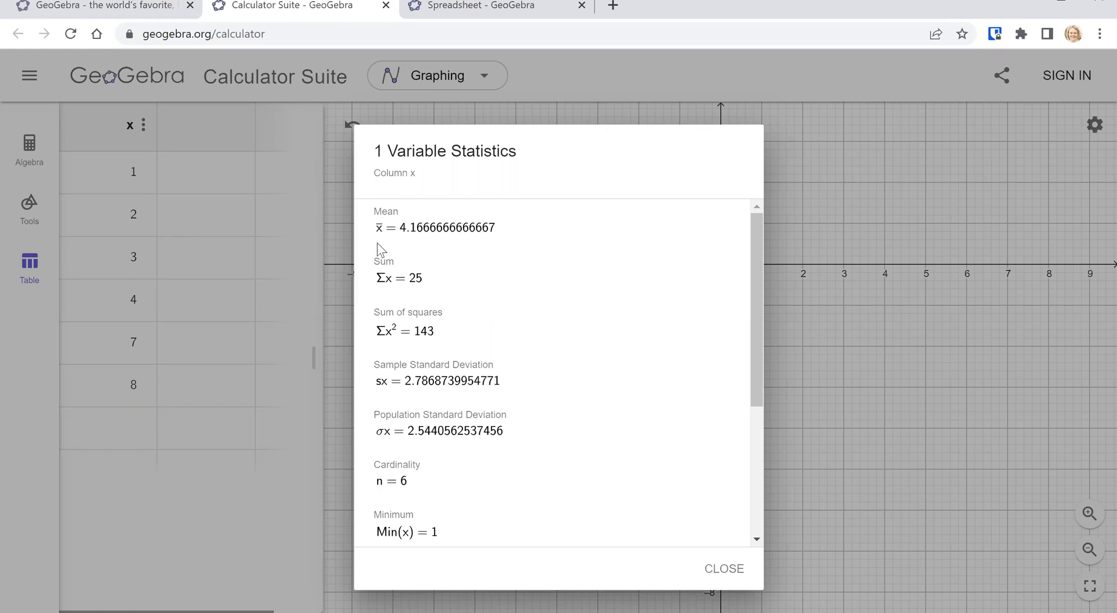
{"action": "mouse_move", "coordinate": [384, 292]}
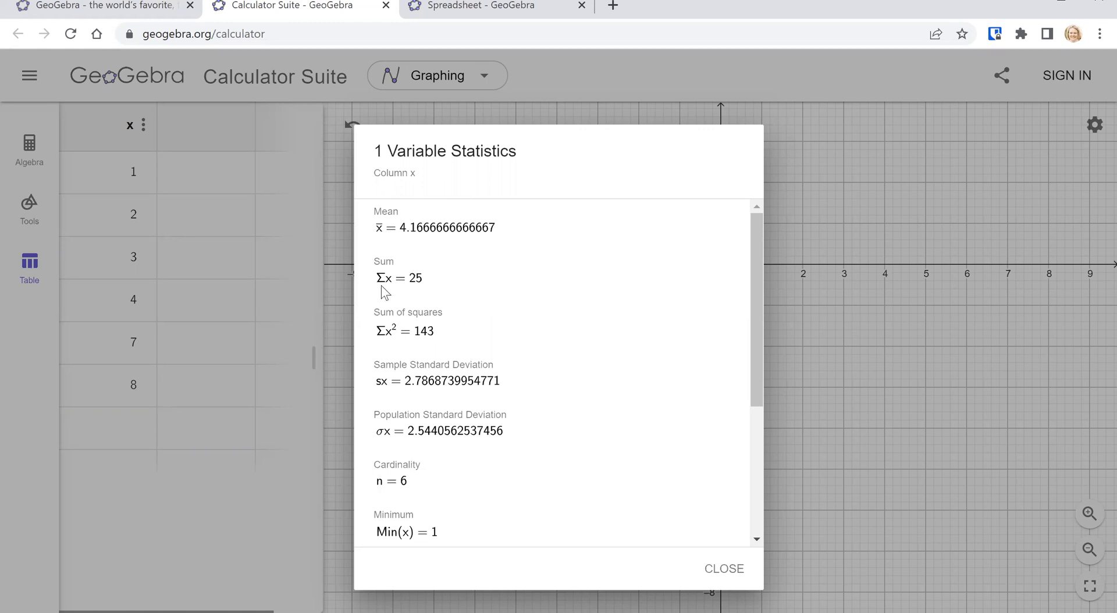
{"action": "mouse_move", "coordinate": [392, 348]}
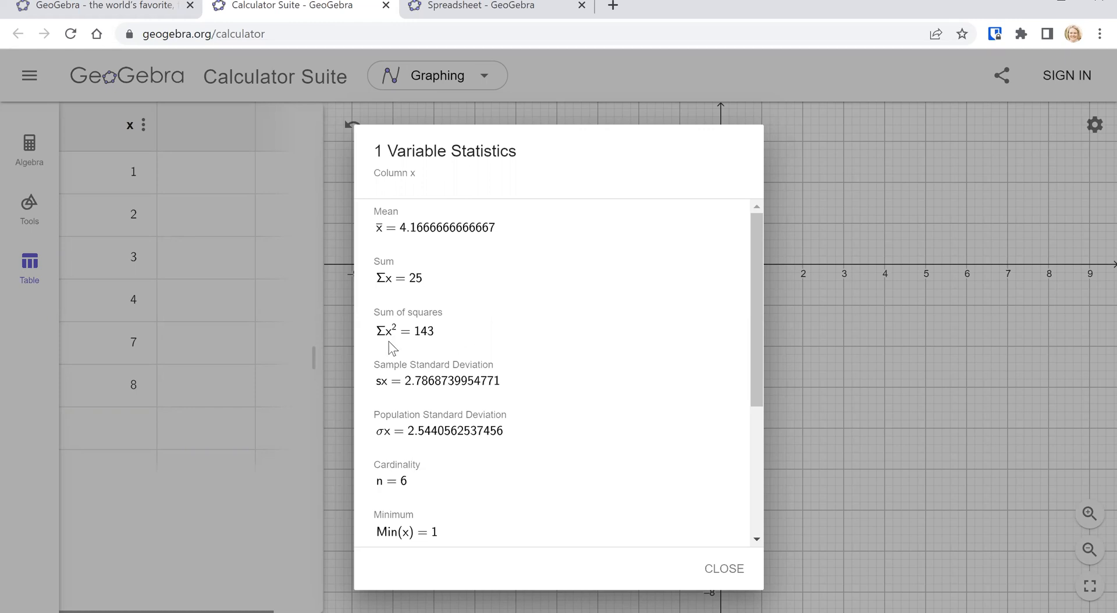
{"action": "mouse_move", "coordinate": [403, 353]}
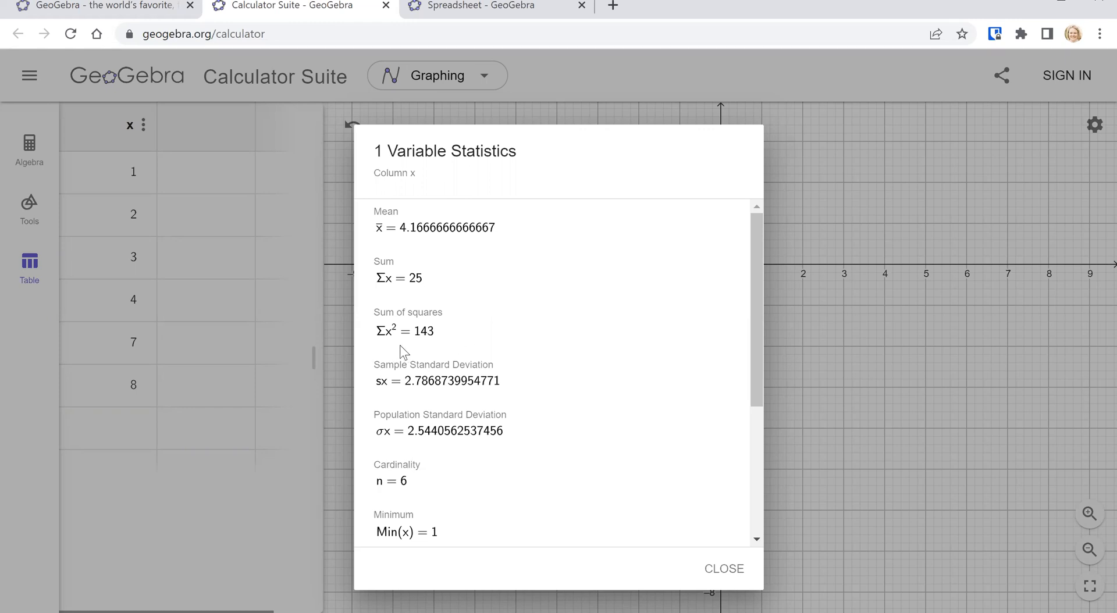
{"action": "mouse_move", "coordinate": [440, 345]}
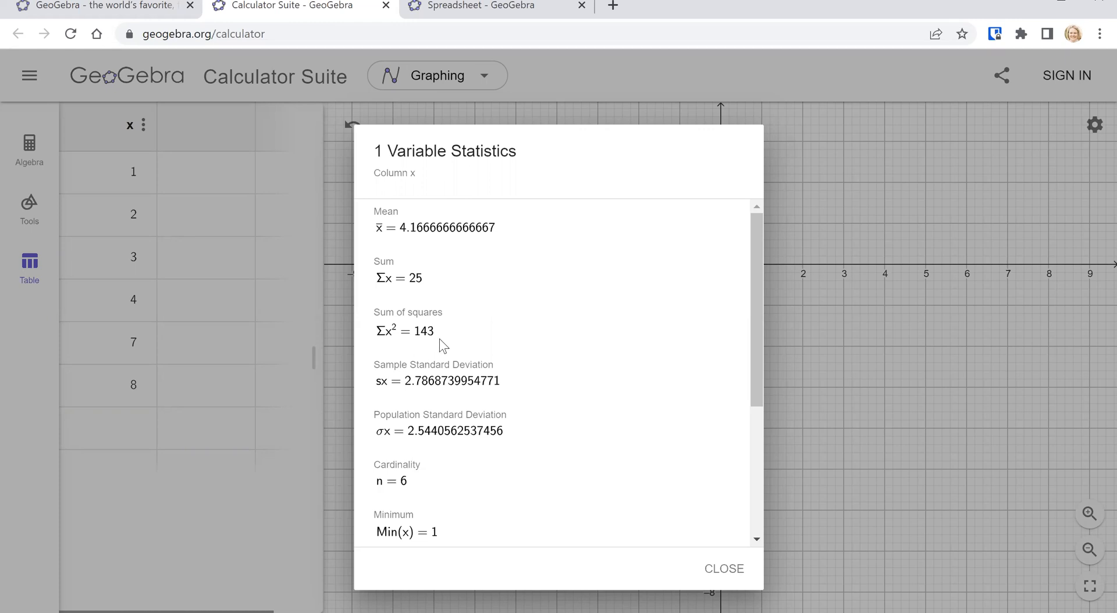
Scroll the column x statistics to Q1 = 2, median 3.5, Q3 = 7, maximum 8
{"action": "scroll", "scroll_direction": "down", "scroll_amount": 3}
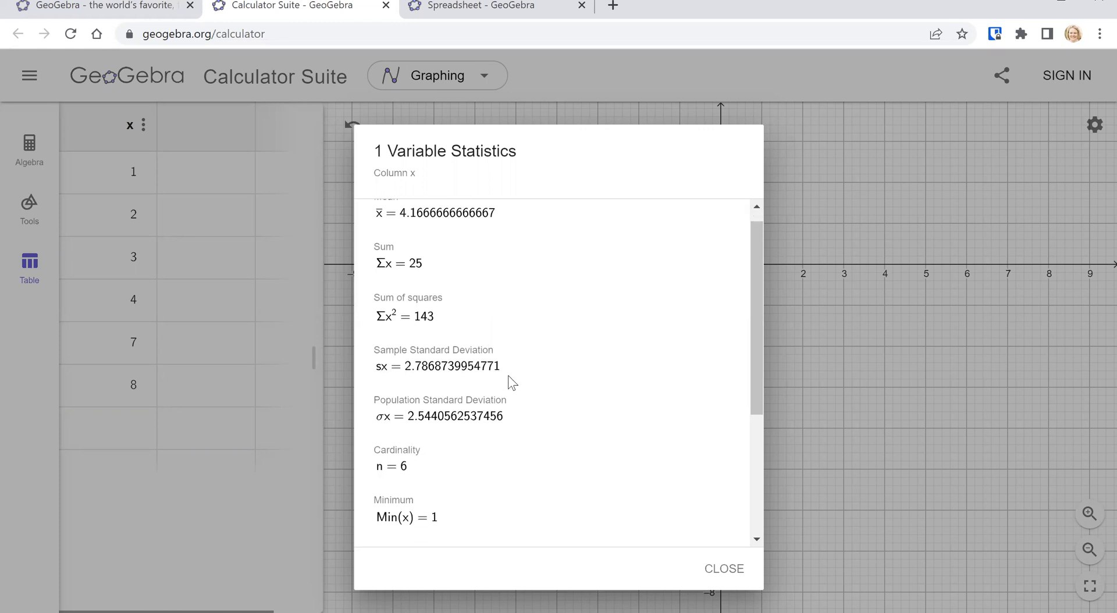
{"action": "scroll", "scroll_direction": "down", "scroll_amount": 3}
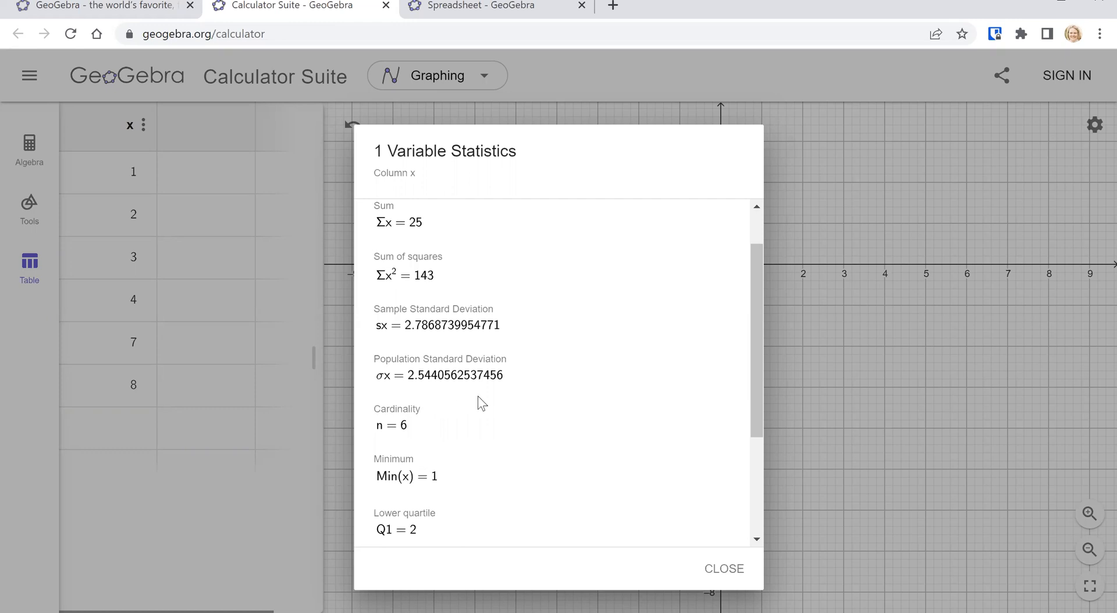
{"action": "scroll", "scroll_direction": "down", "scroll_amount": 3}
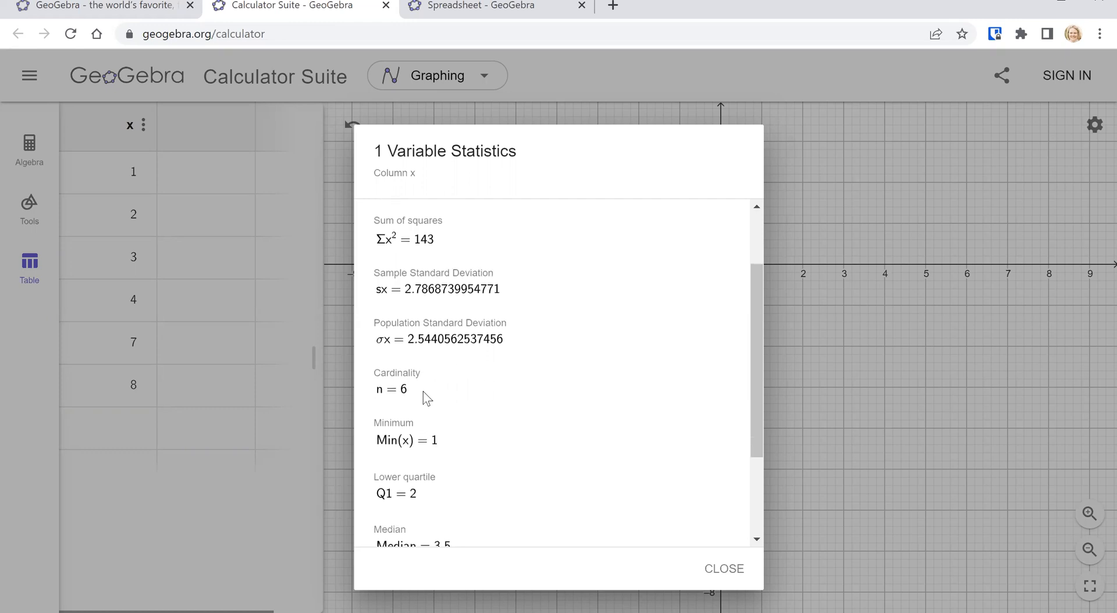
{"action": "scroll", "scroll_direction": "down", "scroll_amount": 3}
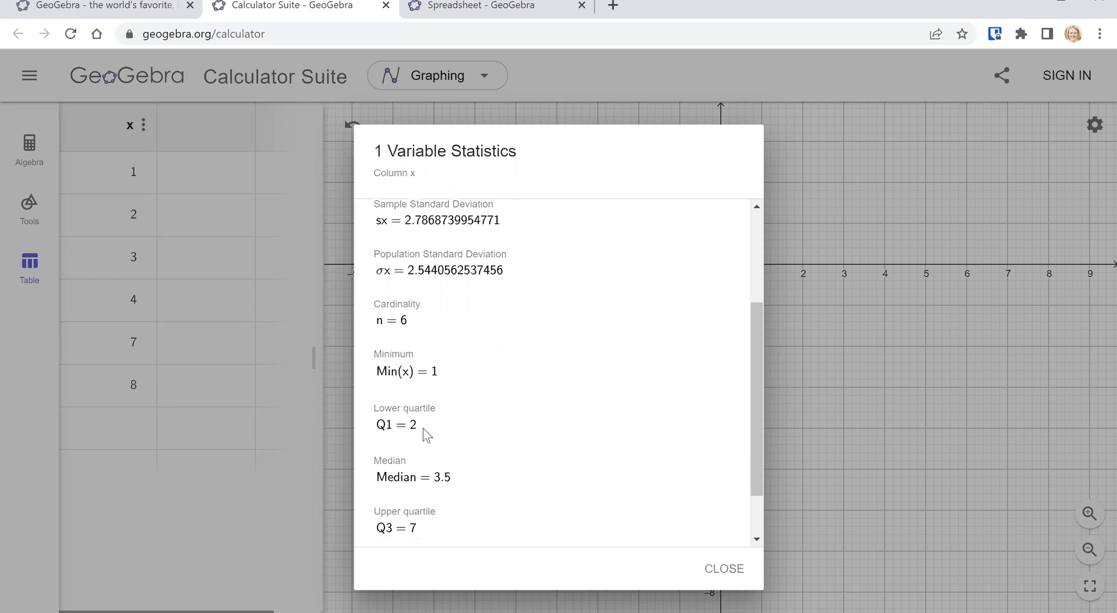
{"action": "scroll", "scroll_direction": "down", "scroll_amount": 3}
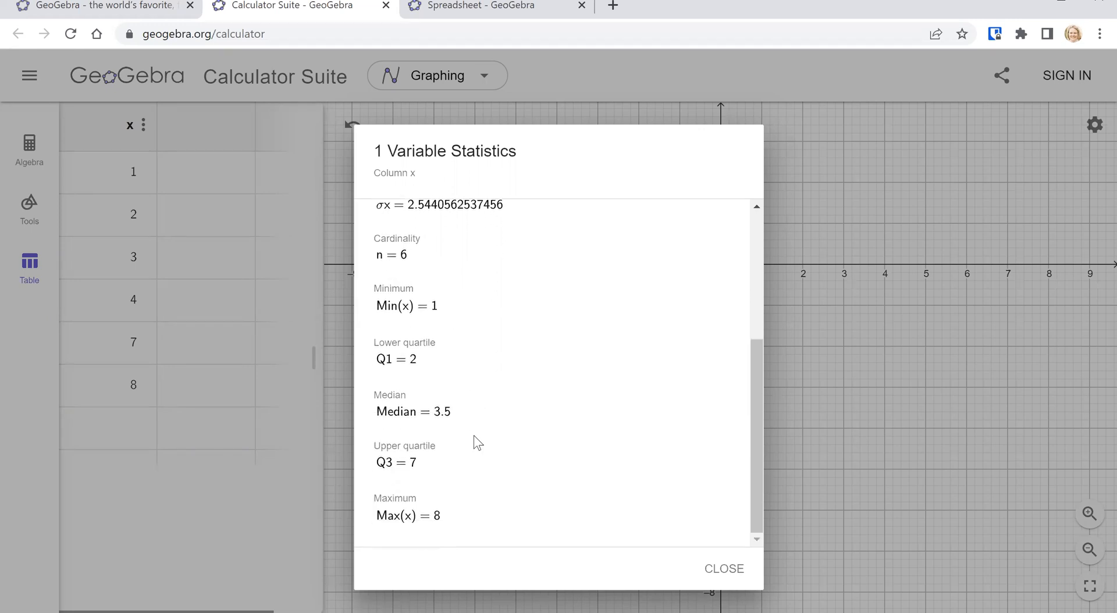
{"action": "mouse_move", "coordinate": [457, 521]}
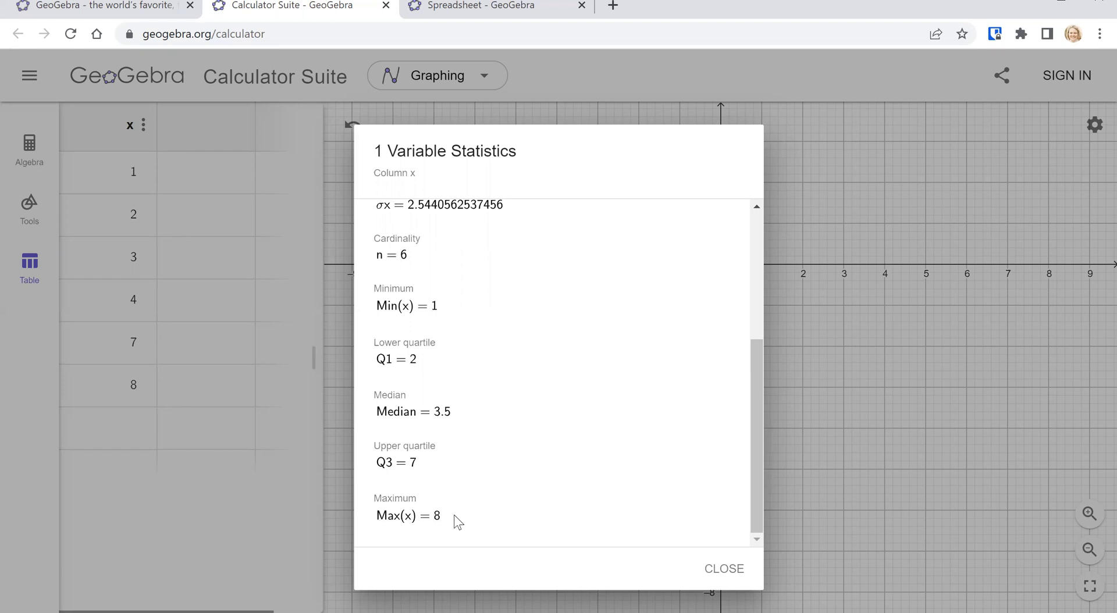
{"action": "mouse_move", "coordinate": [487, 485]}
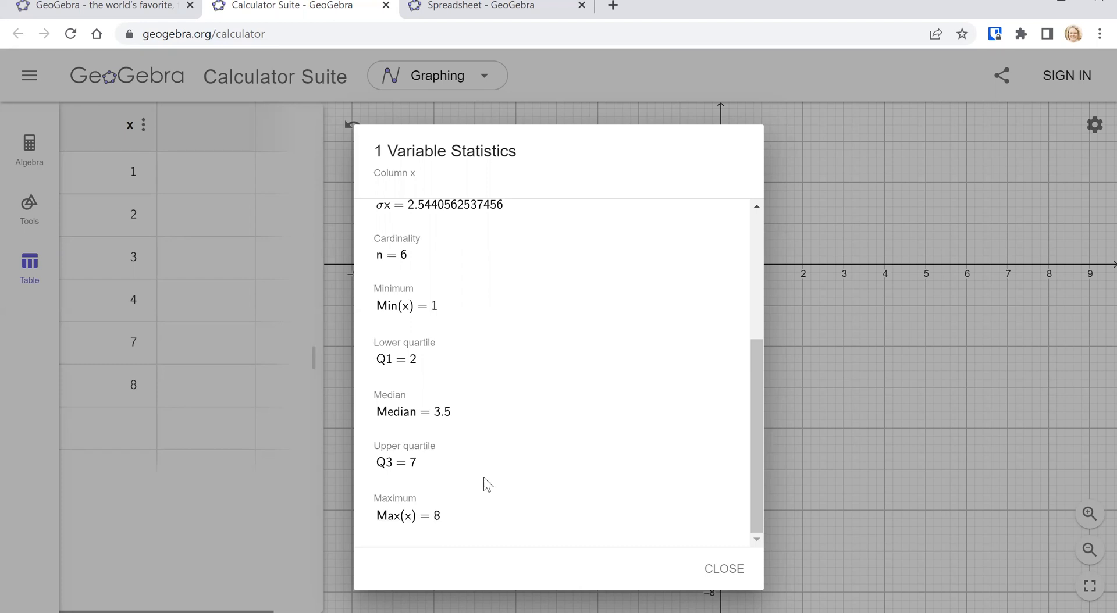
{"action": "mouse_move", "coordinate": [386, 533]}
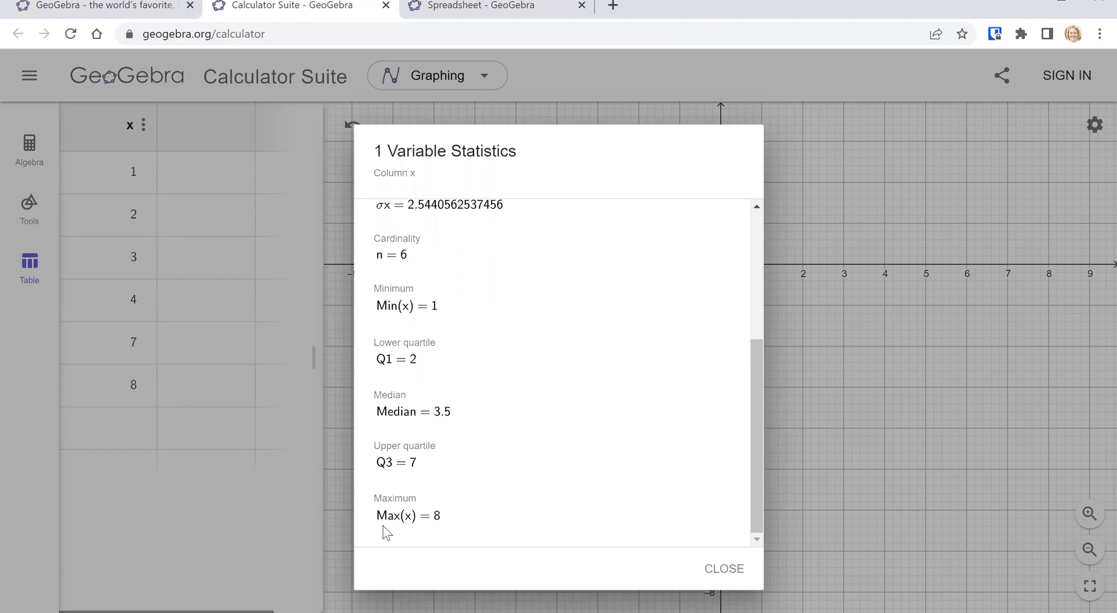
{"action": "mouse_move", "coordinate": [413, 531]}
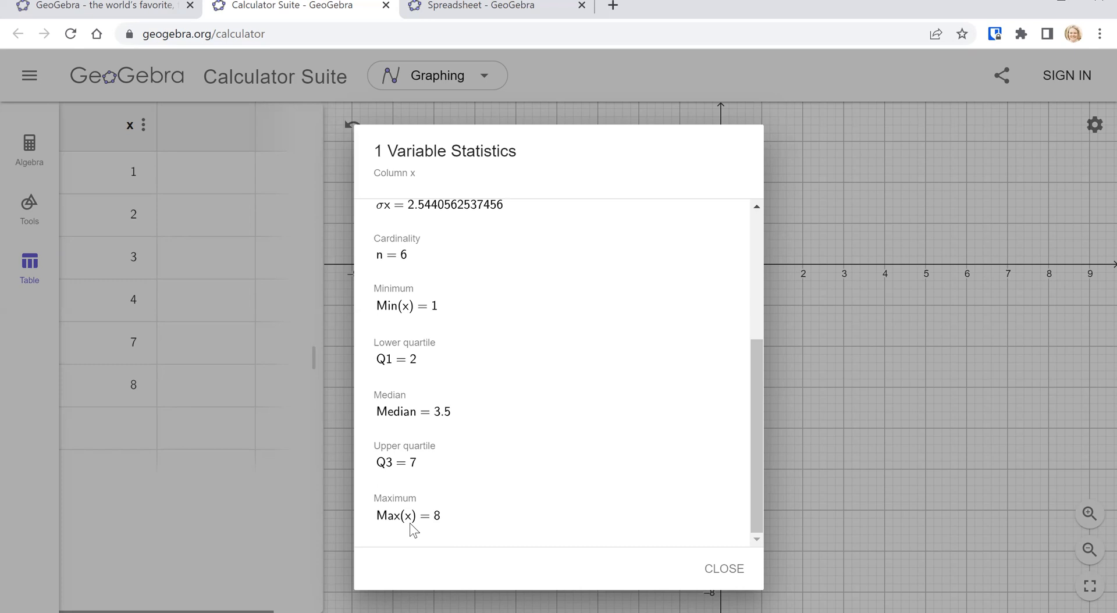
{"action": "mouse_move", "coordinate": [410, 530]}
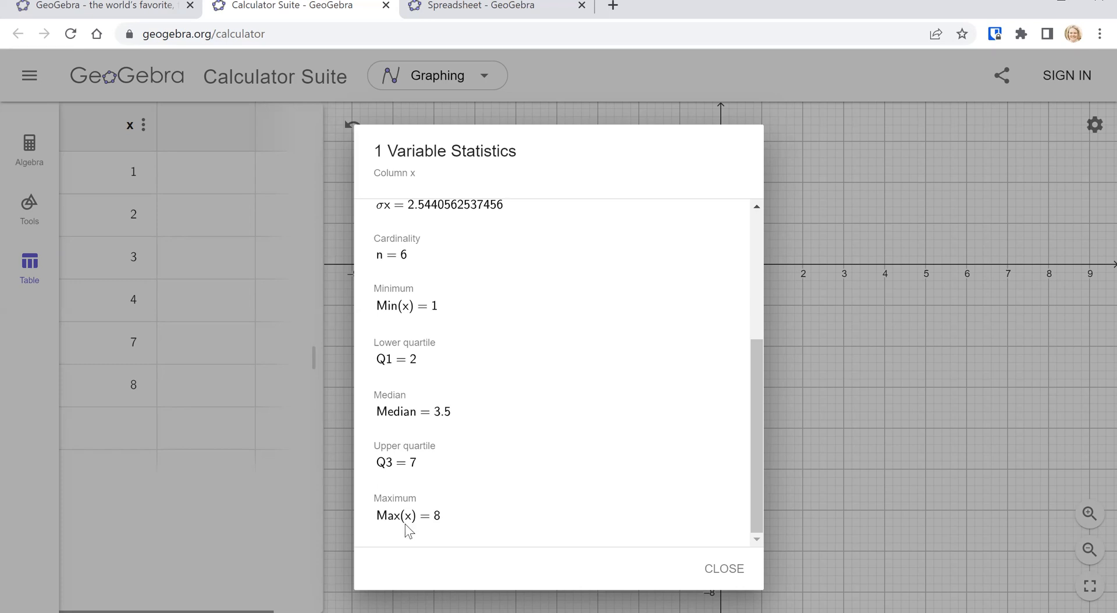
{"action": "mouse_move", "coordinate": [418, 533]}
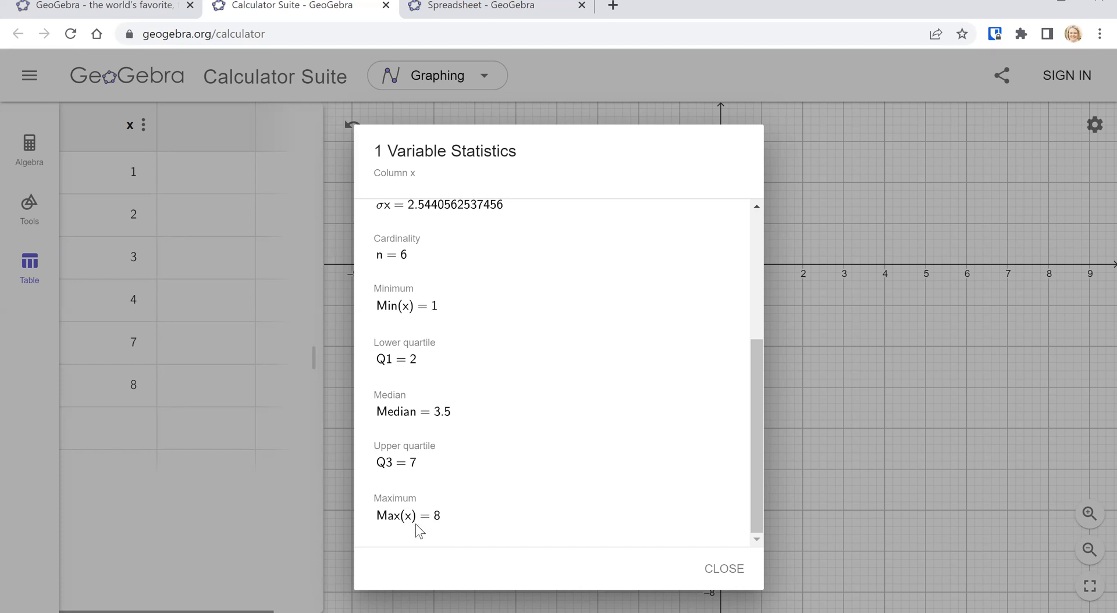
{"action": "mouse_move", "coordinate": [517, 454]}
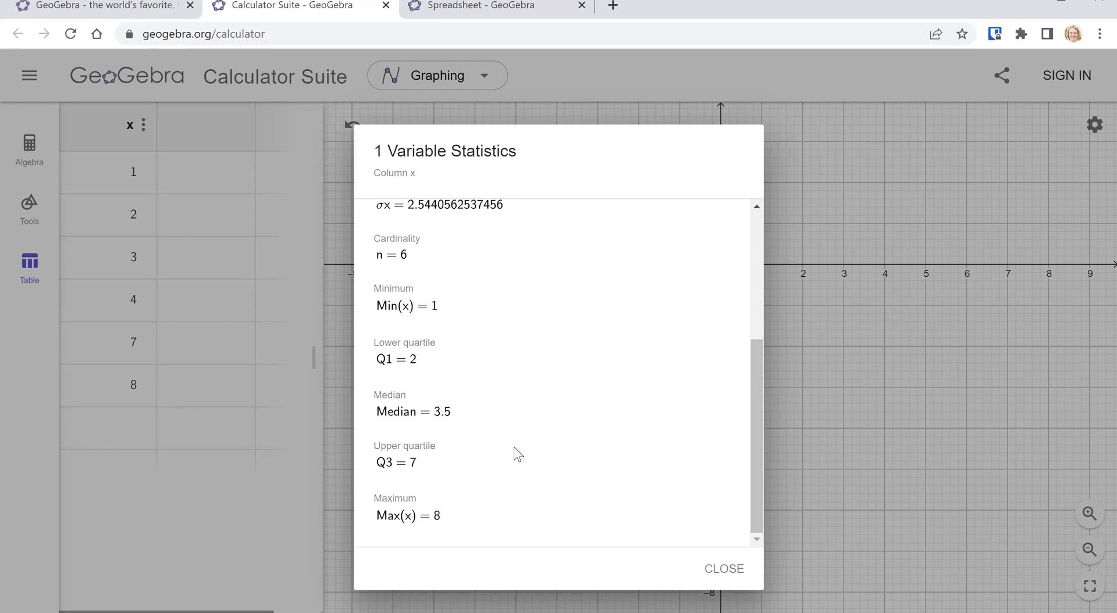
{"action": "mouse_move", "coordinate": [415, 517]}
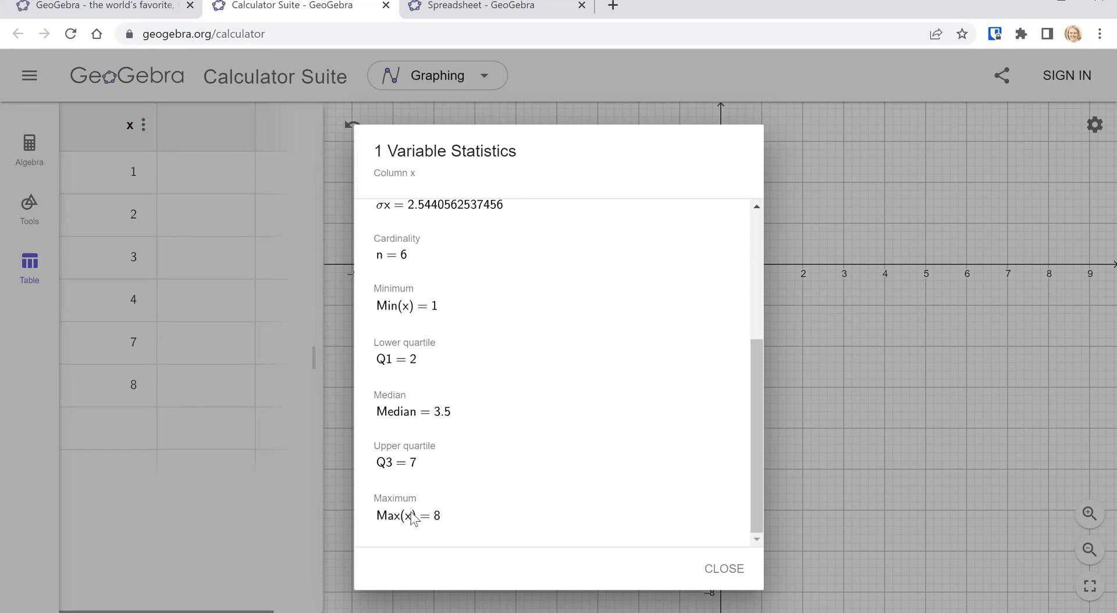
{"action": "scroll", "scroll_direction": "up", "scroll_amount": 3}
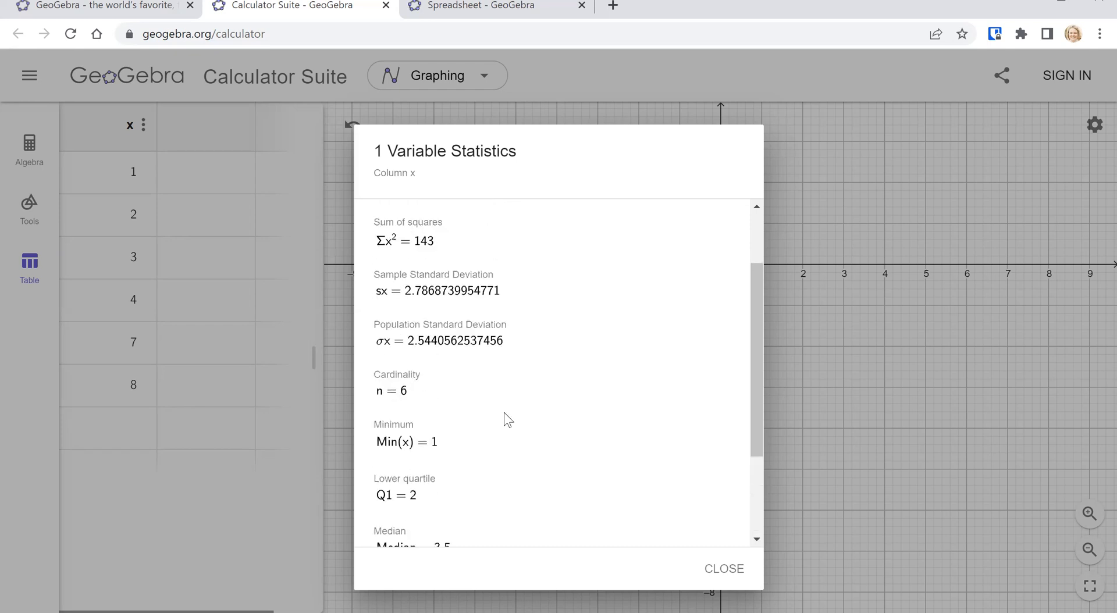
{"action": "scroll", "scroll_direction": "up", "scroll_amount": 3}
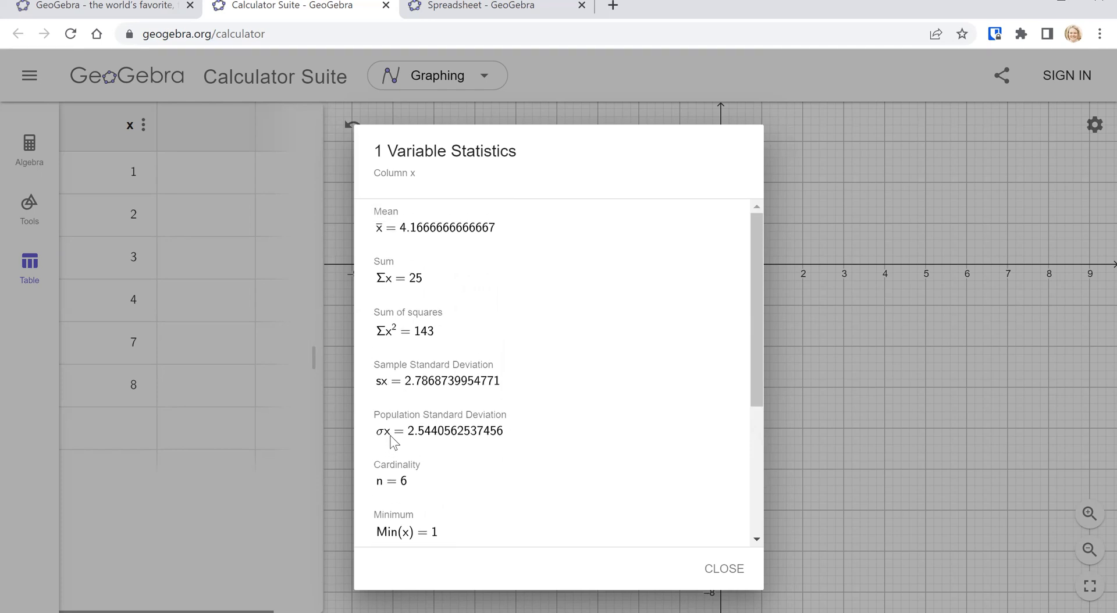
{"action": "mouse_move", "coordinate": [391, 436]}
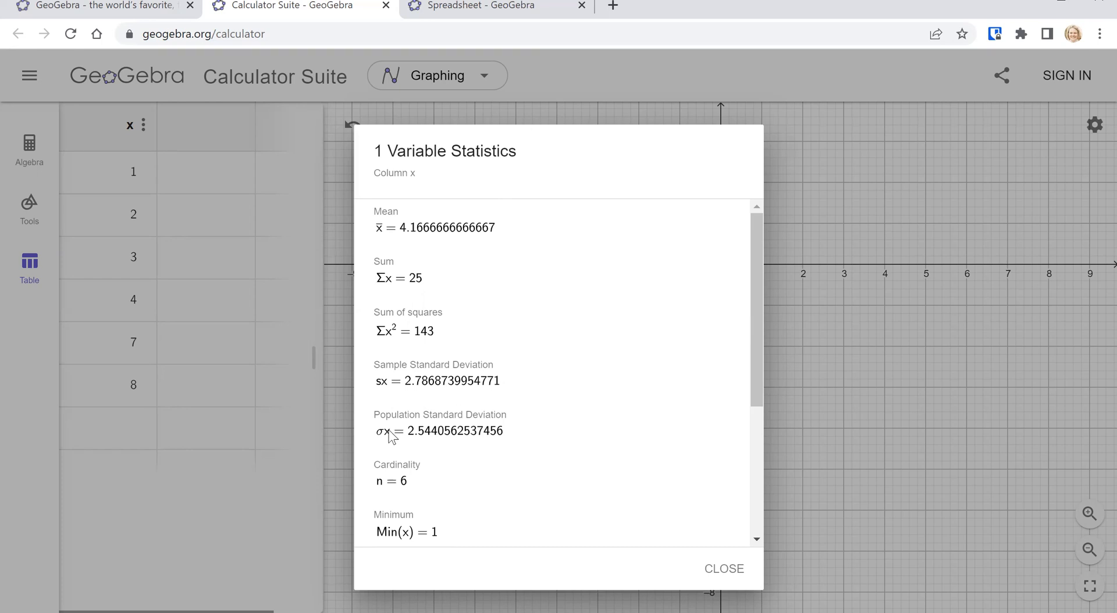
{"action": "mouse_move", "coordinate": [391, 394]}
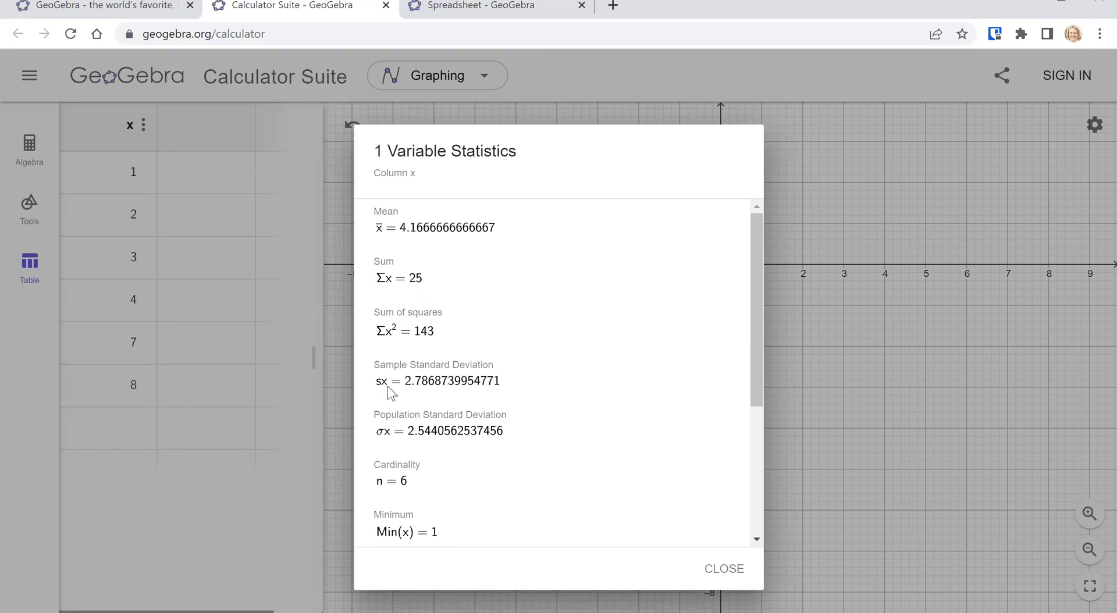
{"action": "mouse_move", "coordinate": [385, 438]}
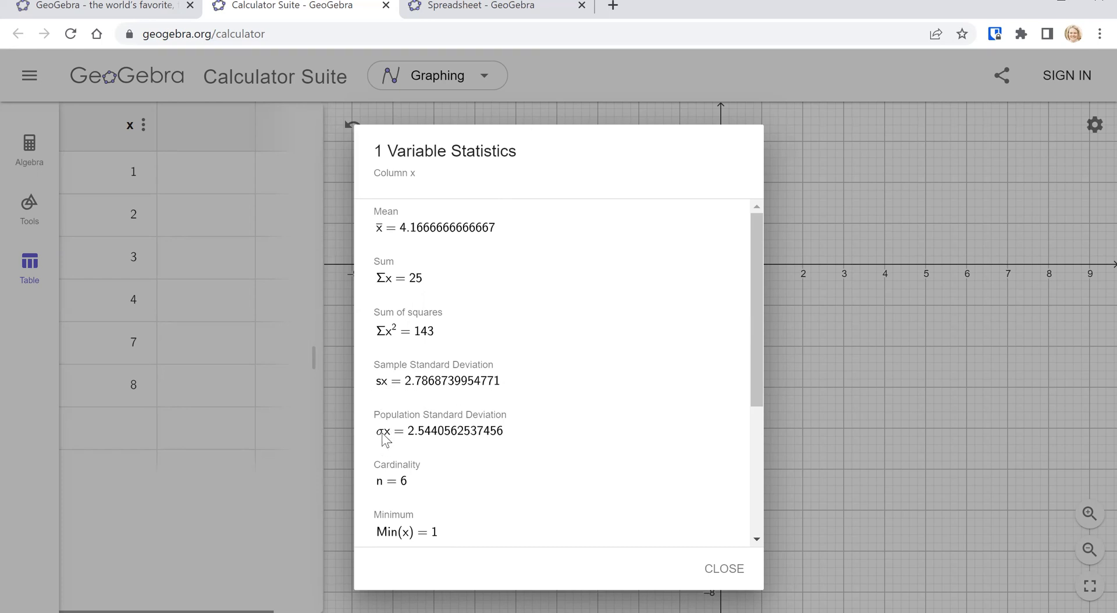
{"action": "mouse_move", "coordinate": [724, 569]}
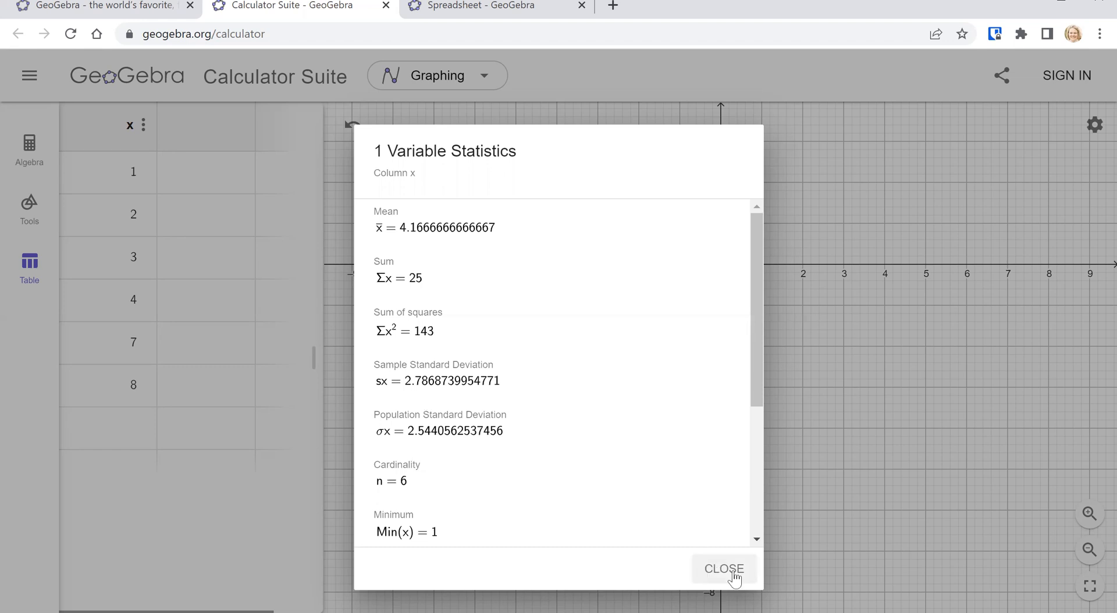
Close the x statistics and select the first cell of a new y1 column
{"action": "left_click", "coordinate": [722, 568]}
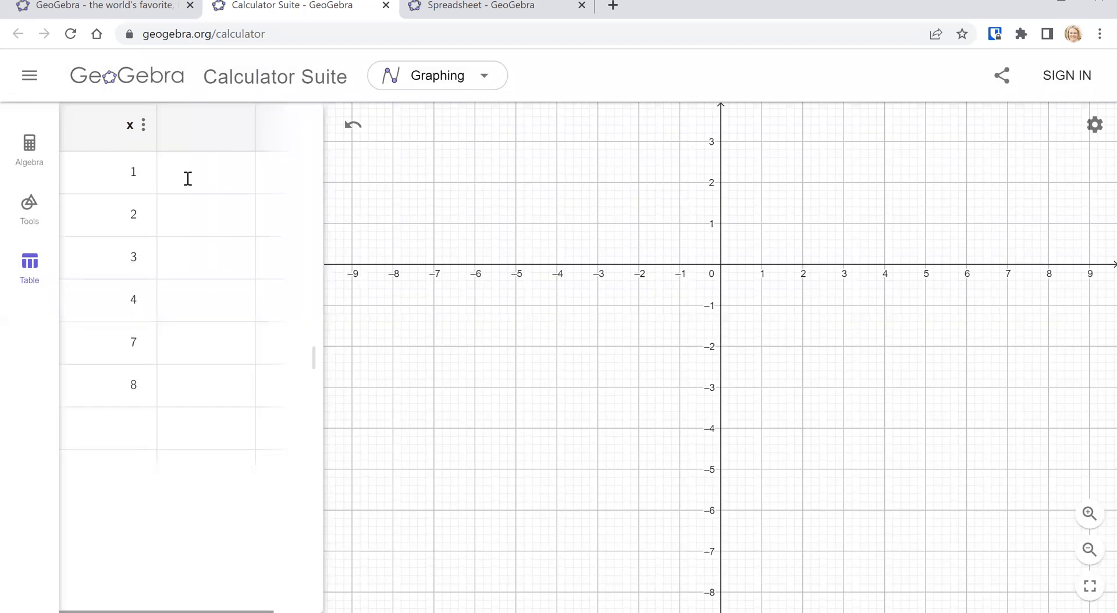
{"action": "left_click", "coordinate": [206, 171]}
{"action": "type", "text": "2"}
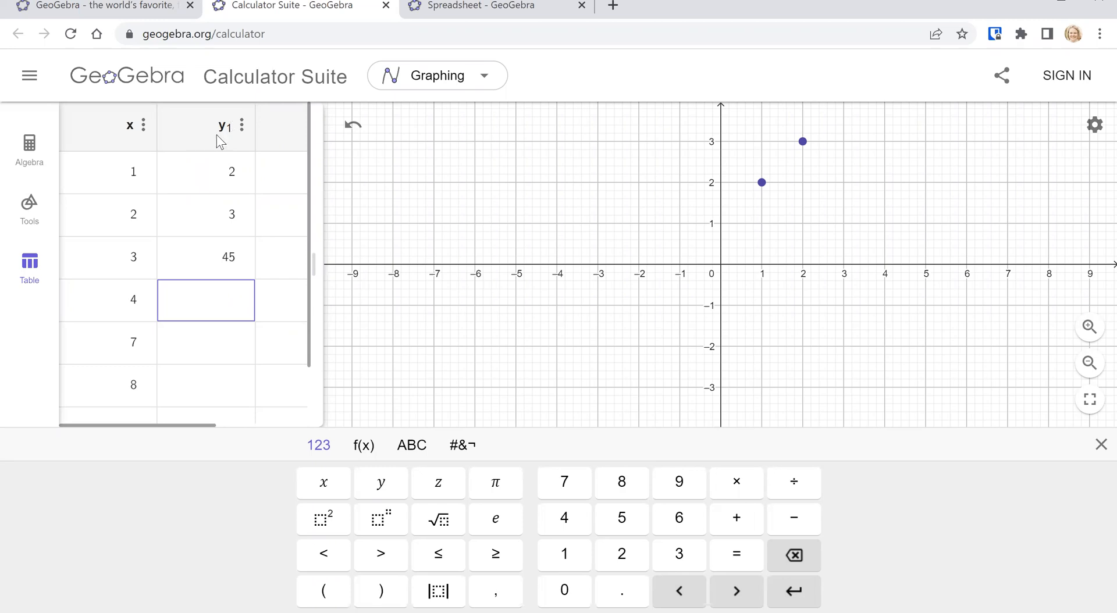
{"action": "mouse_move", "coordinate": [242, 136]}
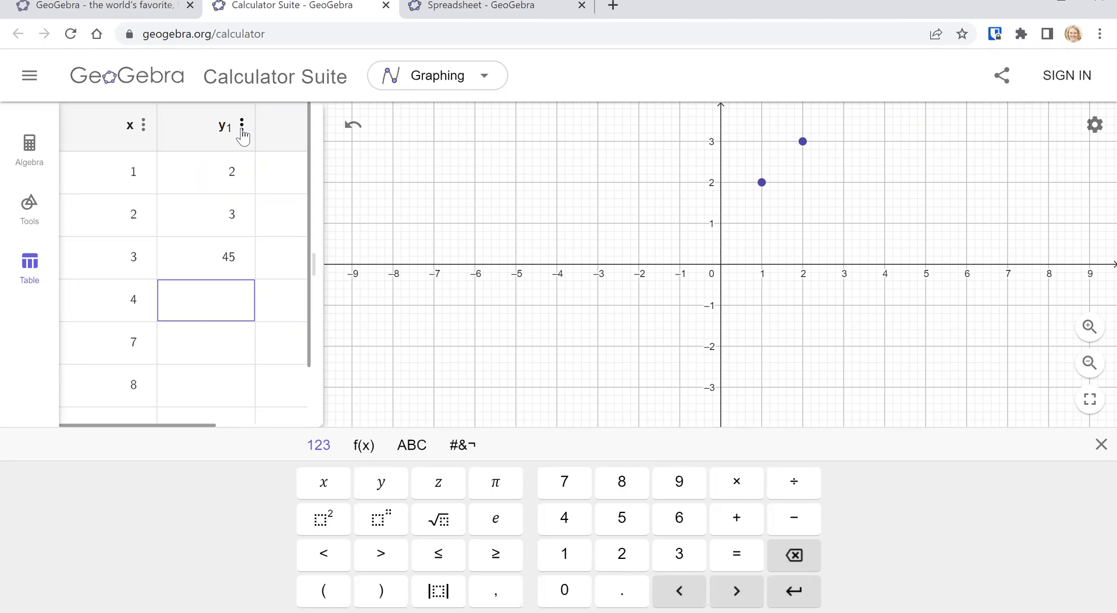
{"action": "left_click", "coordinate": [242, 126]}
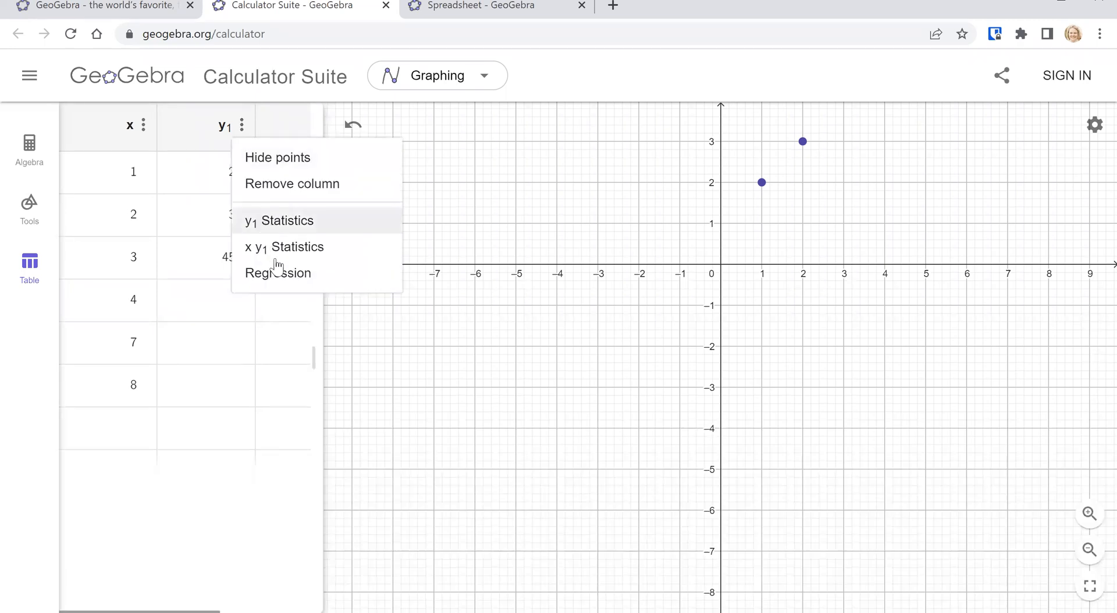
{"action": "mouse_move", "coordinate": [307, 224]}
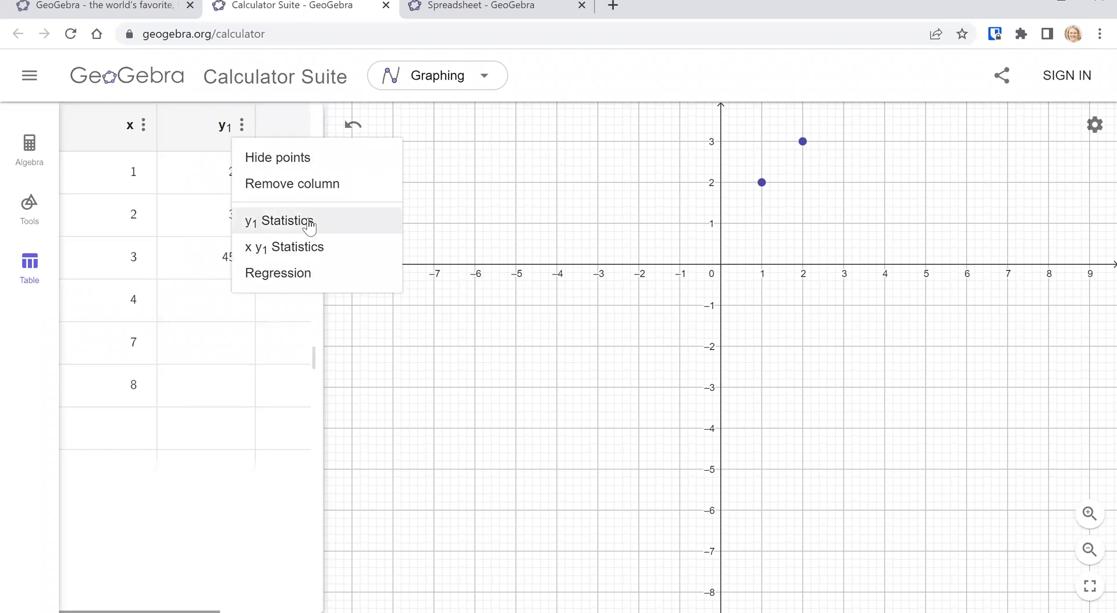
{"action": "left_click", "coordinate": [279, 221]}
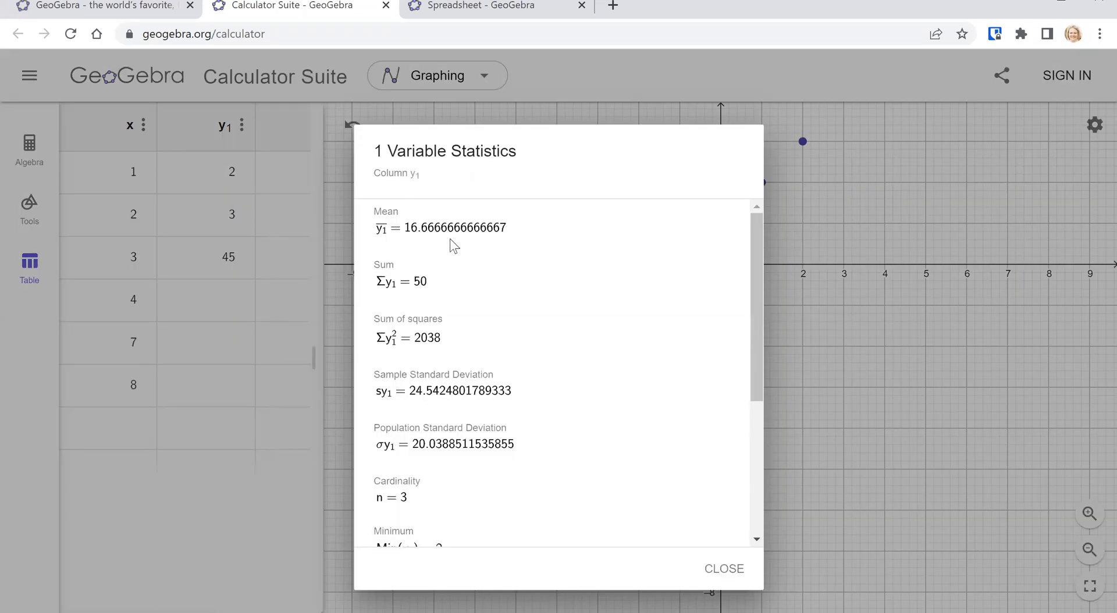
{"action": "mouse_move", "coordinate": [443, 260]}
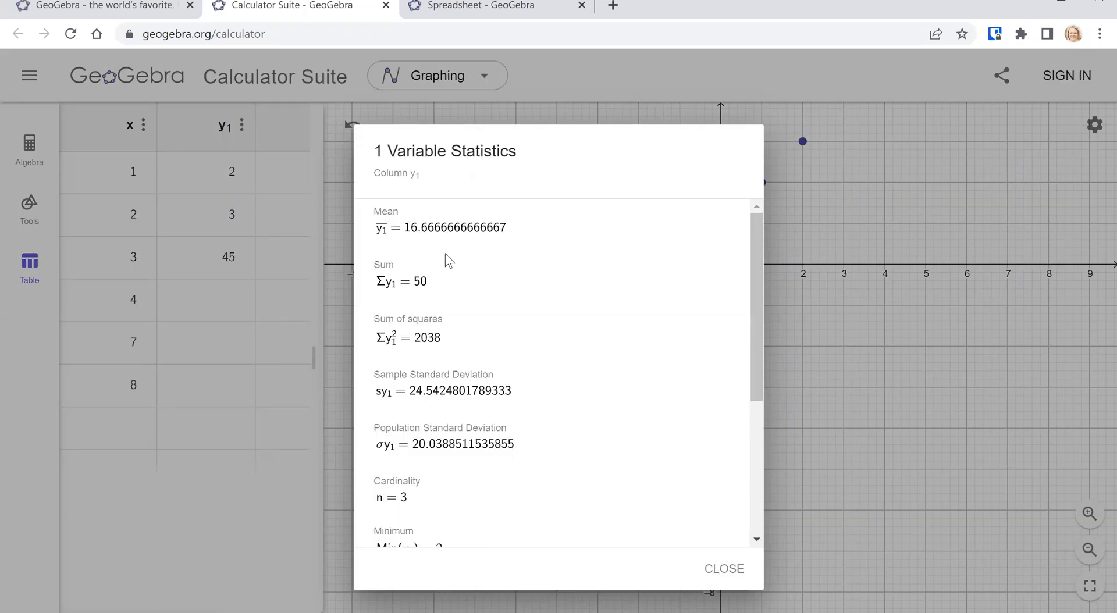
{"action": "mouse_move", "coordinate": [401, 435]}
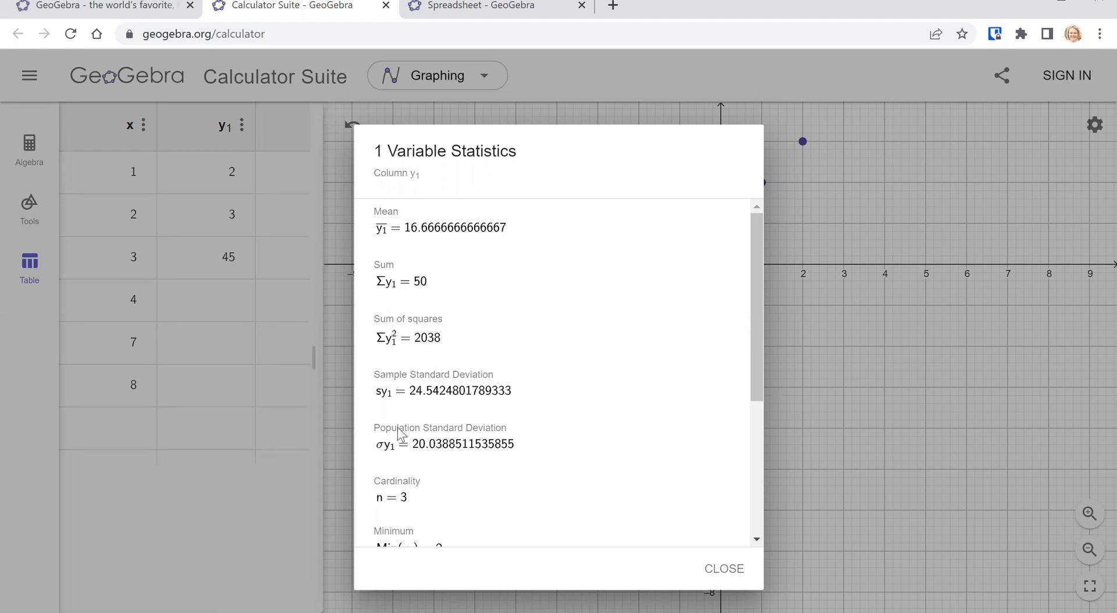
{"action": "scroll", "scroll_direction": "down", "scroll_amount": 3}
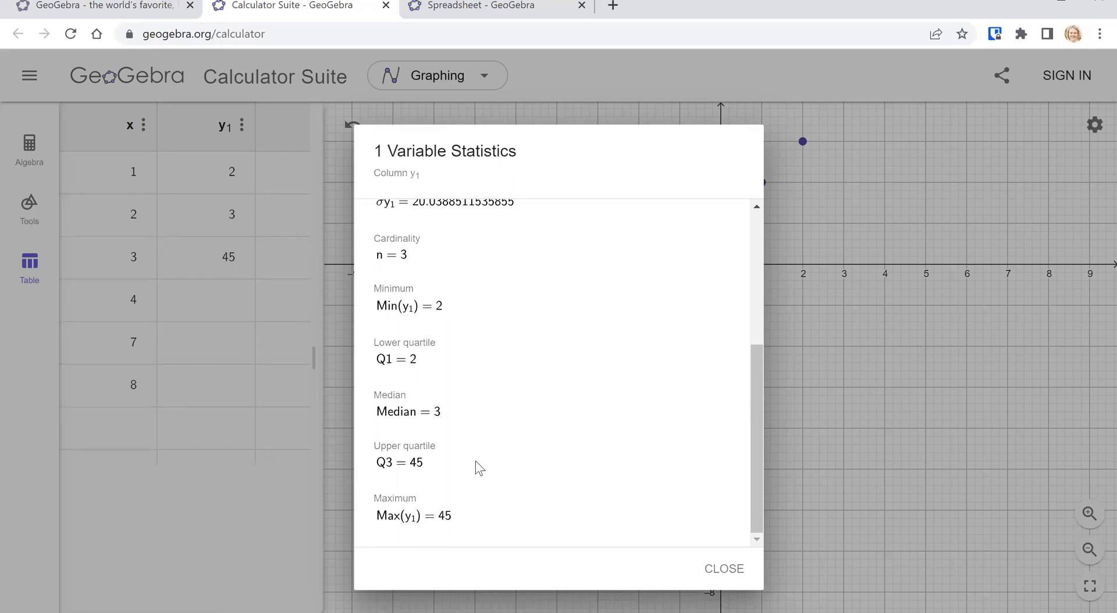
{"action": "mouse_move", "coordinate": [590, 365]}
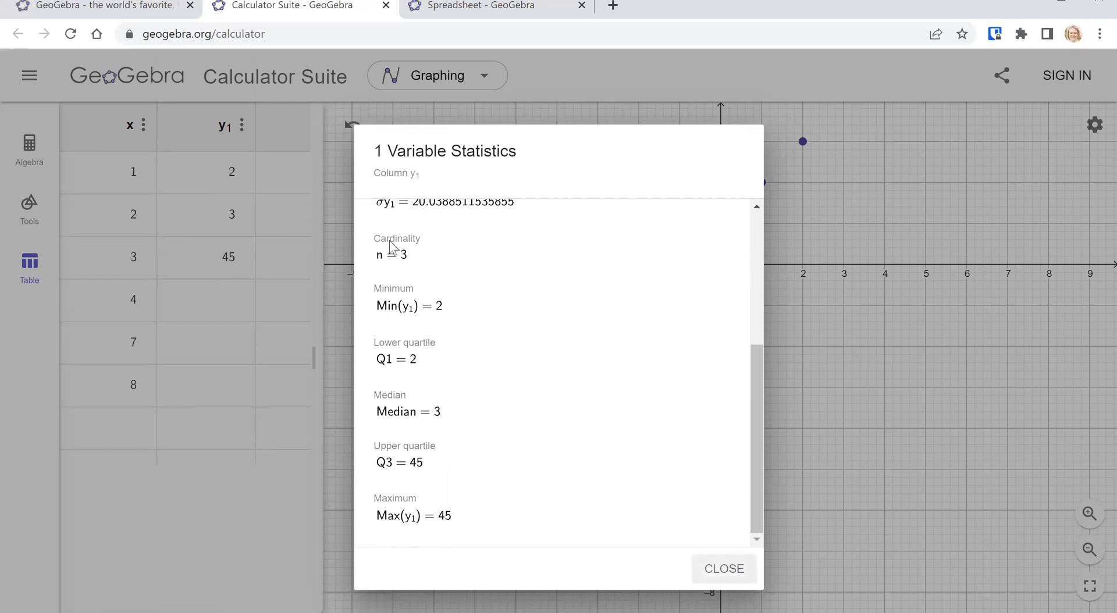
{"action": "left_click", "coordinate": [722, 568]}
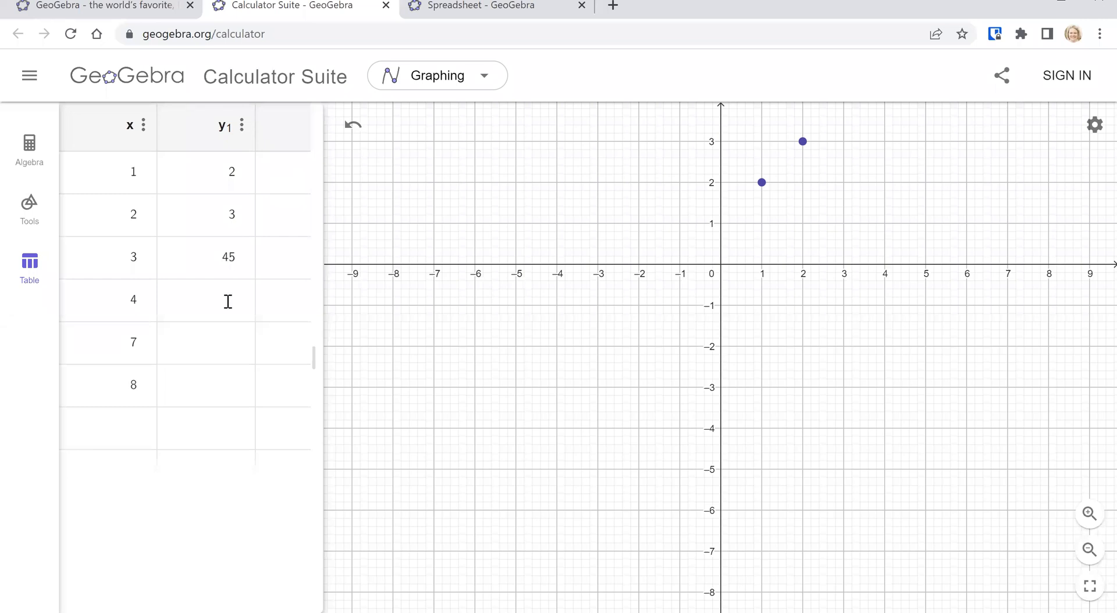
Select row 4 of column y1 to add values 4, 5 and 6
{"action": "left_click", "coordinate": [206, 300]}
{"action": "type", "text": "4"}
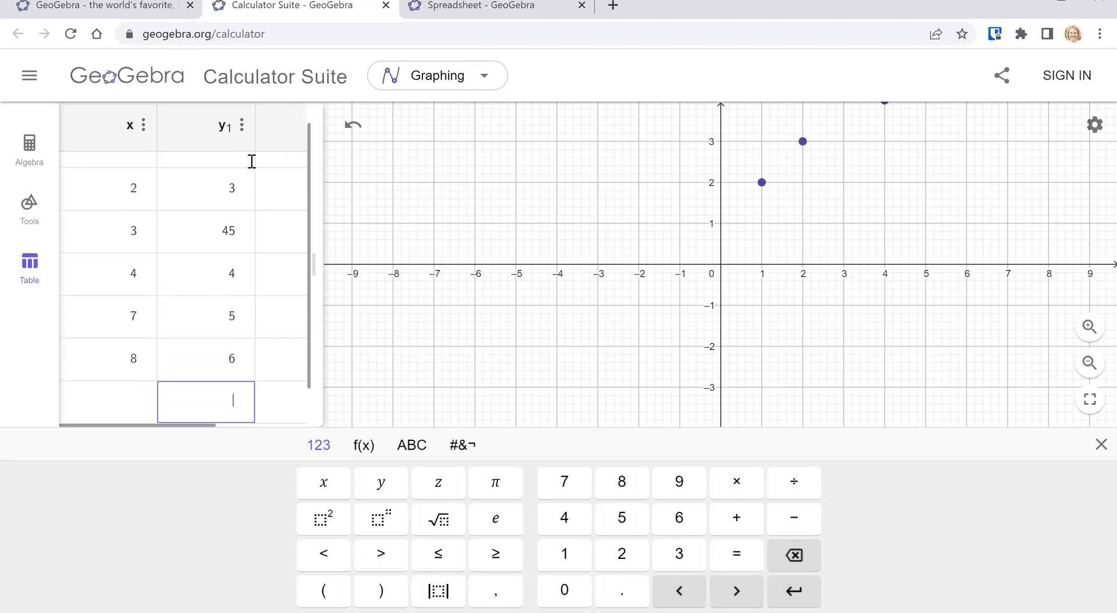
{"action": "mouse_move", "coordinate": [242, 126]}
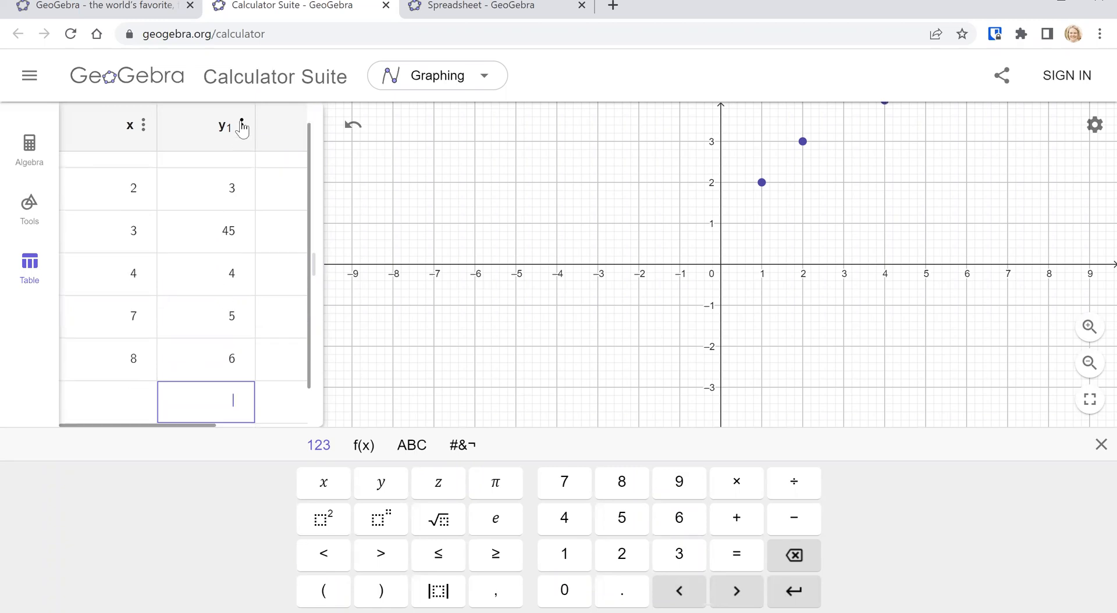
Show two-variable statistics for x and y1 and scroll through them
{"action": "left_click", "coordinate": [242, 127]}
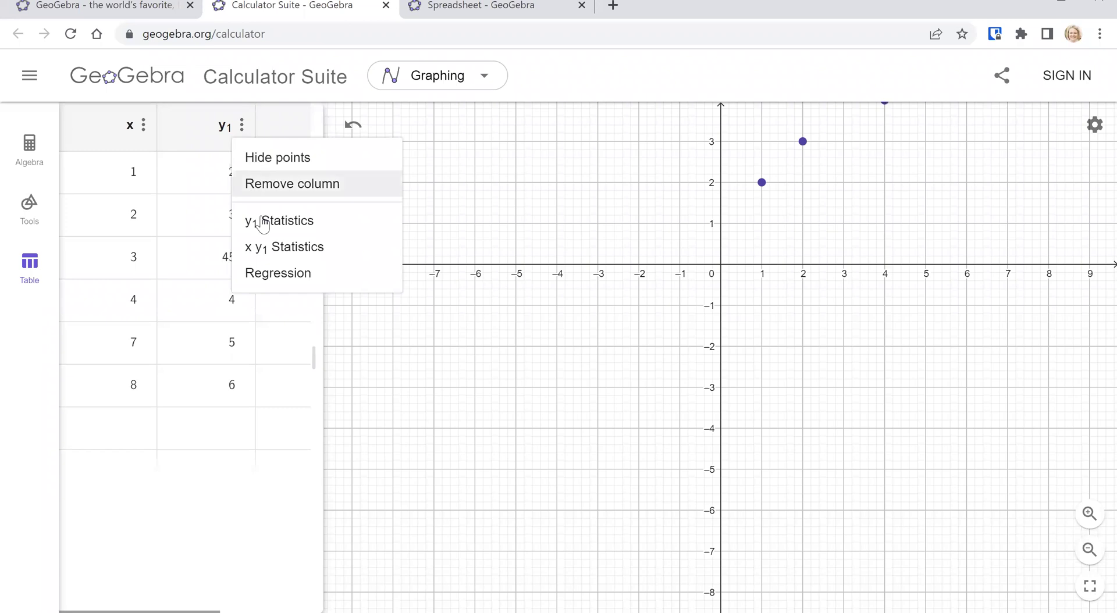
{"action": "mouse_move", "coordinate": [292, 247]}
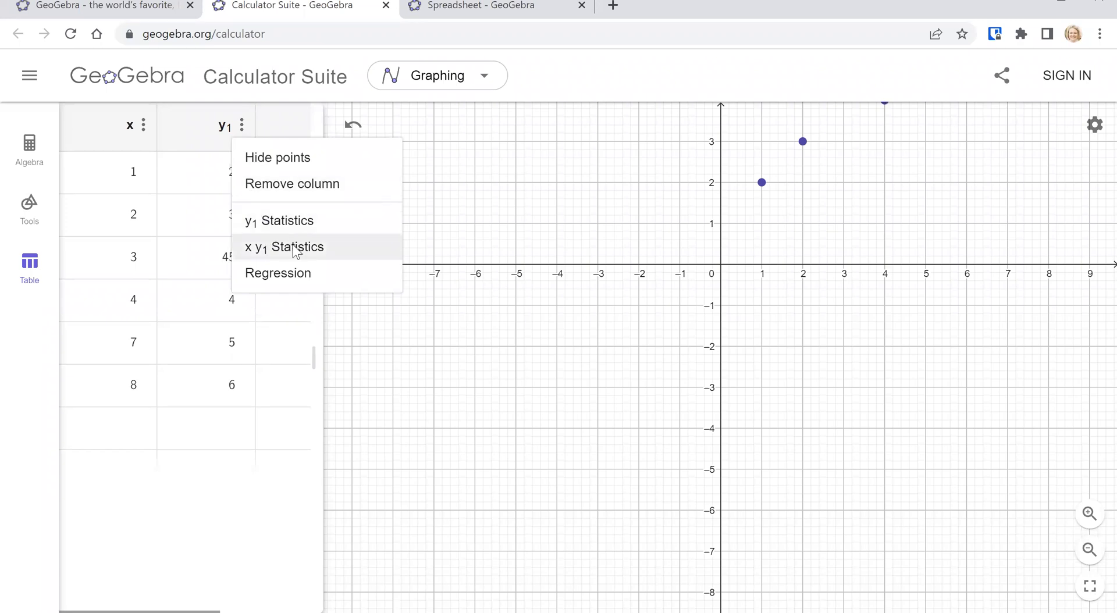
{"action": "left_click", "coordinate": [283, 248]}
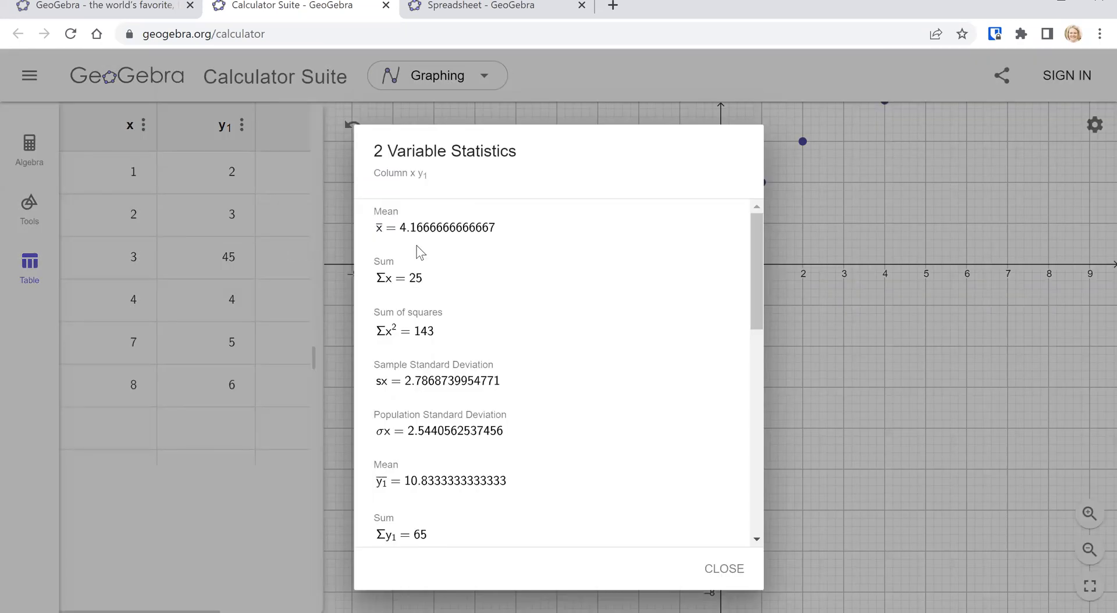
{"action": "scroll", "scroll_direction": "down", "scroll_amount": 3}
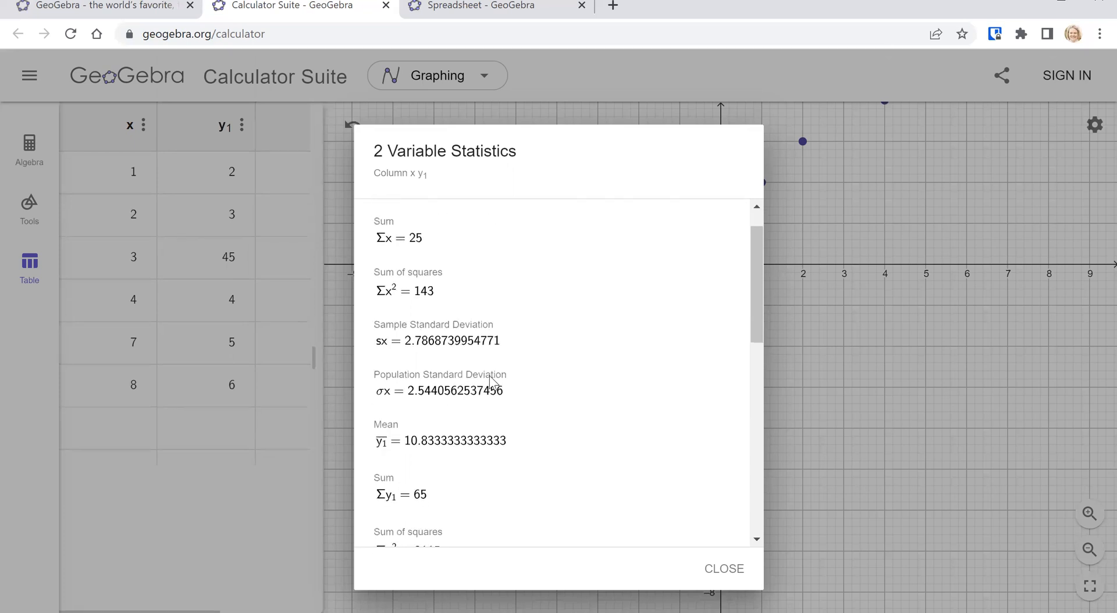
{"action": "scroll", "scroll_direction": "down", "scroll_amount": 3}
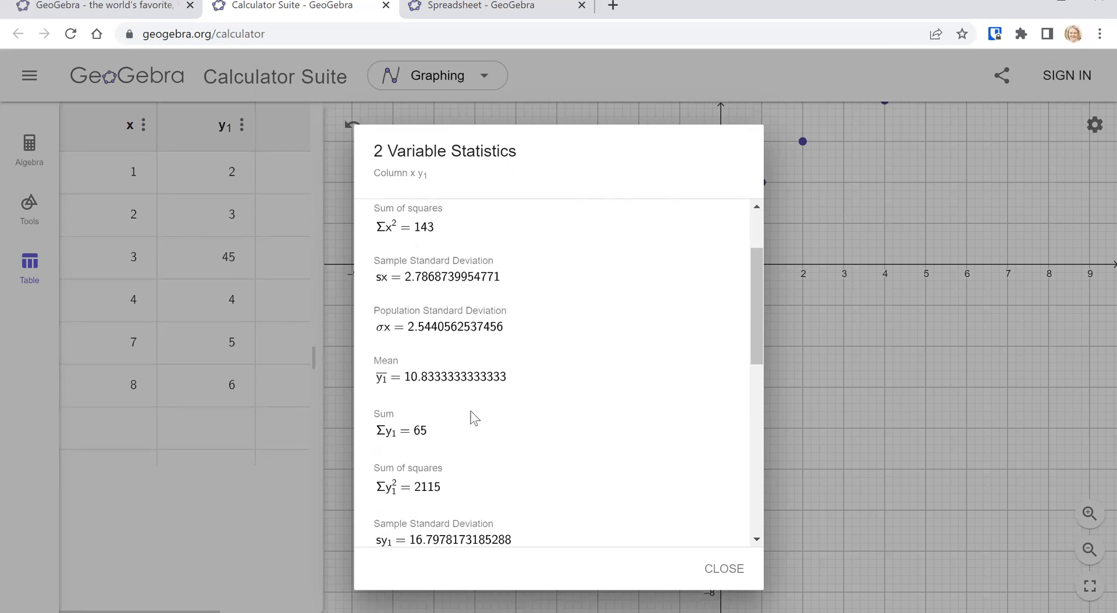
{"action": "scroll", "scroll_direction": "down", "scroll_amount": 3}
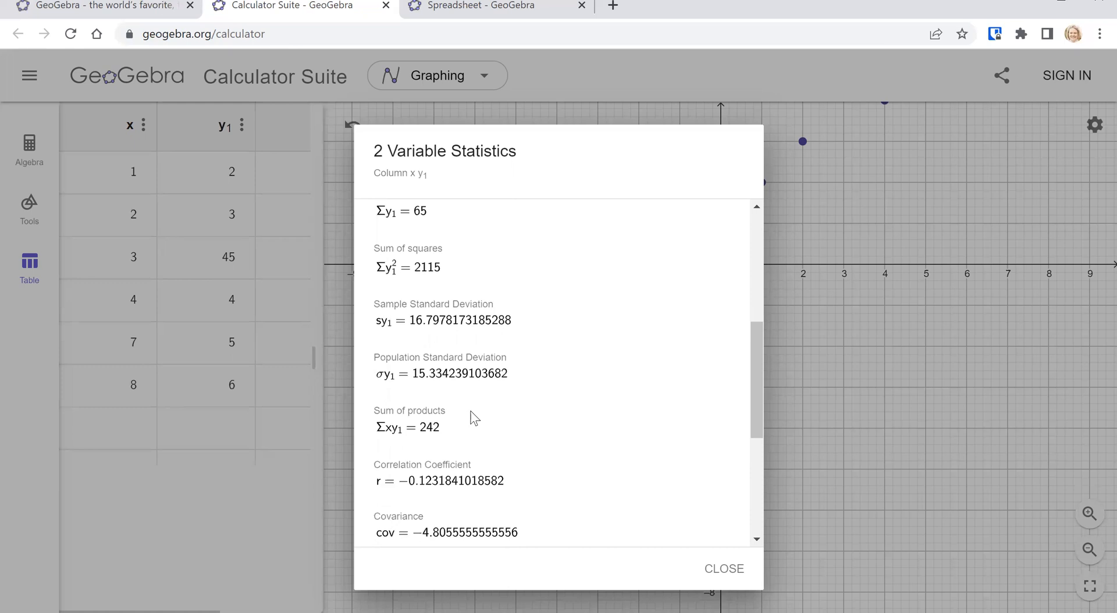
{"action": "scroll", "scroll_direction": "down", "scroll_amount": 3}
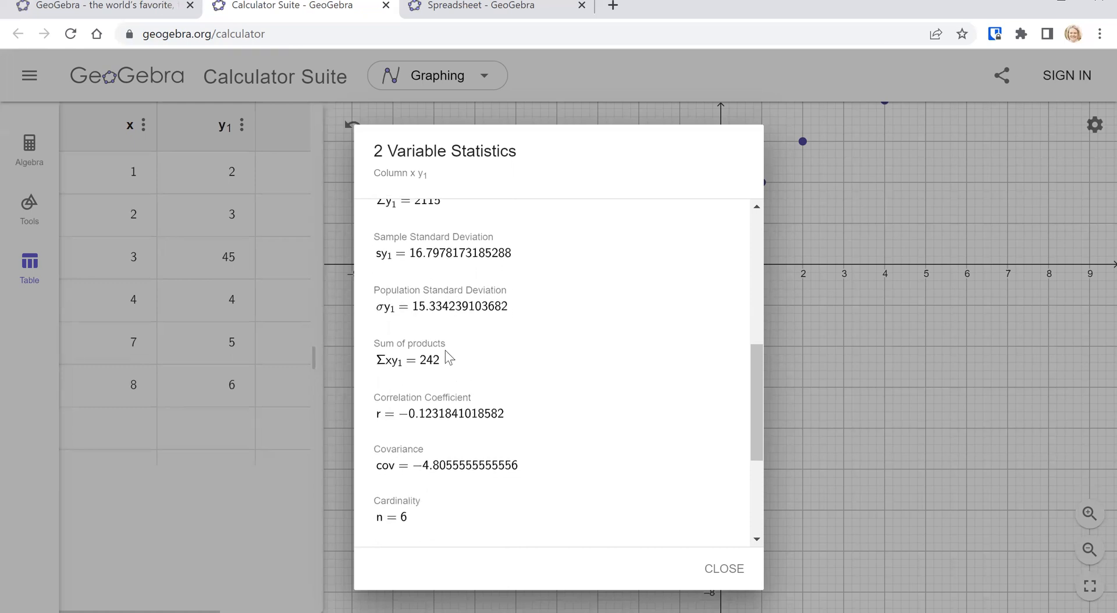
{"action": "mouse_move", "coordinate": [416, 439]}
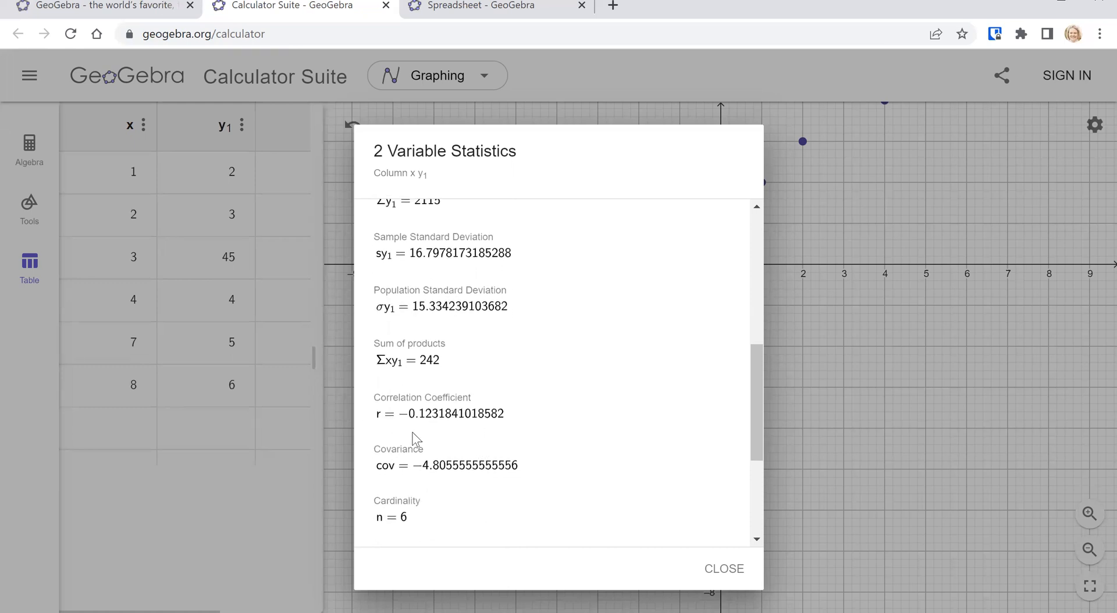
{"action": "mouse_move", "coordinate": [398, 446]}
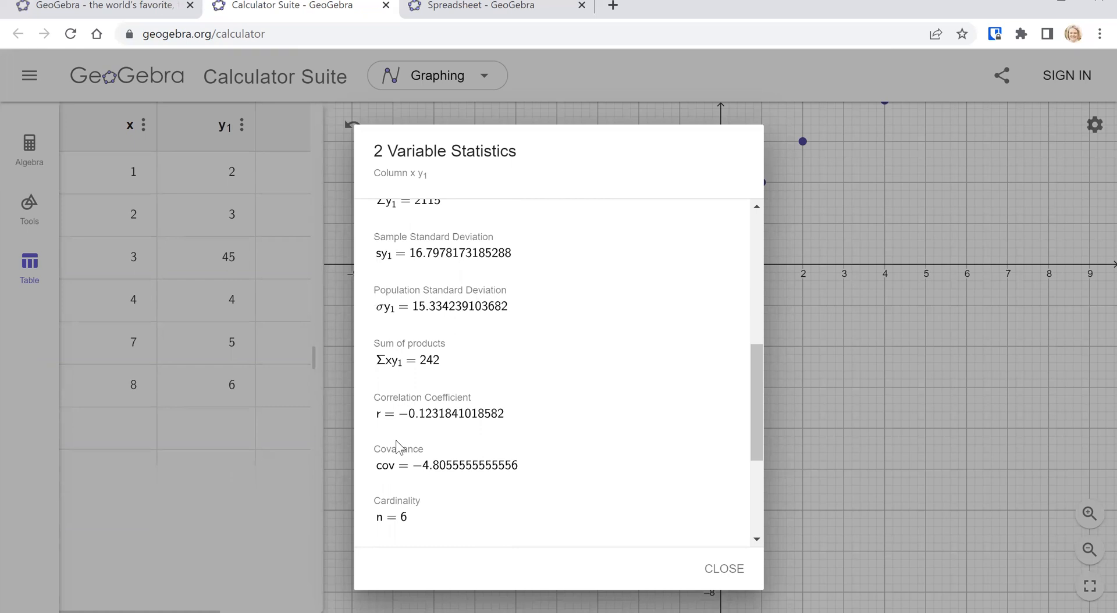
Review correlation about −0.12 and covariance about −4.81, then close the summary
{"action": "scroll", "scroll_direction": "down", "scroll_amount": 3}
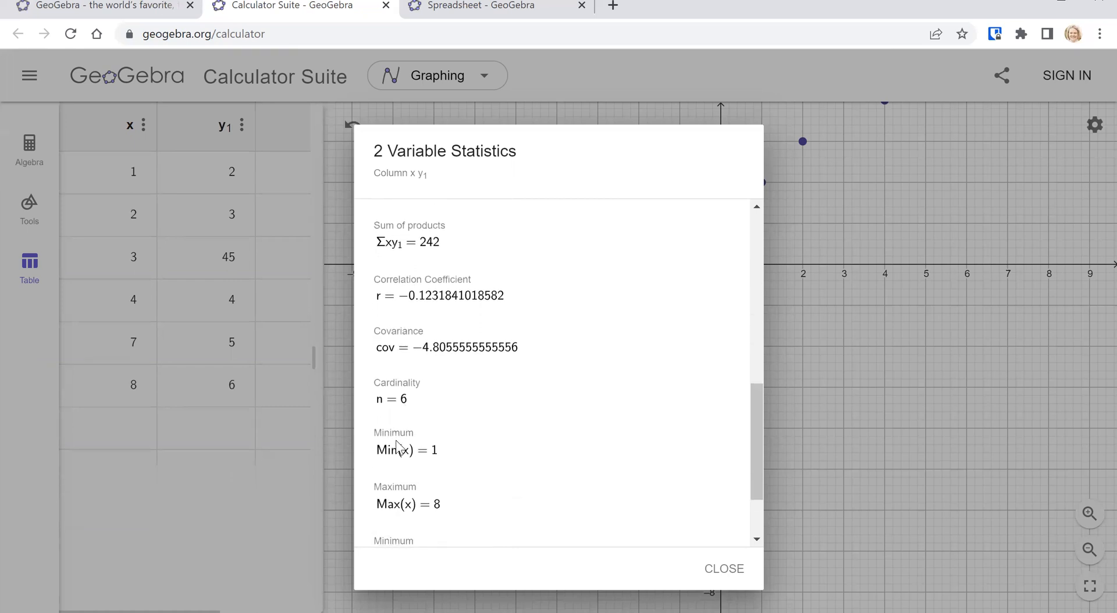
{"action": "scroll", "scroll_direction": "down", "scroll_amount": 3}
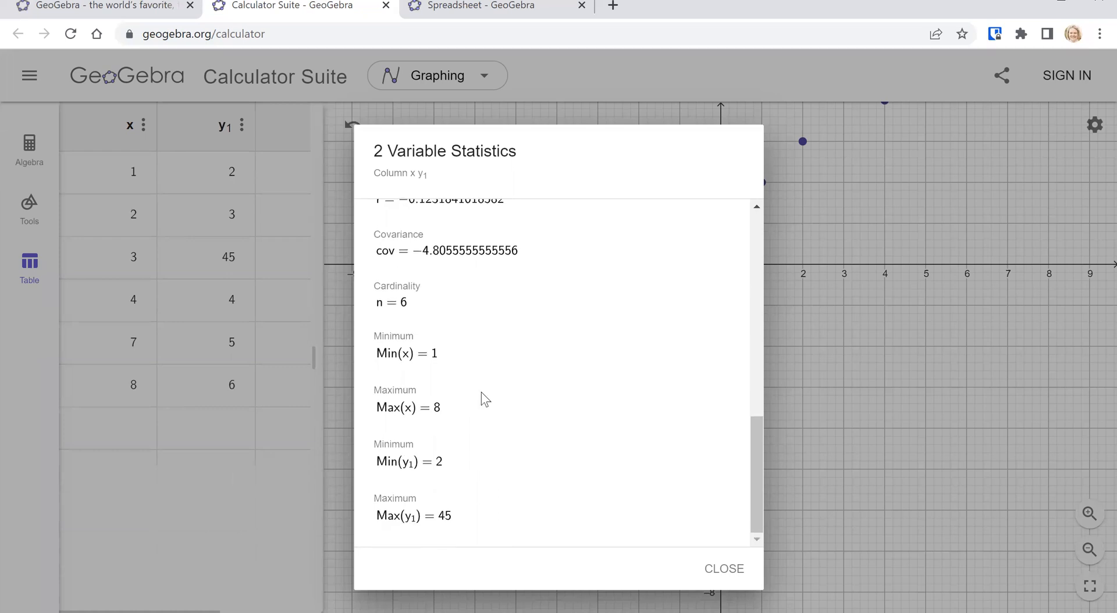
{"action": "scroll", "scroll_direction": "up", "scroll_amount": 3}
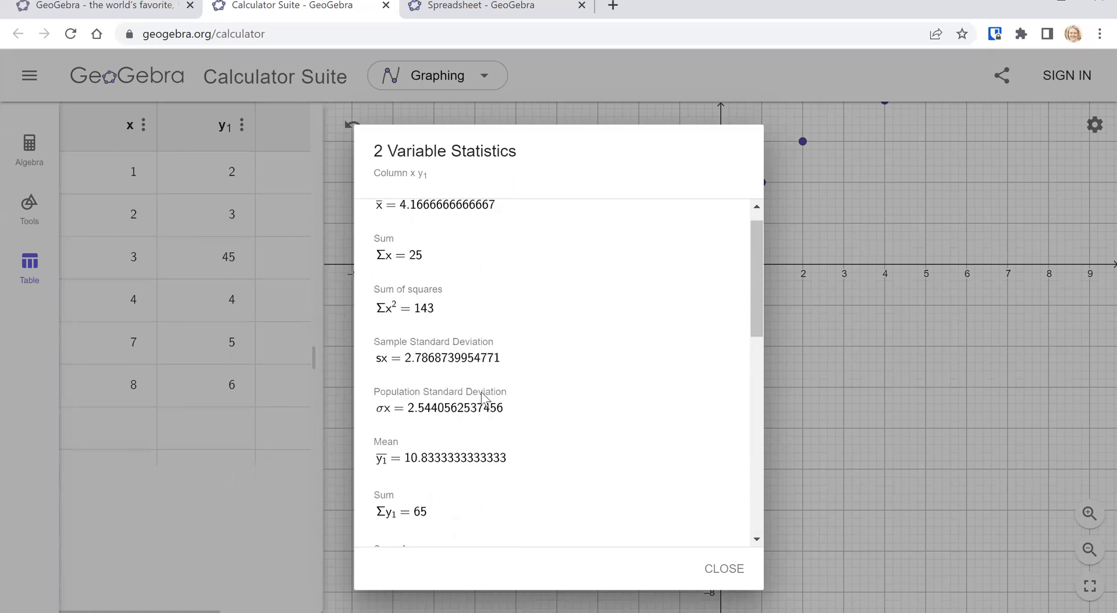
{"action": "scroll", "scroll_direction": "up", "scroll_amount": 3}
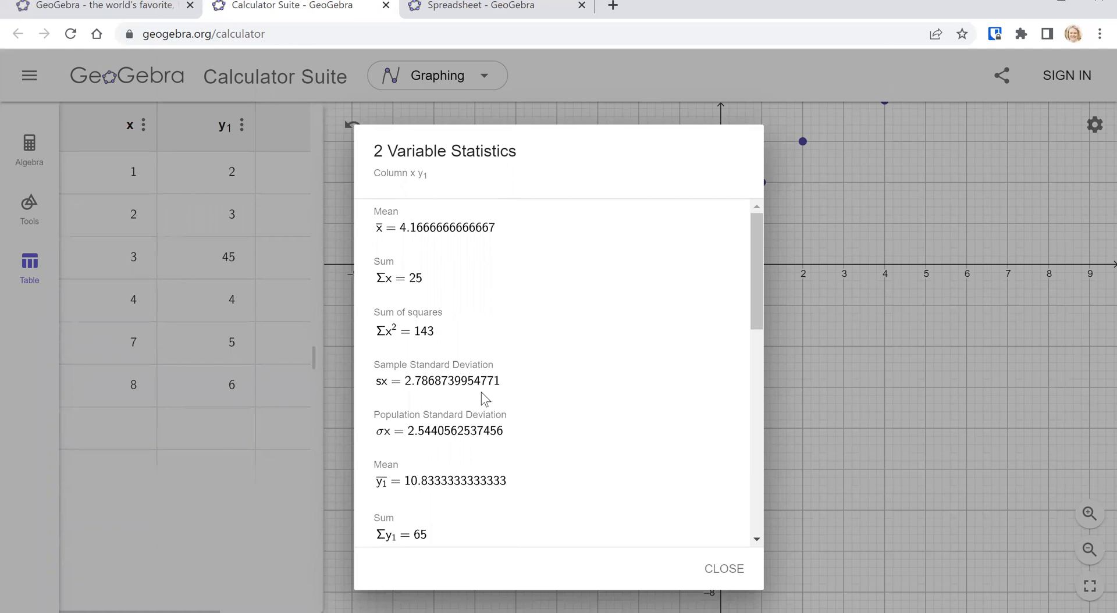
{"action": "mouse_move", "coordinate": [724, 569]}
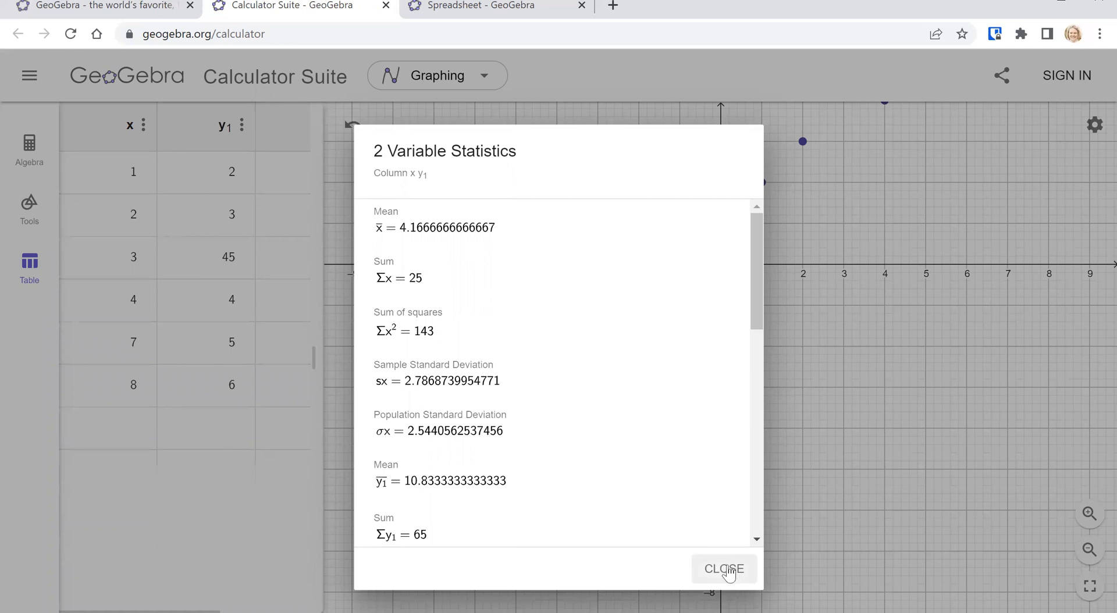
{"action": "left_click", "coordinate": [723, 569]}
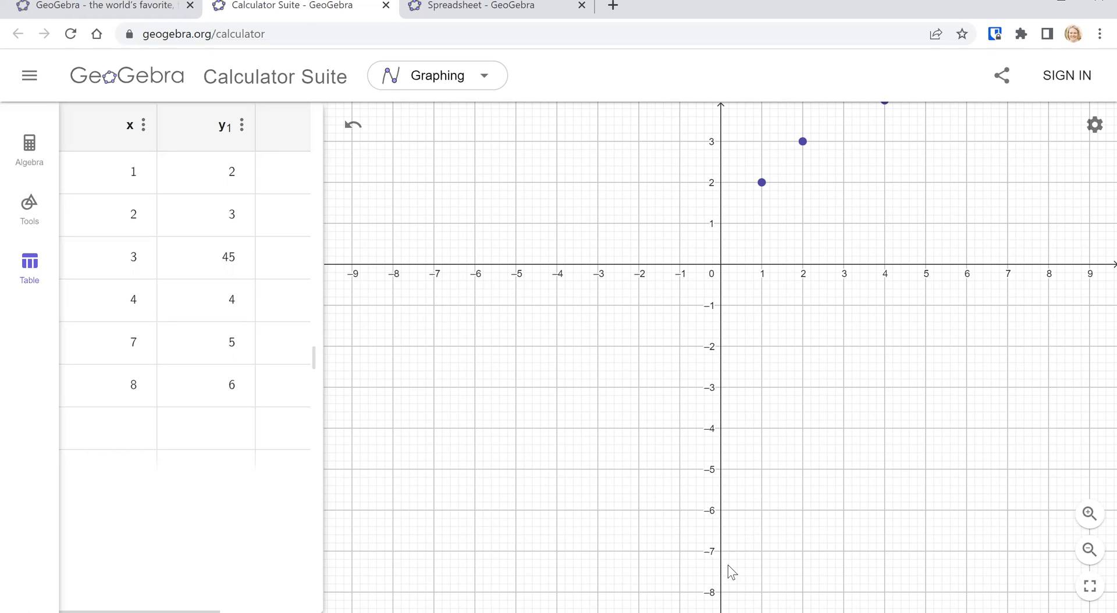
{"action": "mouse_move", "coordinate": [577, 466]}
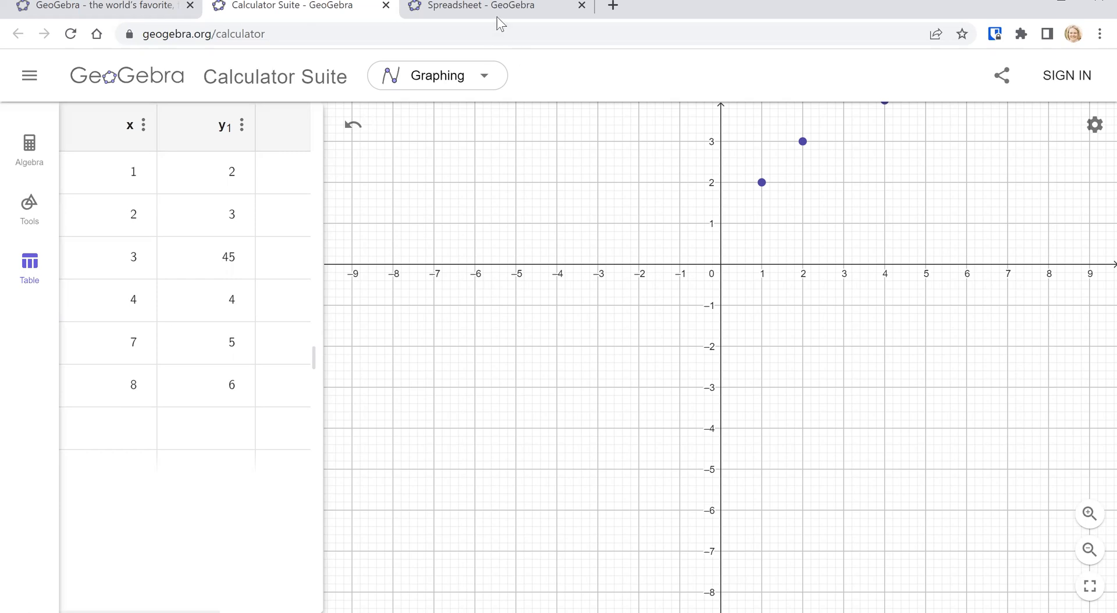
Switch to the 'Spreadsheet - GeoGebra' browser tab
{"action": "left_click", "coordinate": [476, 6]}
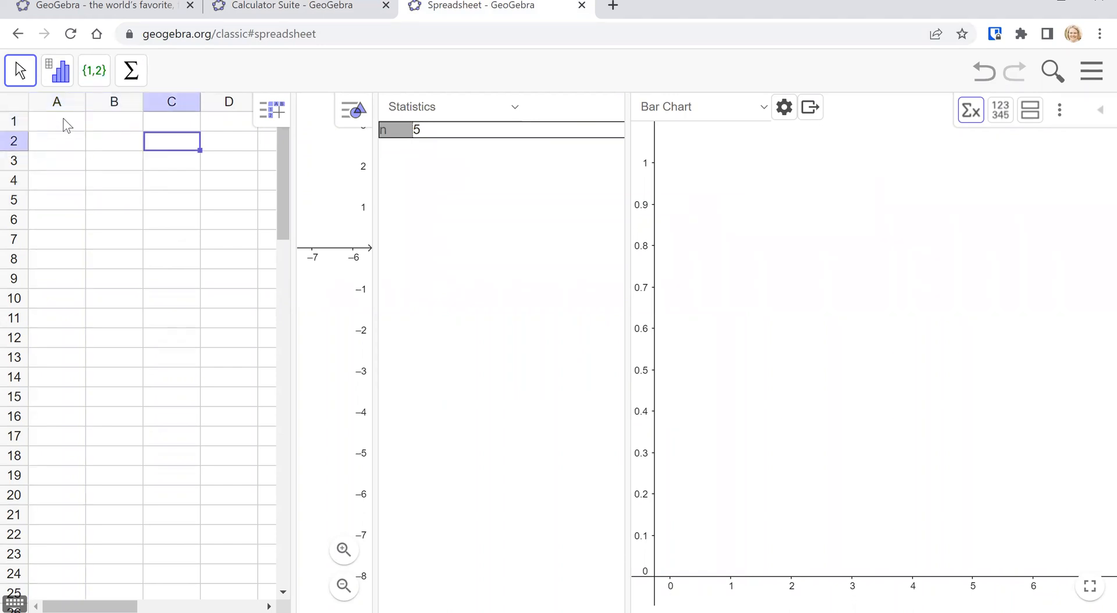
Pick GeoGebra cell A1, select Excel A1:B5, and return to GeoGebra
{"action": "left_click", "coordinate": [57, 121]}
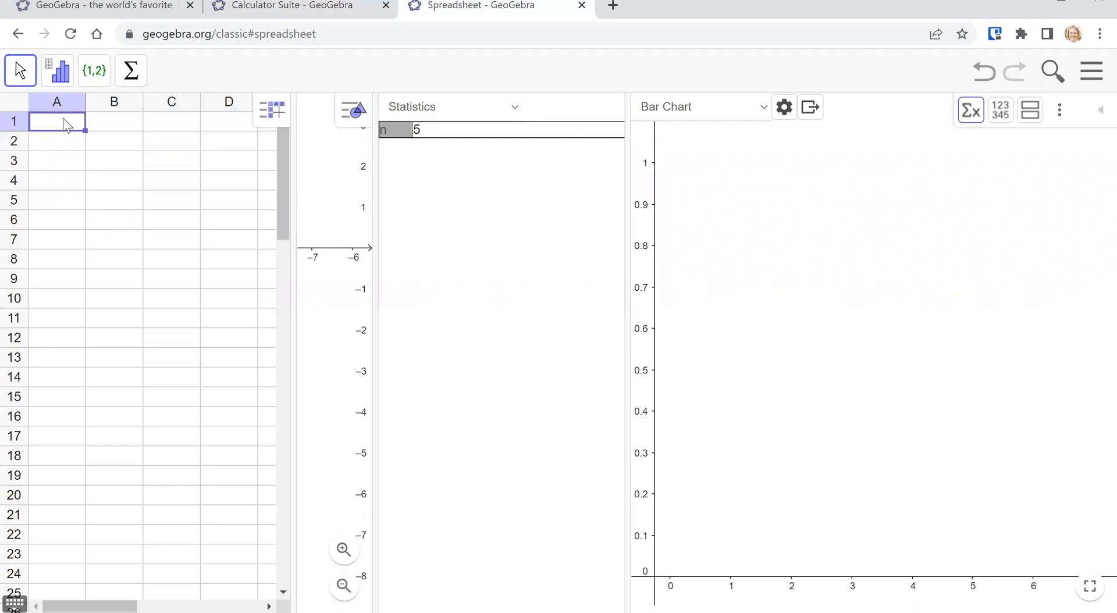
{"action": "mouse_move", "coordinate": [65, 125]}
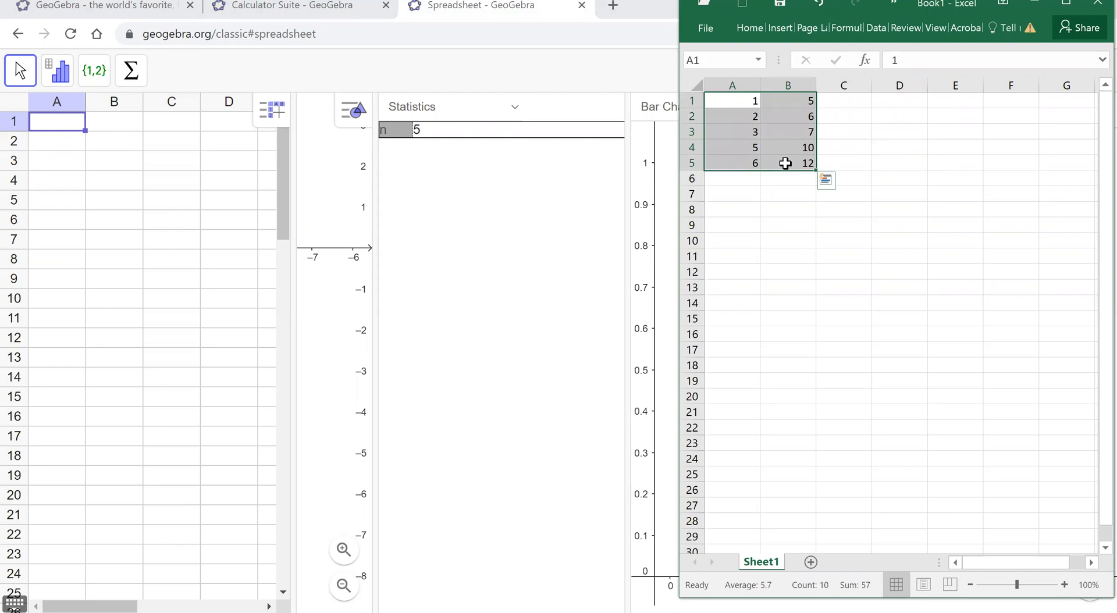
{"action": "left_click", "coordinate": [825, 180]}
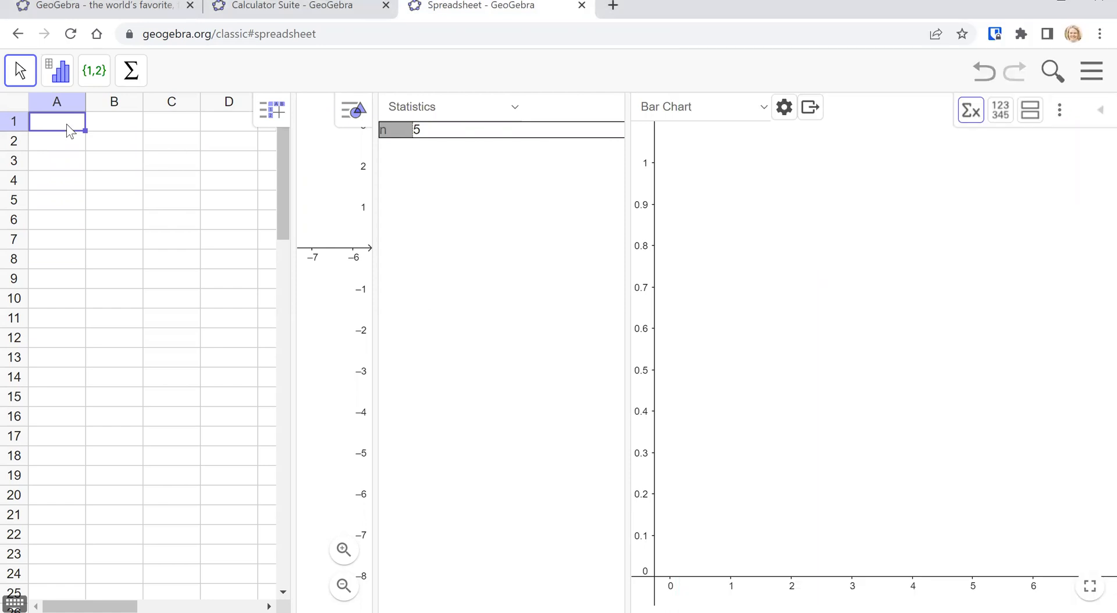
{"action": "mouse_move", "coordinate": [182, 67]}
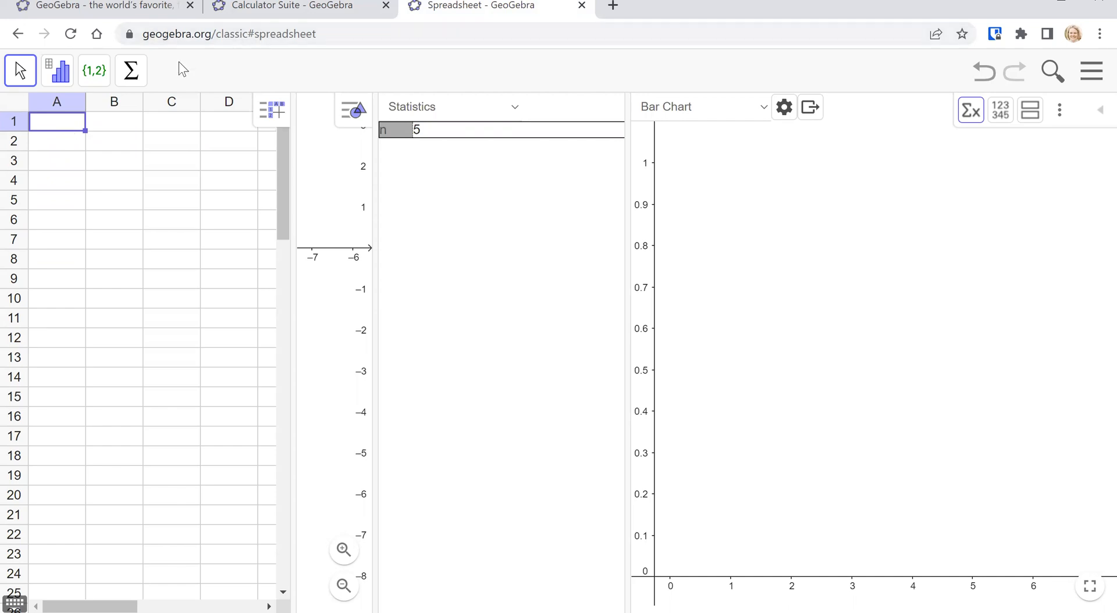
{"action": "mouse_move", "coordinate": [207, 54]}
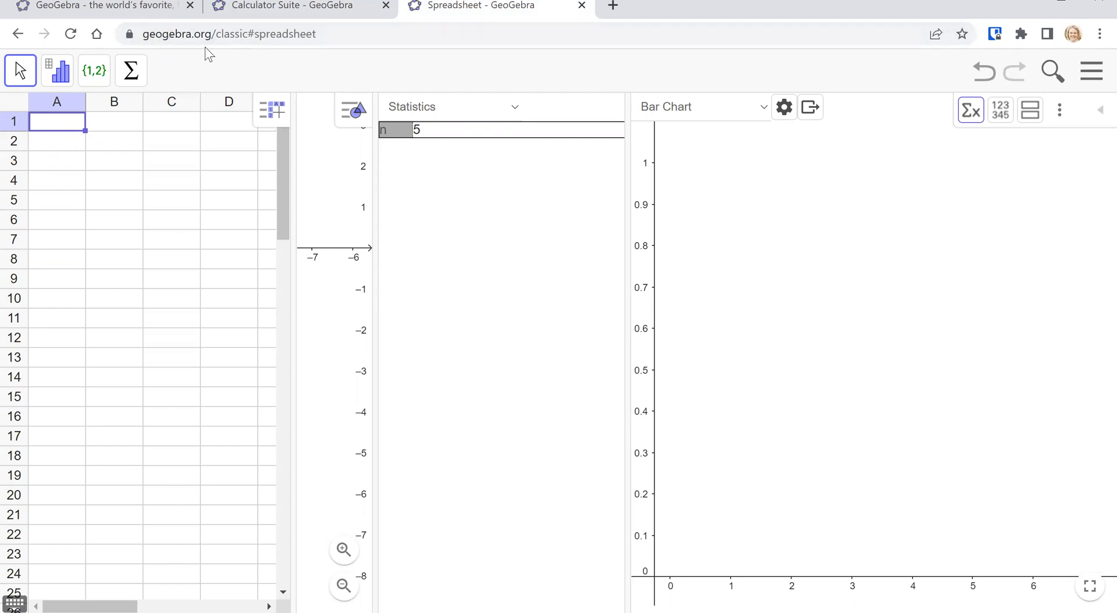
{"action": "mouse_move", "coordinate": [247, 52]}
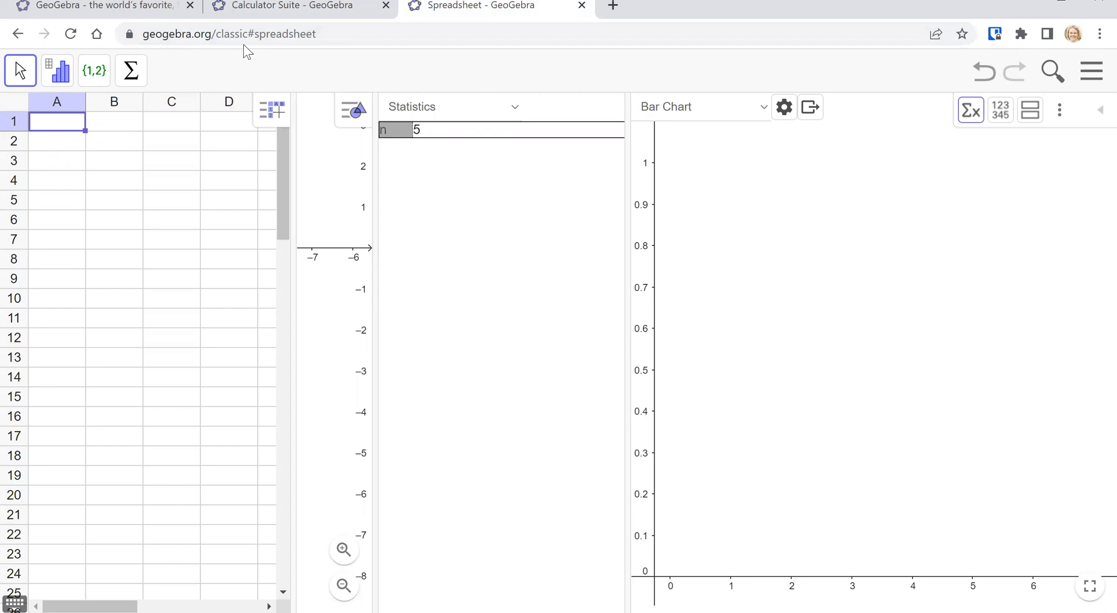
{"action": "mouse_move", "coordinate": [127, 84]}
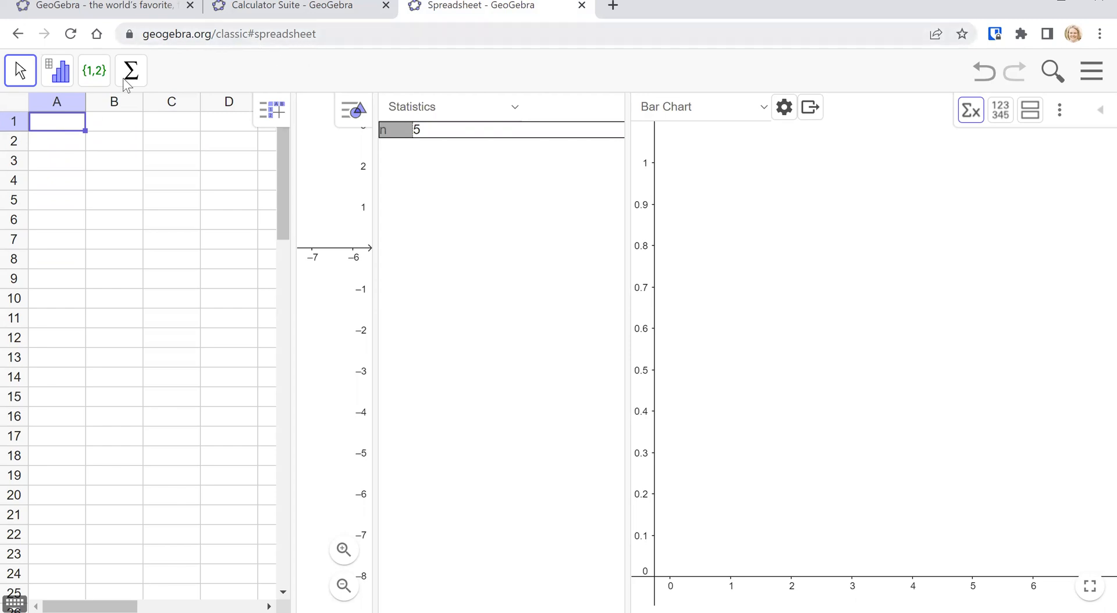
{"action": "mouse_move", "coordinate": [91, 156]}
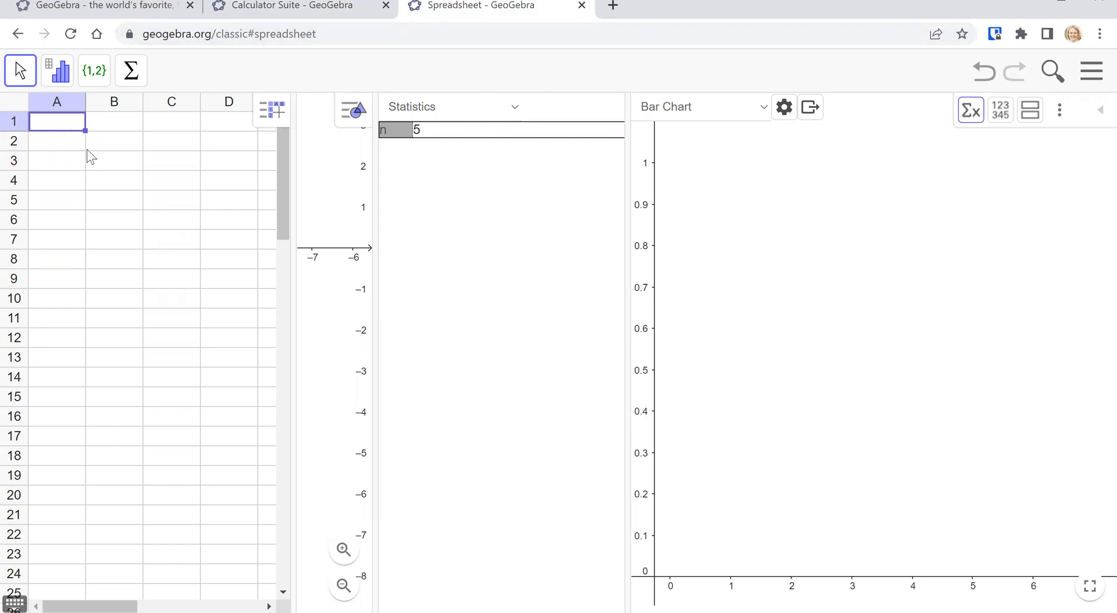
{"action": "mouse_move", "coordinate": [173, 336]}
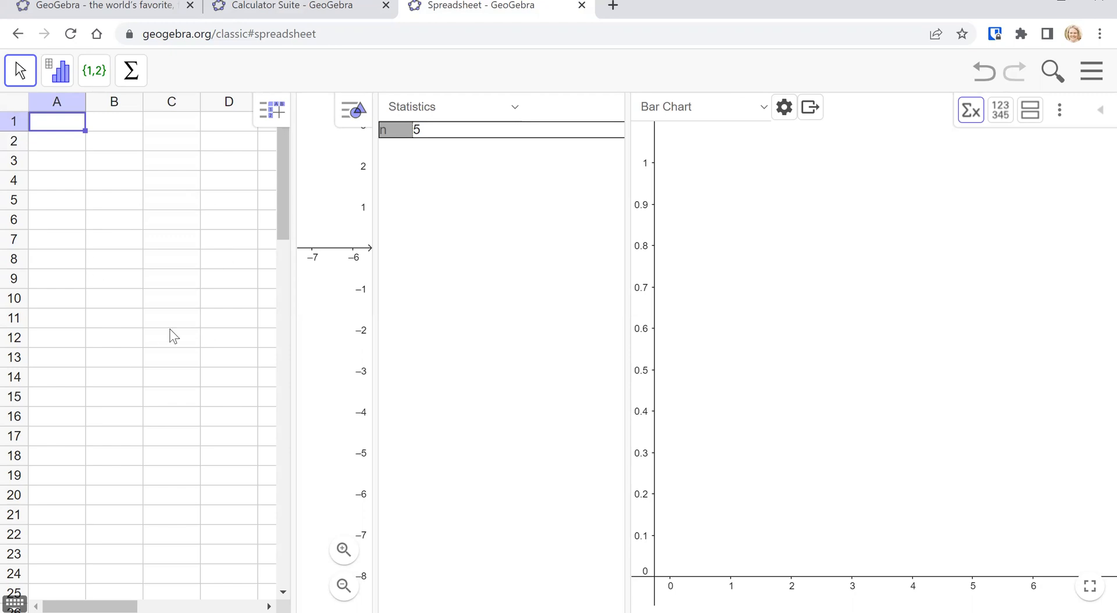
{"action": "mouse_move", "coordinate": [375, 228]}
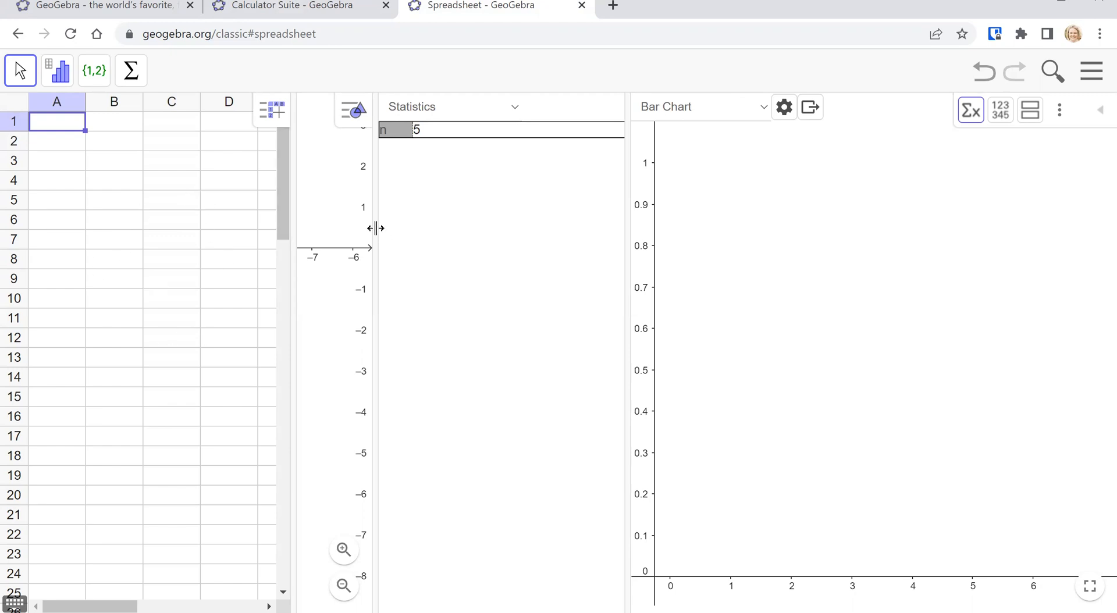
Drag the panel divider right to widen the graphics area
{"action": "left_click_drag", "start_coordinate": [372, 228], "coordinate": [470, 260]}
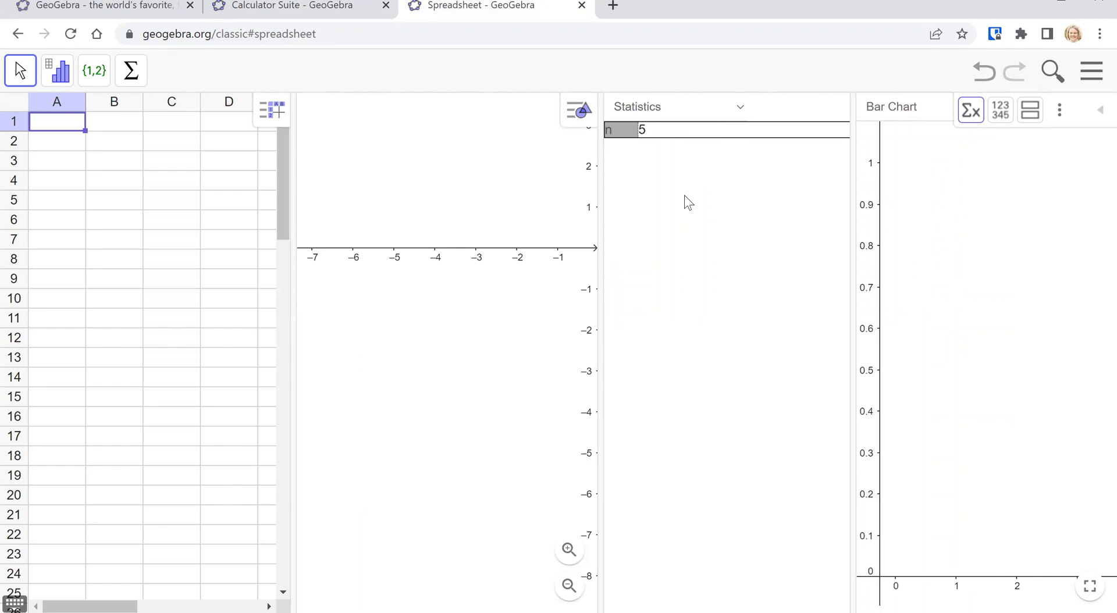
{"action": "mouse_move", "coordinate": [312, 98]}
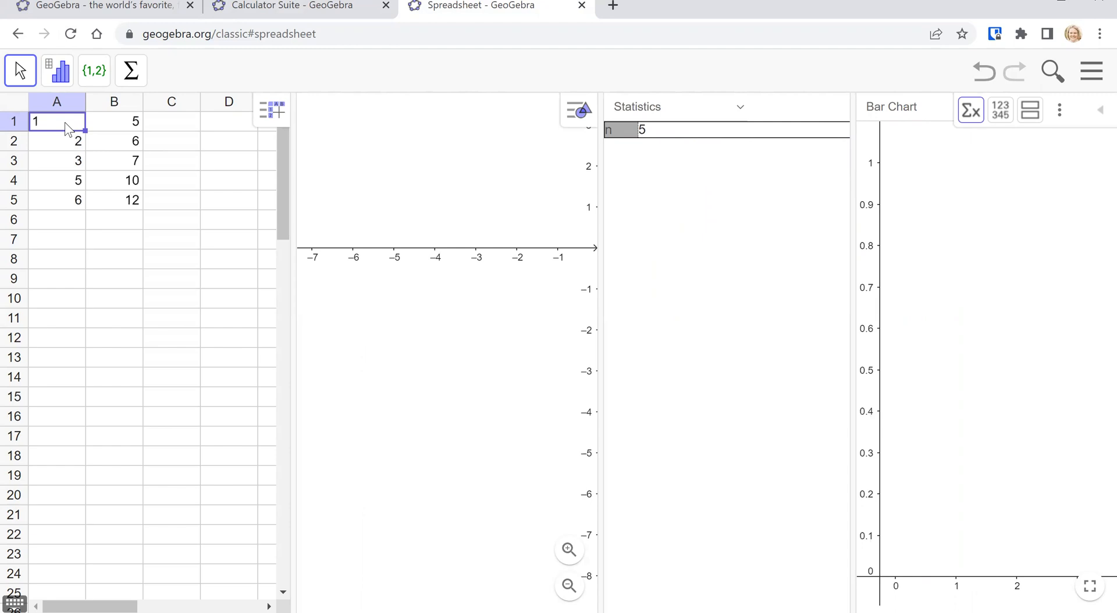
{"action": "mouse_move", "coordinate": [174, 204]}
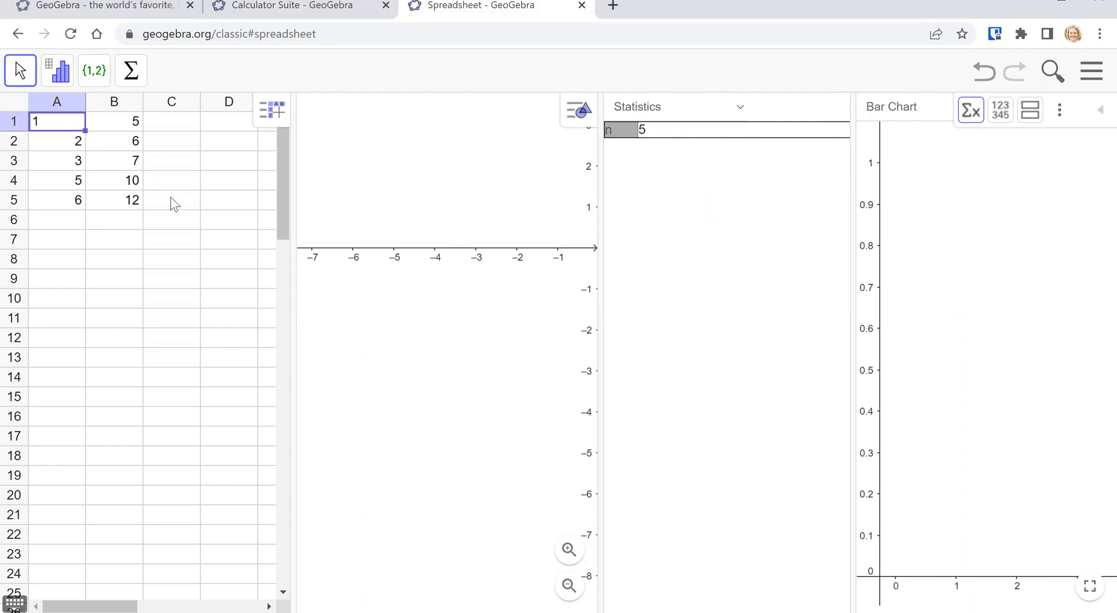
{"action": "mouse_move", "coordinate": [76, 174]}
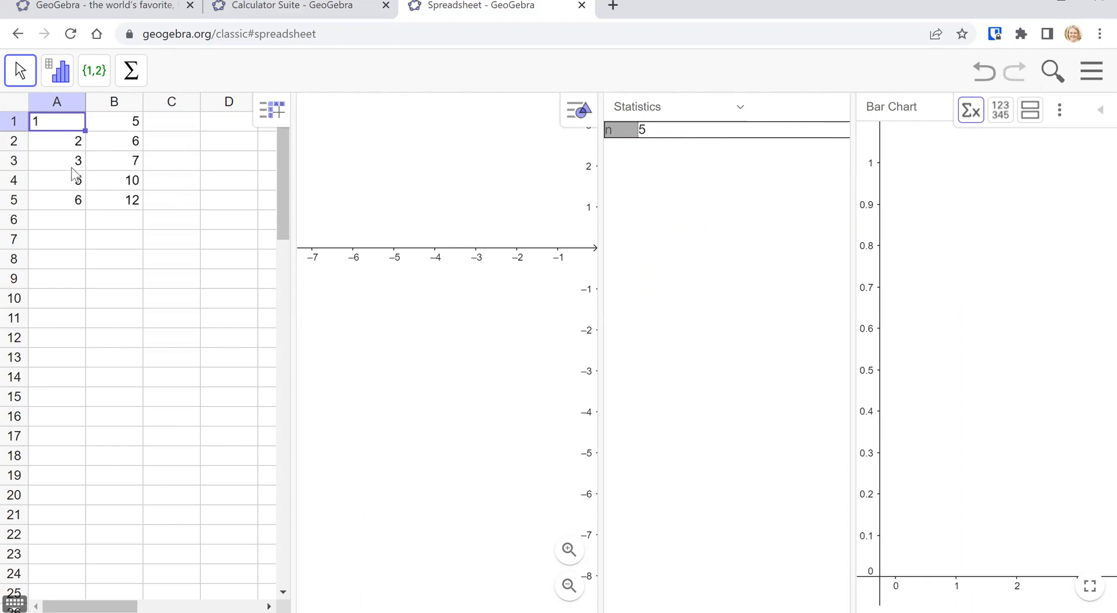
Select all of column A (1, 2, 3, 5, 6) and run One Variable Analysis on it
{"action": "left_click", "coordinate": [171, 180]}
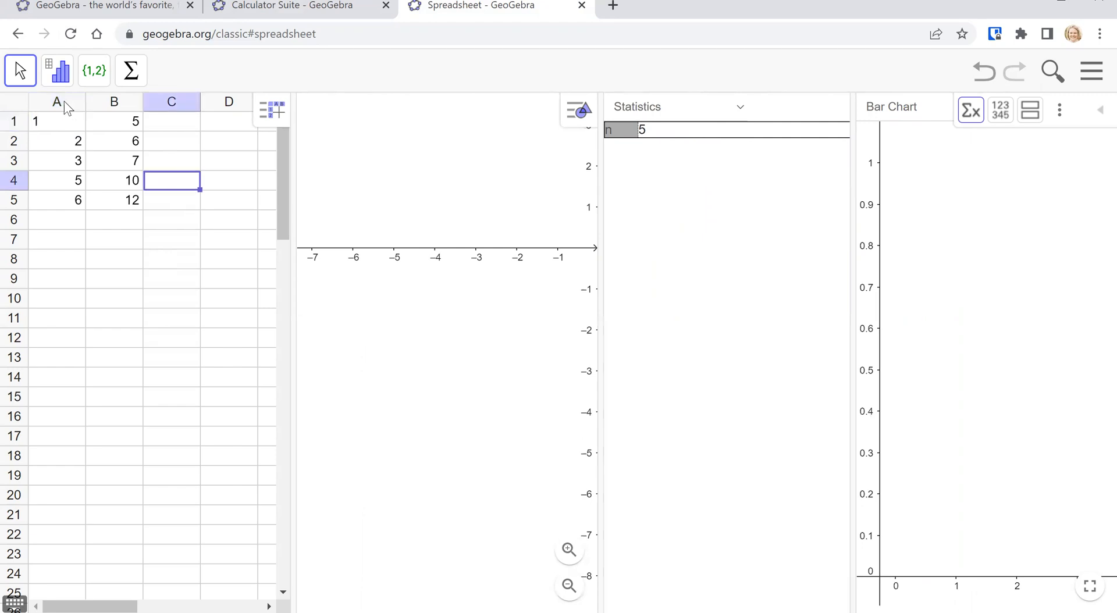
{"action": "left_click", "coordinate": [57, 102]}
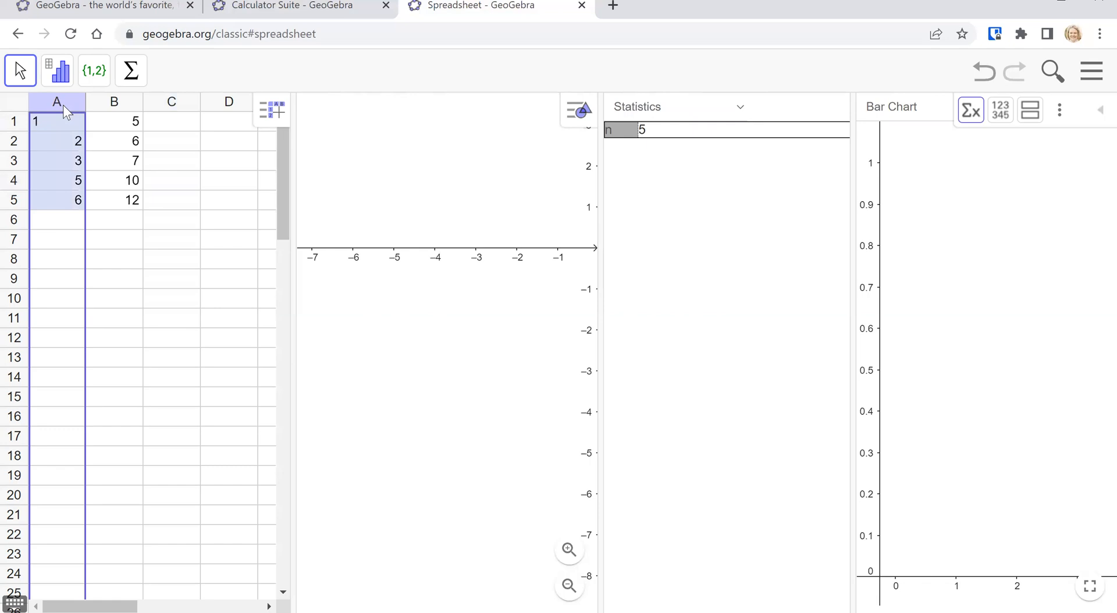
{"action": "mouse_move", "coordinate": [105, 108]}
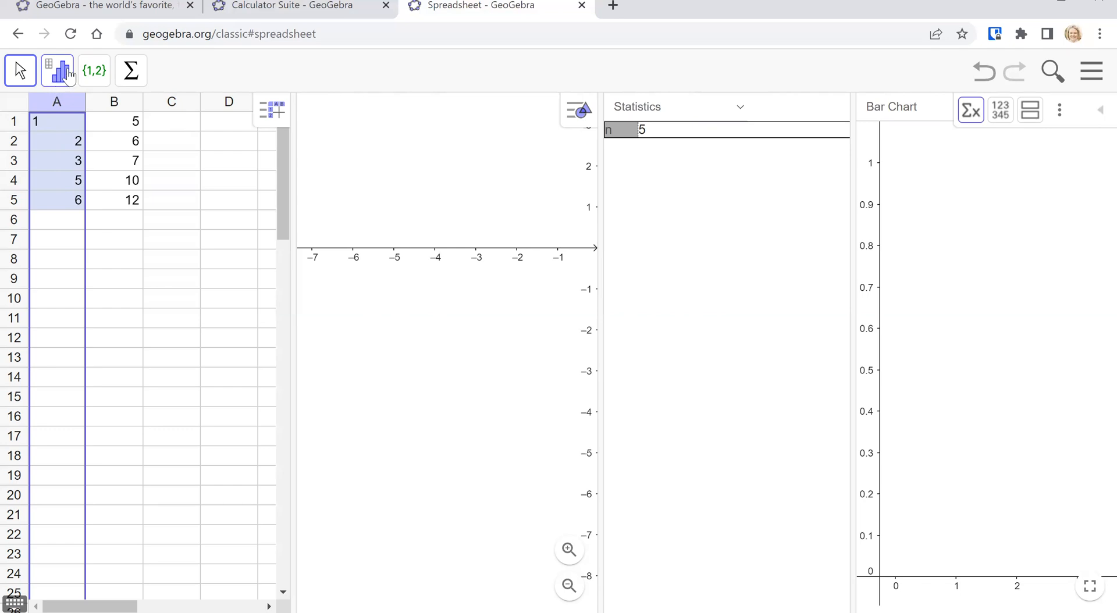
{"action": "left_click", "coordinate": [57, 70]}
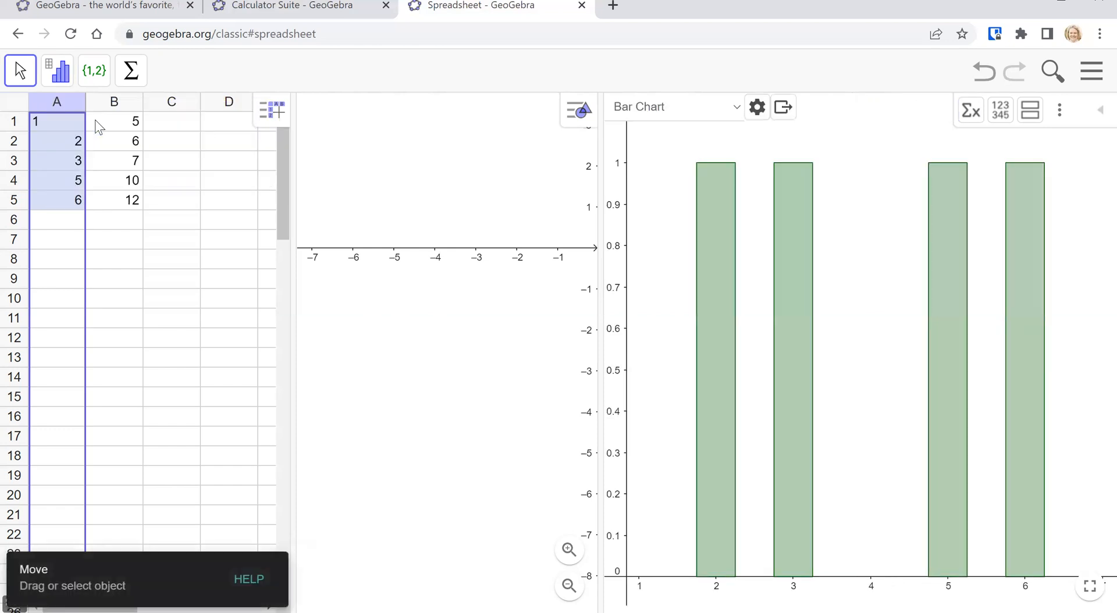
{"action": "mouse_move", "coordinate": [778, 365]}
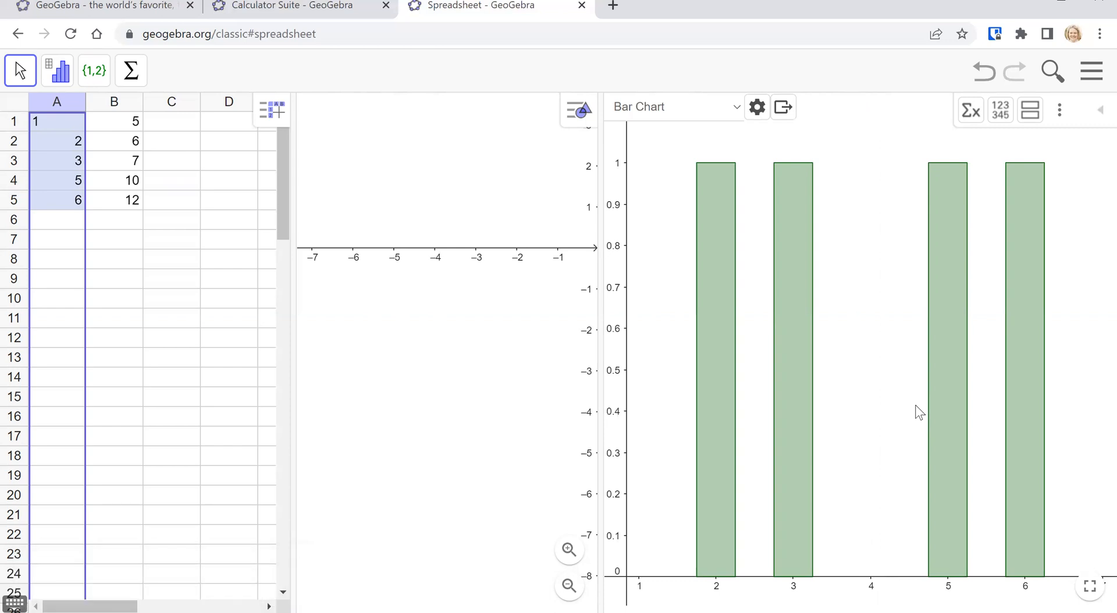
{"action": "mouse_move", "coordinate": [873, 310]}
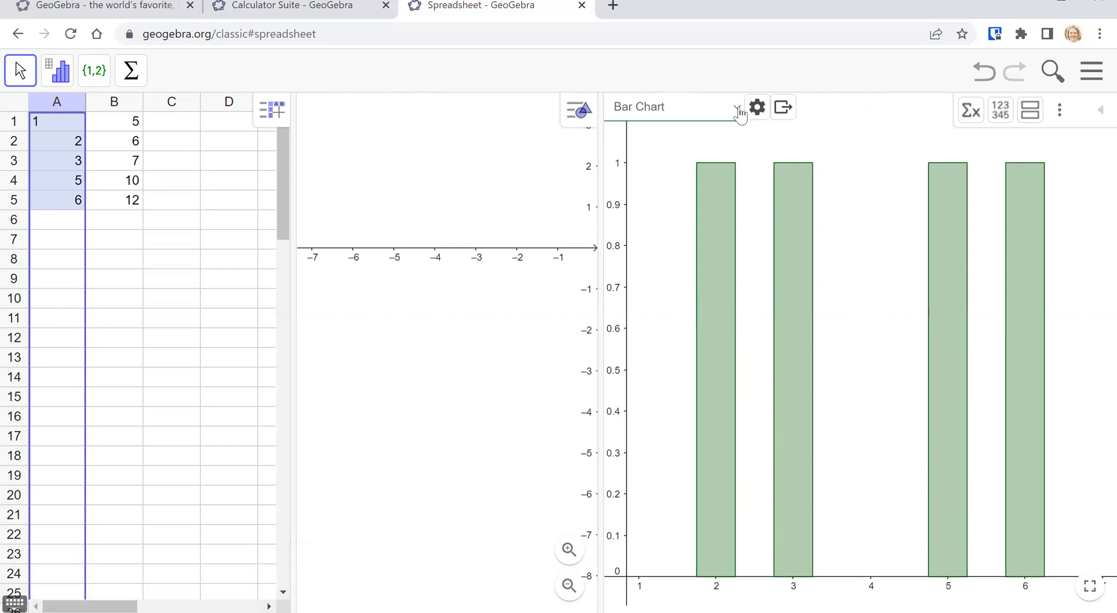
Open the chart type list for the column A bar chart
{"action": "left_click", "coordinate": [737, 107]}
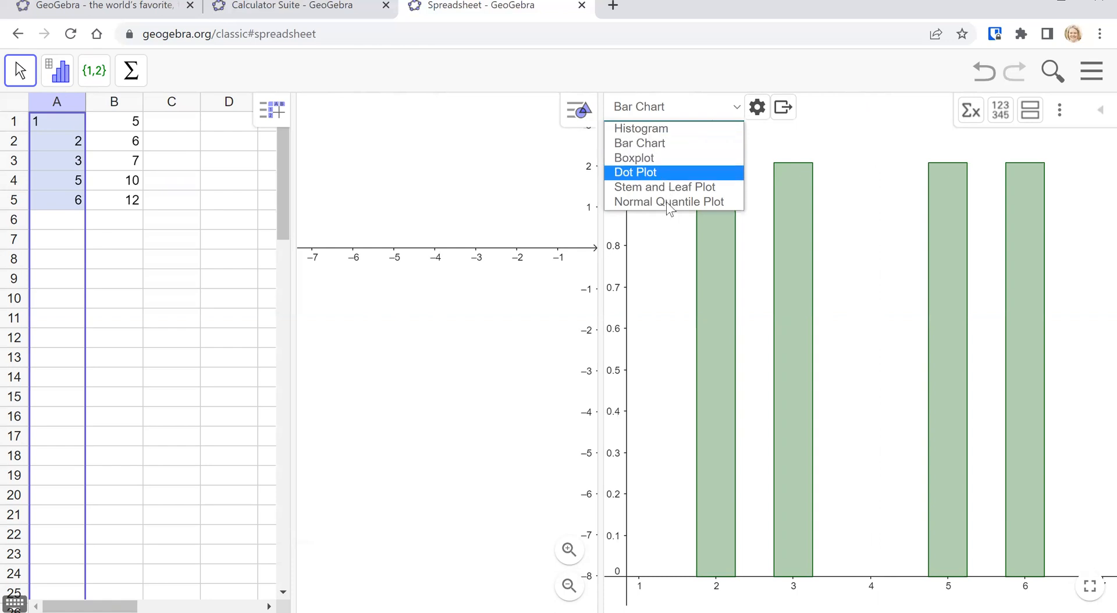
{"action": "mouse_move", "coordinate": [640, 129]}
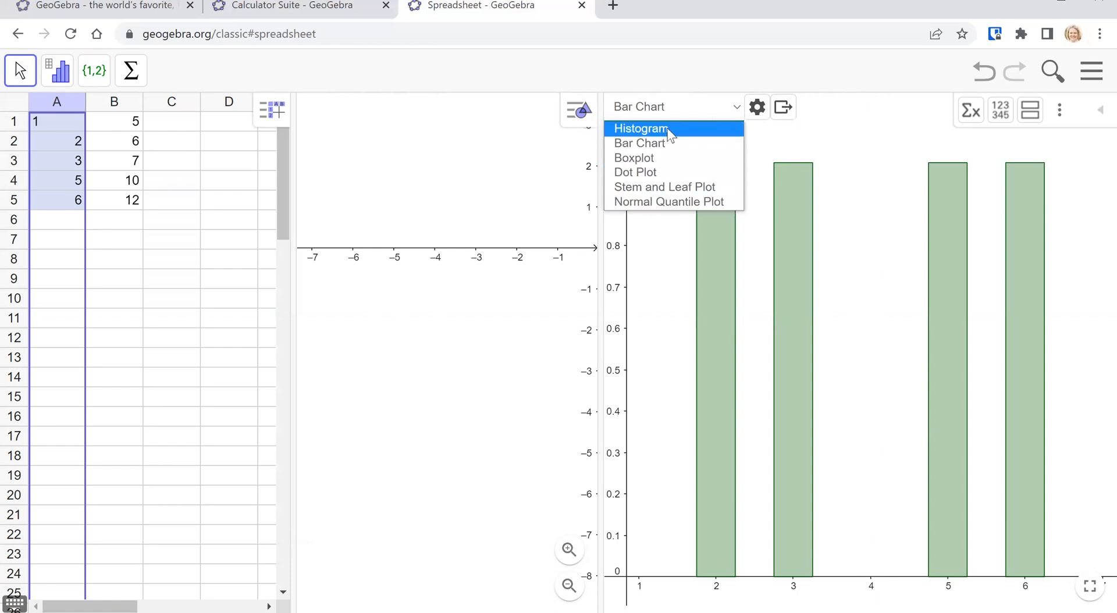
{"action": "mouse_move", "coordinate": [657, 158]}
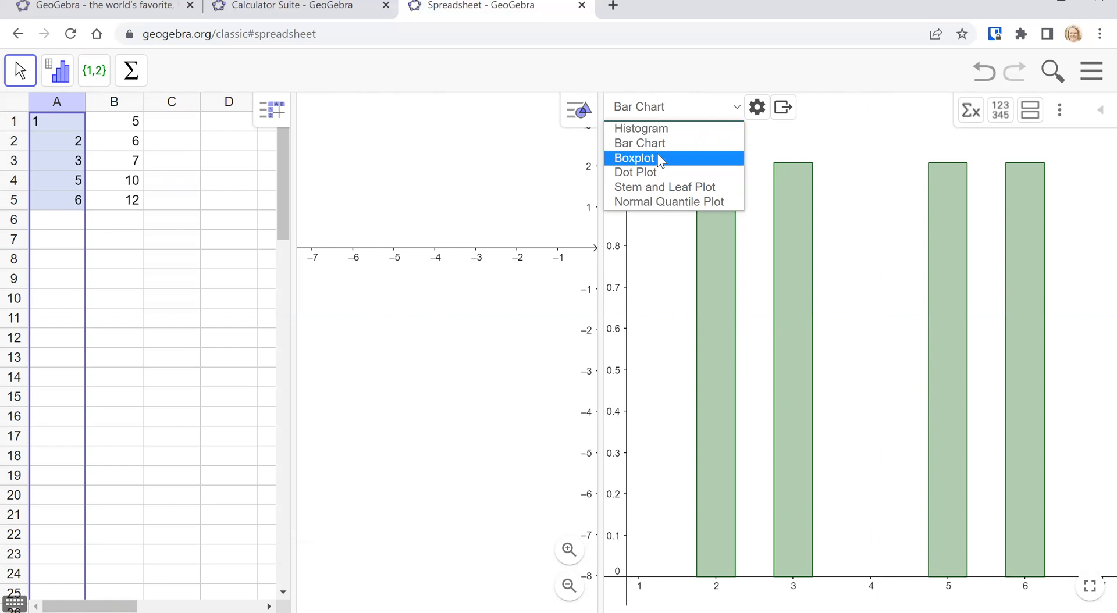
{"action": "mouse_move", "coordinate": [664, 187]}
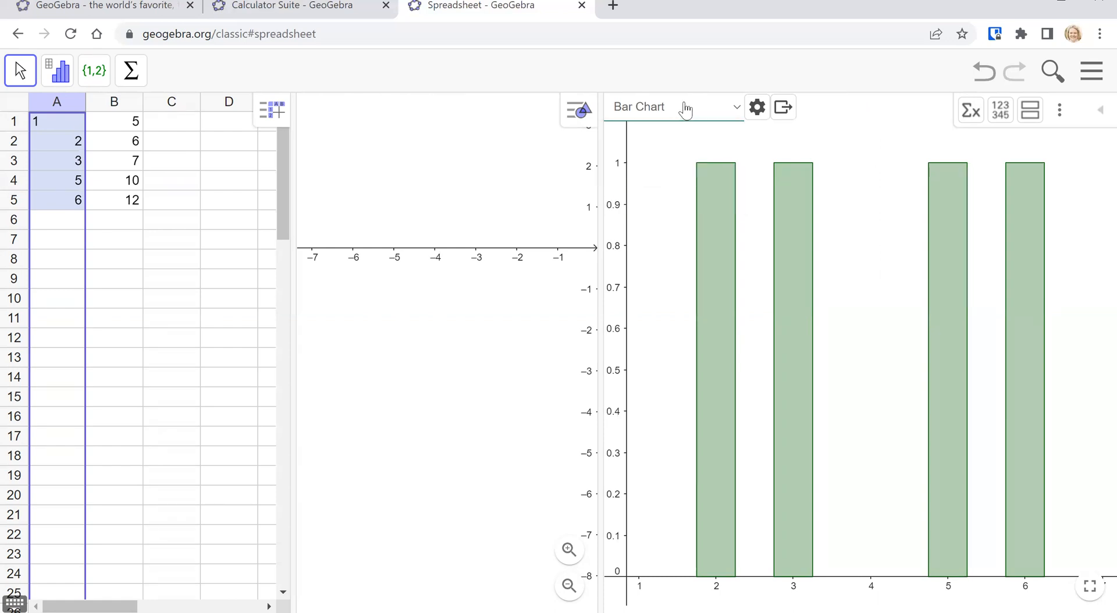
{"action": "mouse_move", "coordinate": [983, 114]}
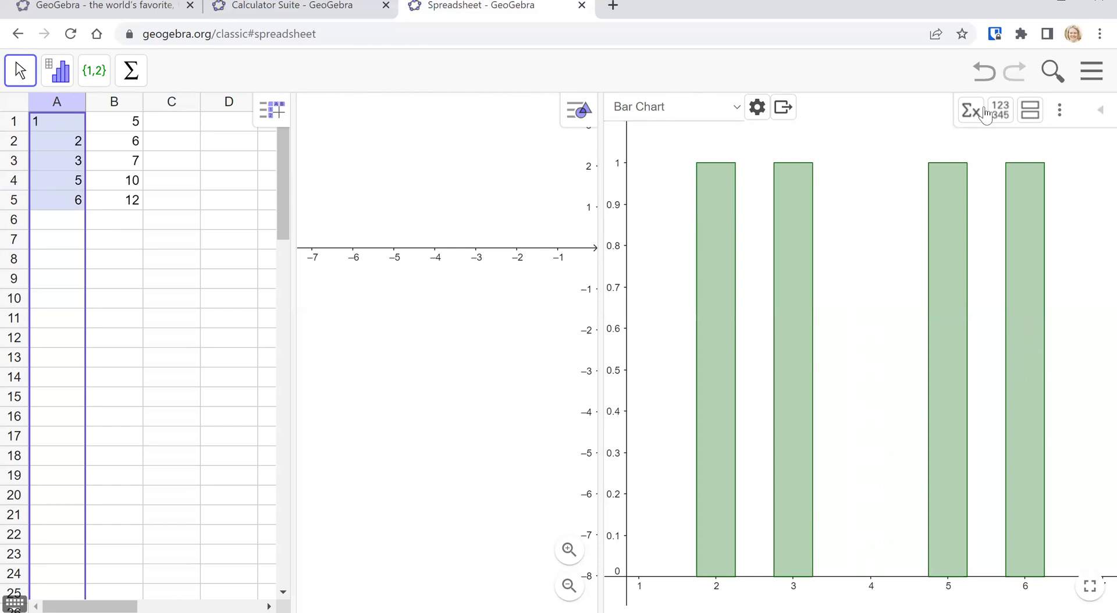
{"action": "mouse_move", "coordinate": [970, 110]}
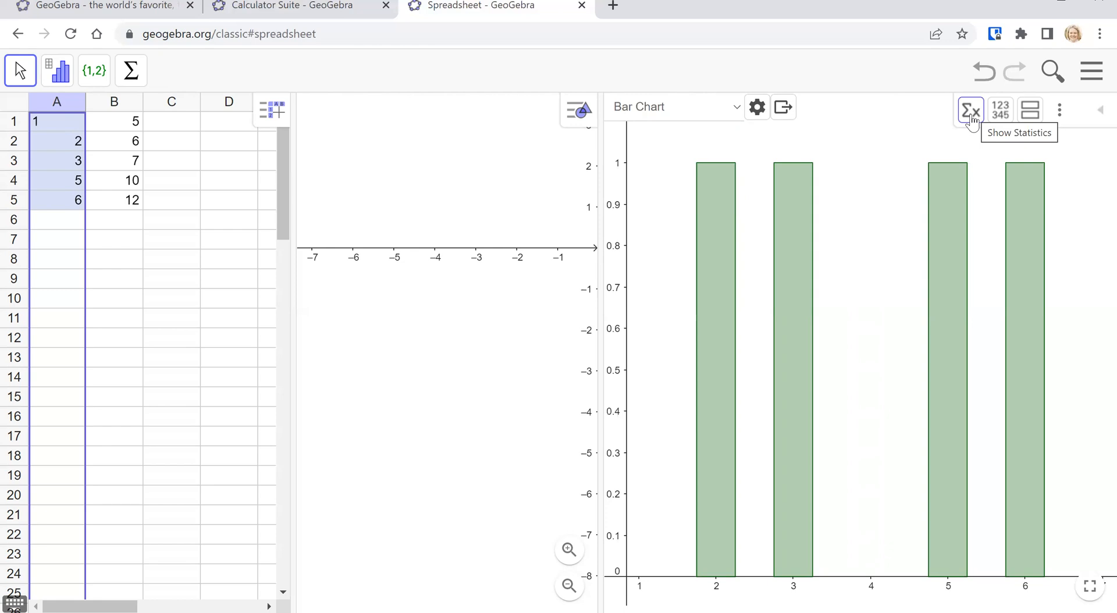
{"action": "mouse_move", "coordinate": [970, 127]}
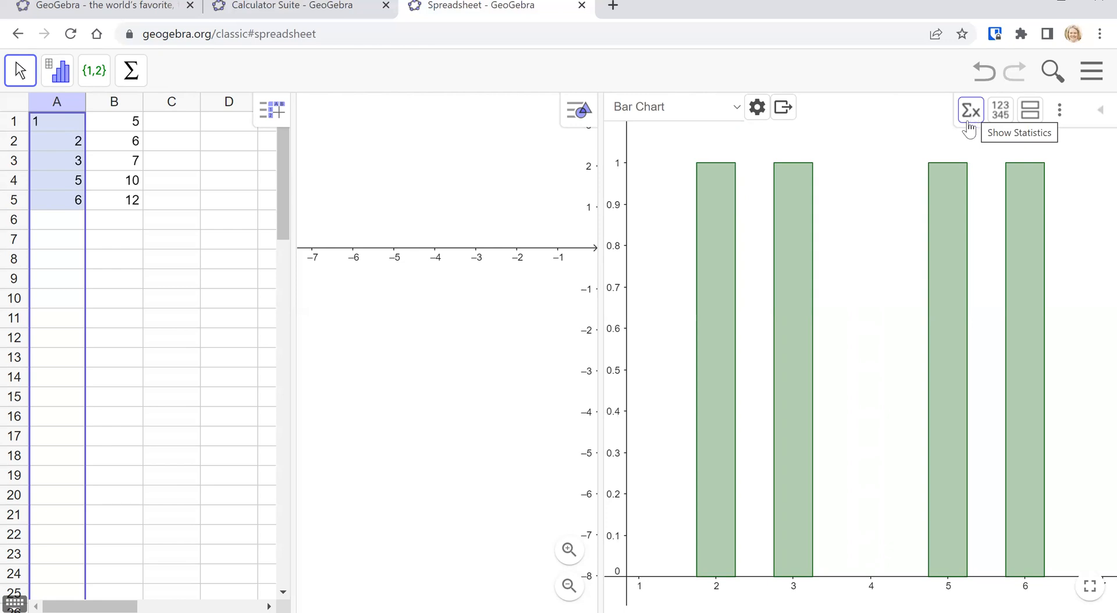
{"action": "mouse_move", "coordinate": [970, 118]}
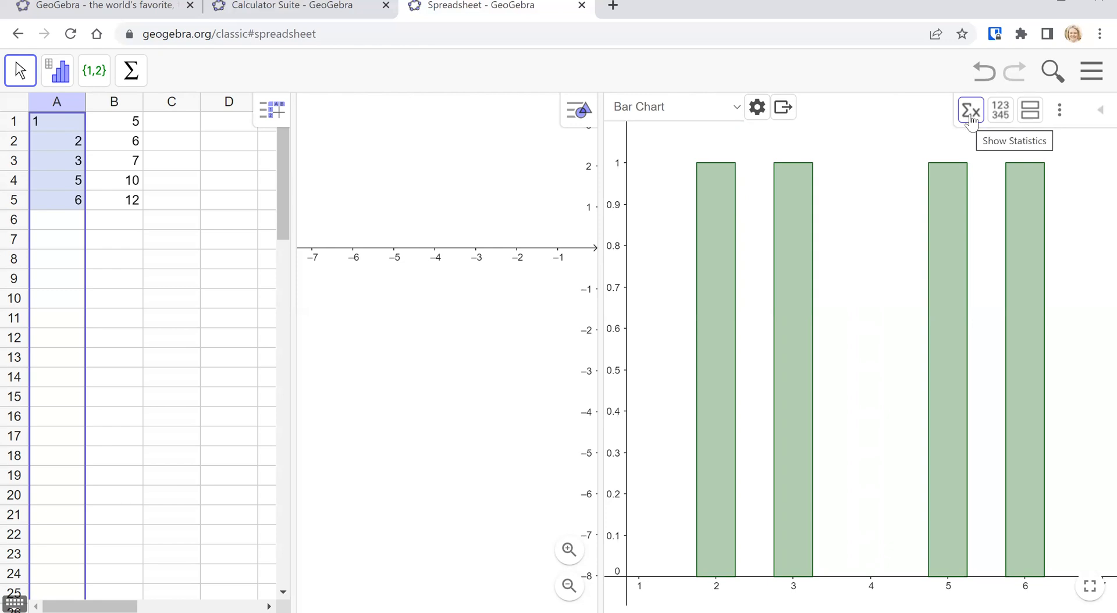
Show the statistics table for column A: n 4, mean 4, σ 1.5811, median 4
{"action": "left_click", "coordinate": [971, 110]}
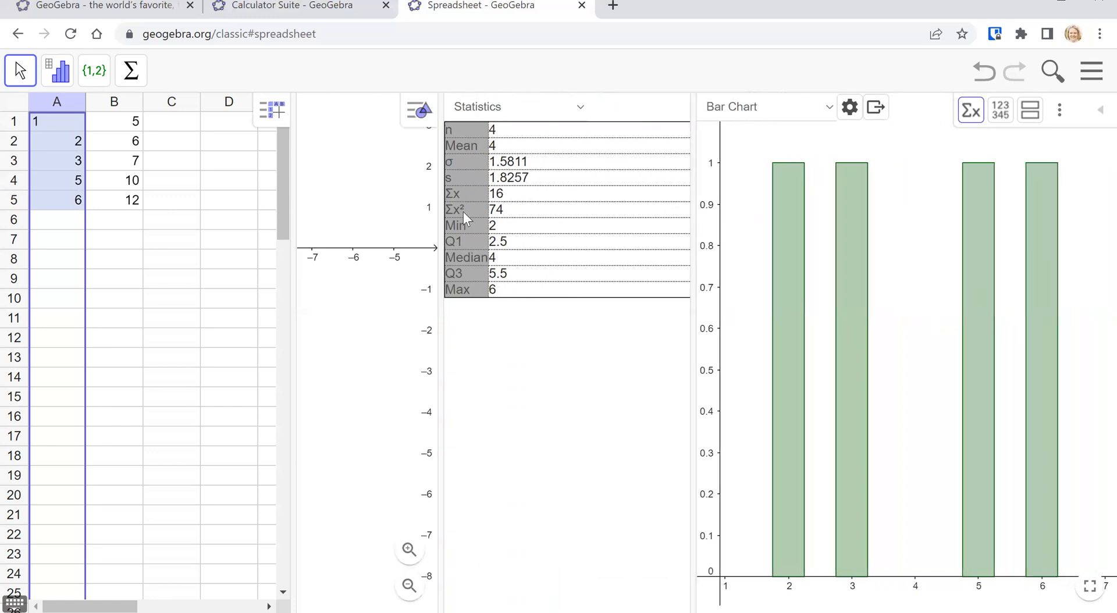
{"action": "mouse_move", "coordinate": [514, 150]}
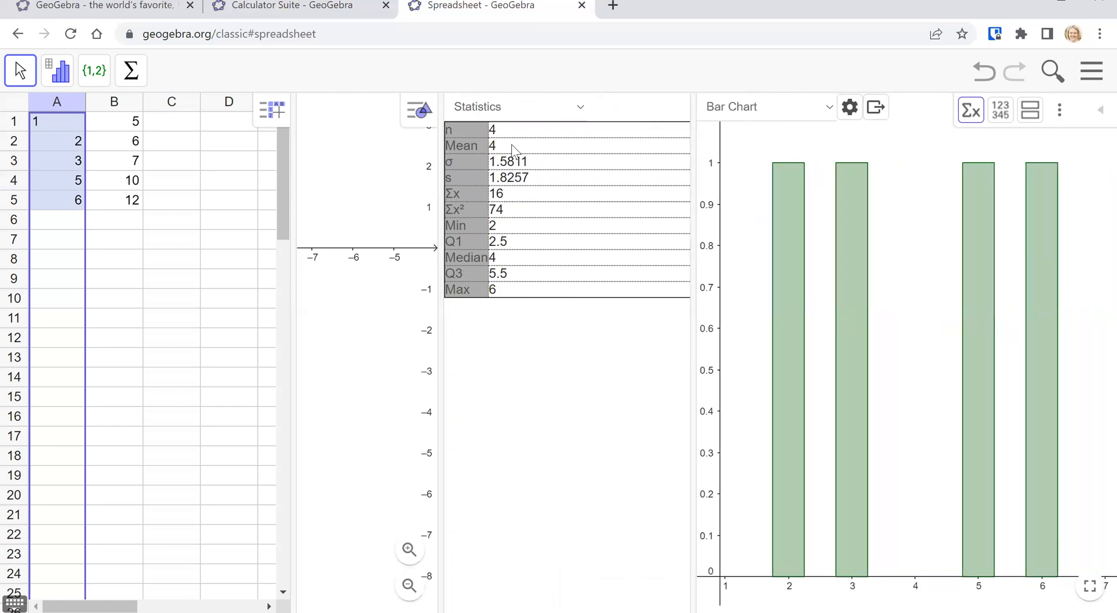
{"action": "mouse_move", "coordinate": [668, 424]}
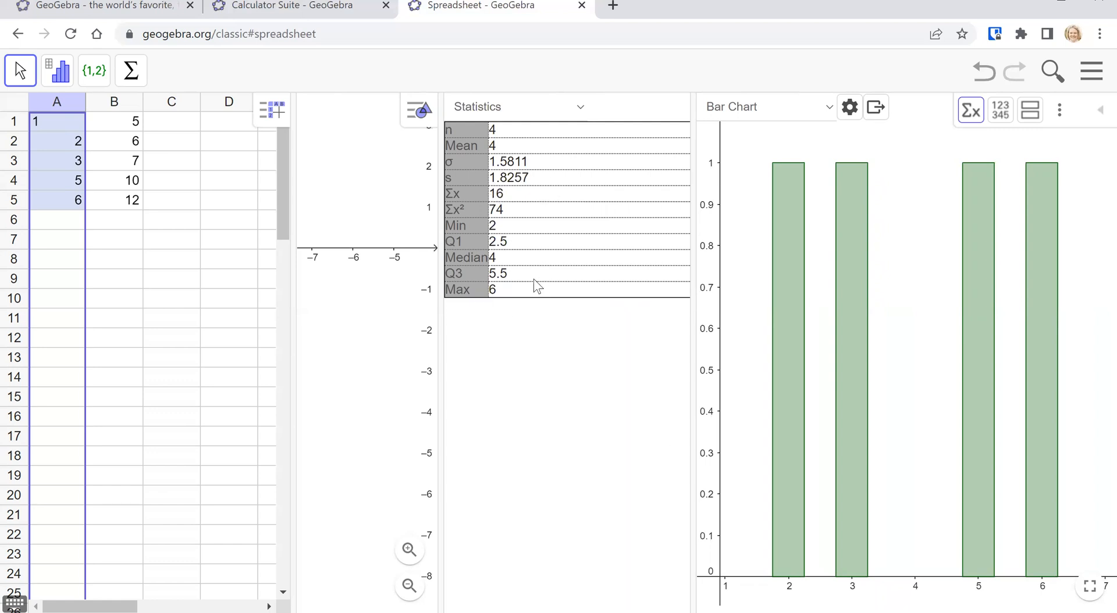
{"action": "mouse_move", "coordinate": [461, 160]}
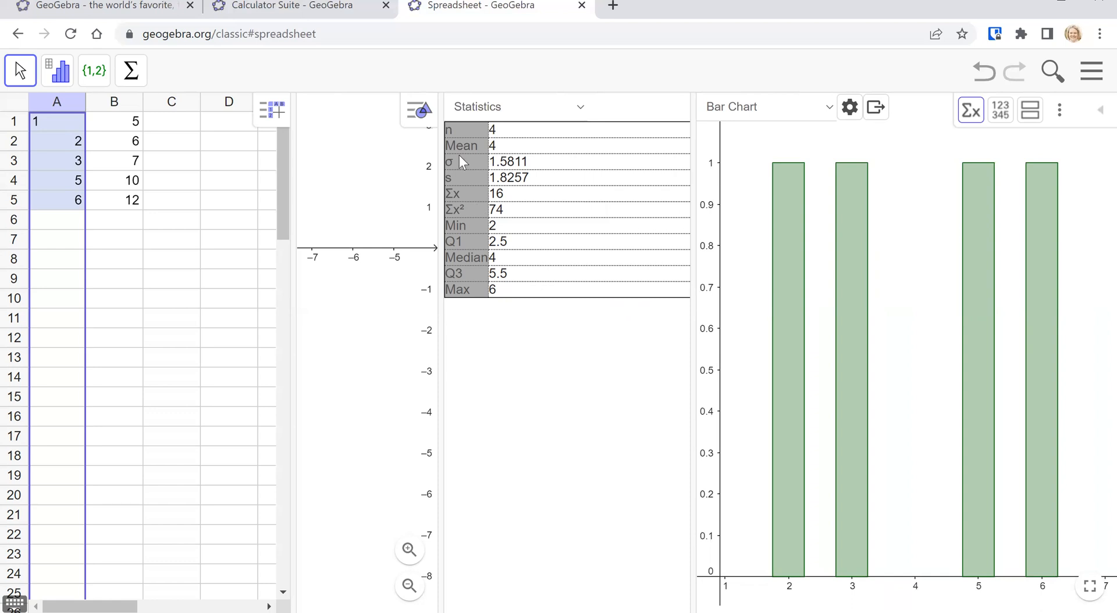
{"action": "mouse_move", "coordinate": [467, 298]}
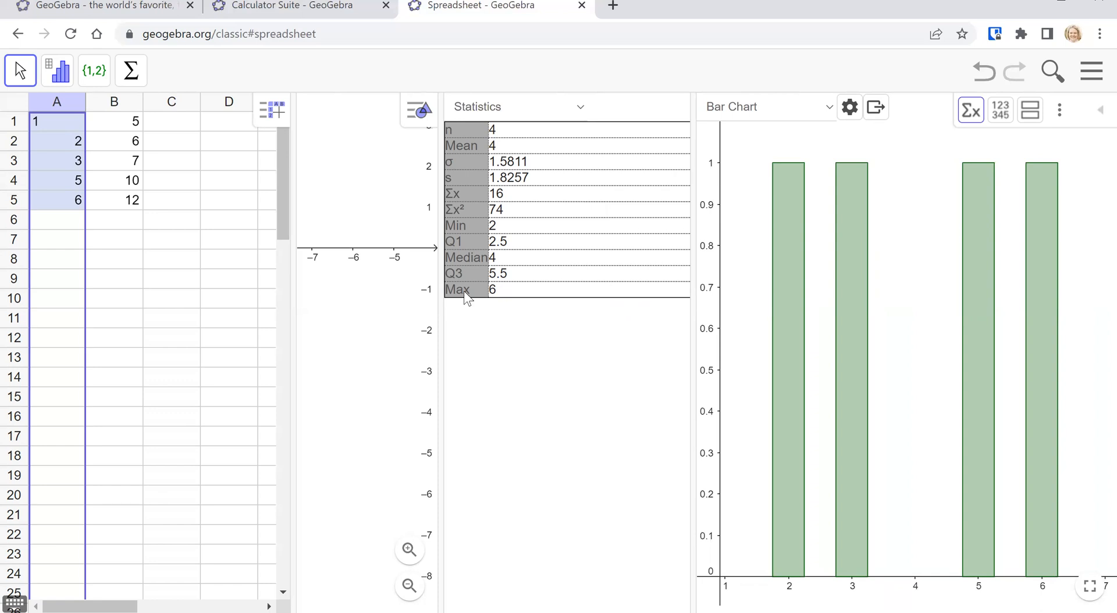
{"action": "mouse_move", "coordinate": [462, 131]}
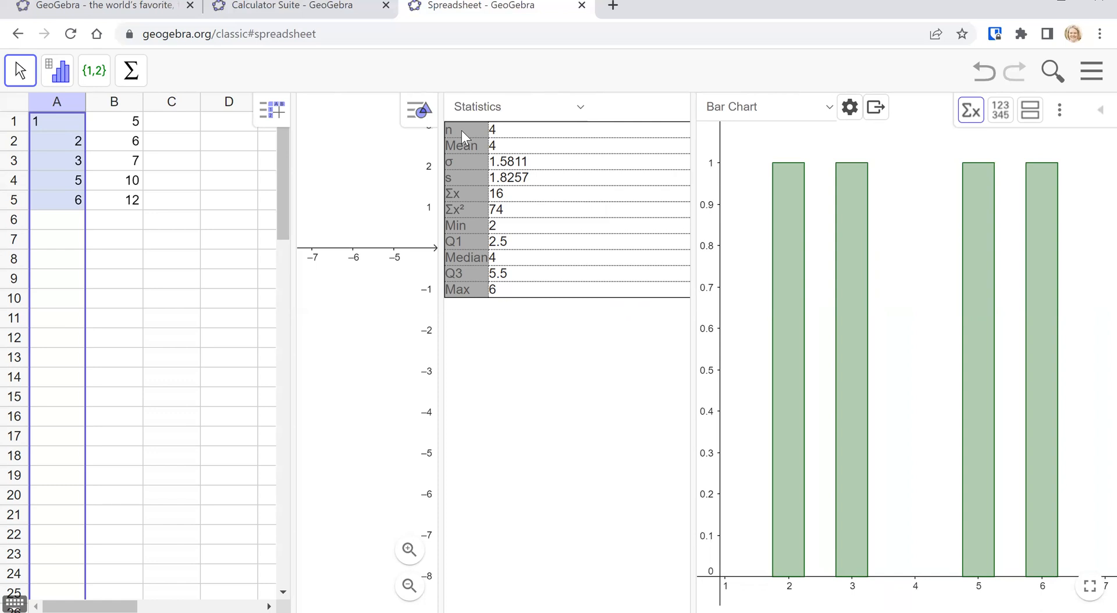
{"action": "mouse_move", "coordinate": [460, 157]}
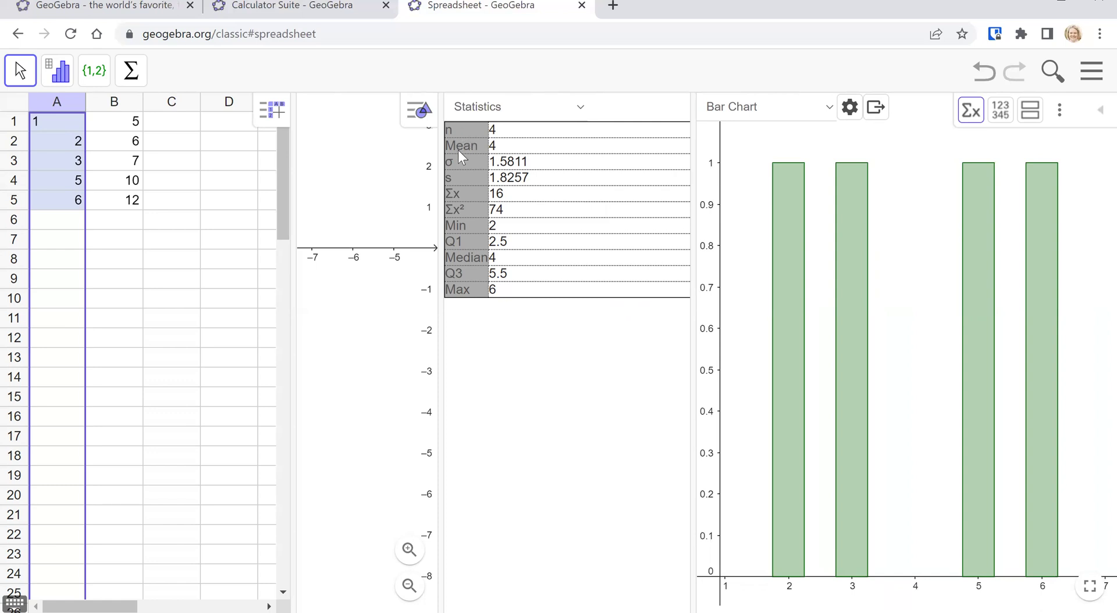
{"action": "mouse_move", "coordinate": [468, 166]}
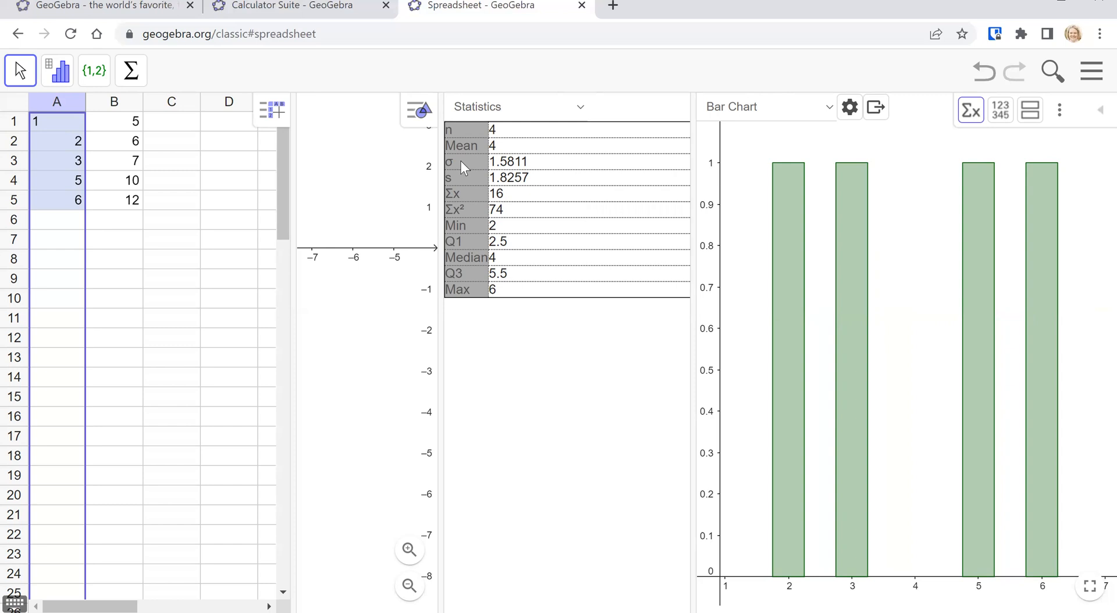
{"action": "mouse_move", "coordinate": [534, 169]}
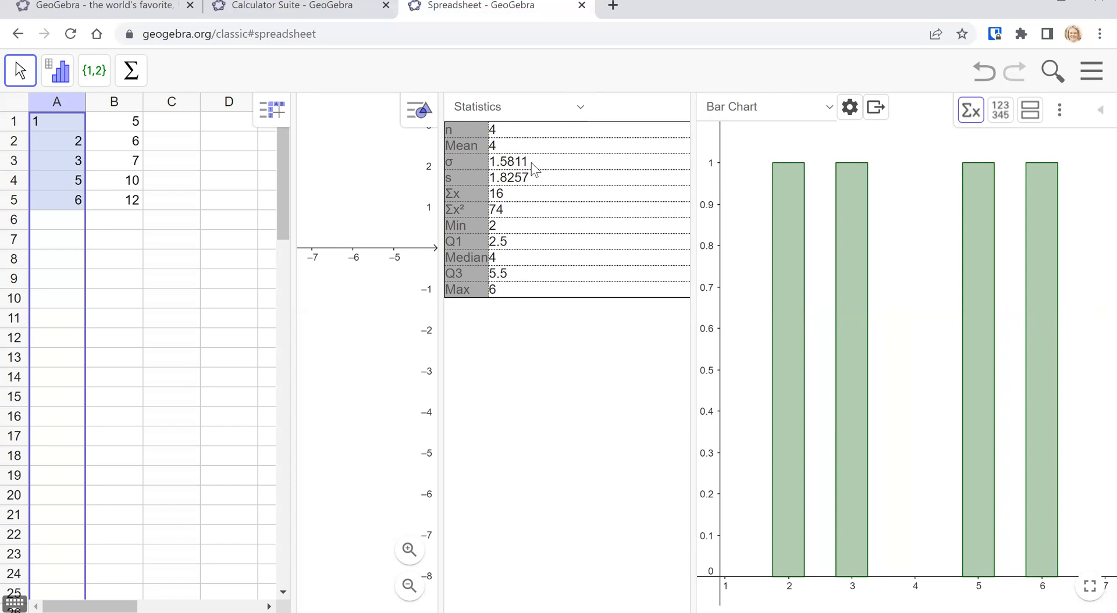
{"action": "mouse_move", "coordinate": [461, 182]}
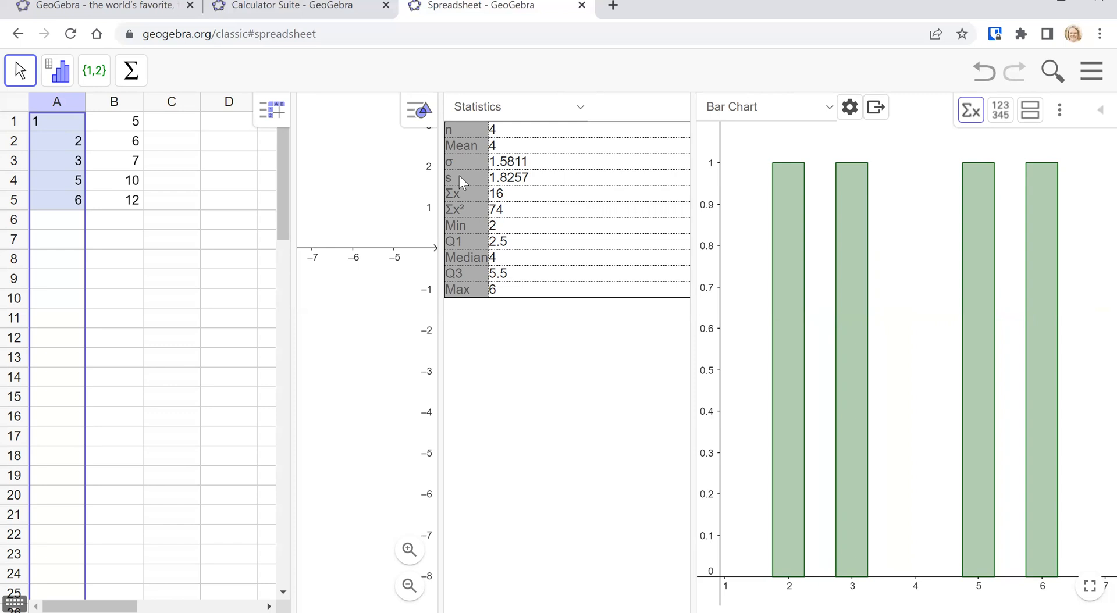
{"action": "mouse_move", "coordinate": [469, 202]}
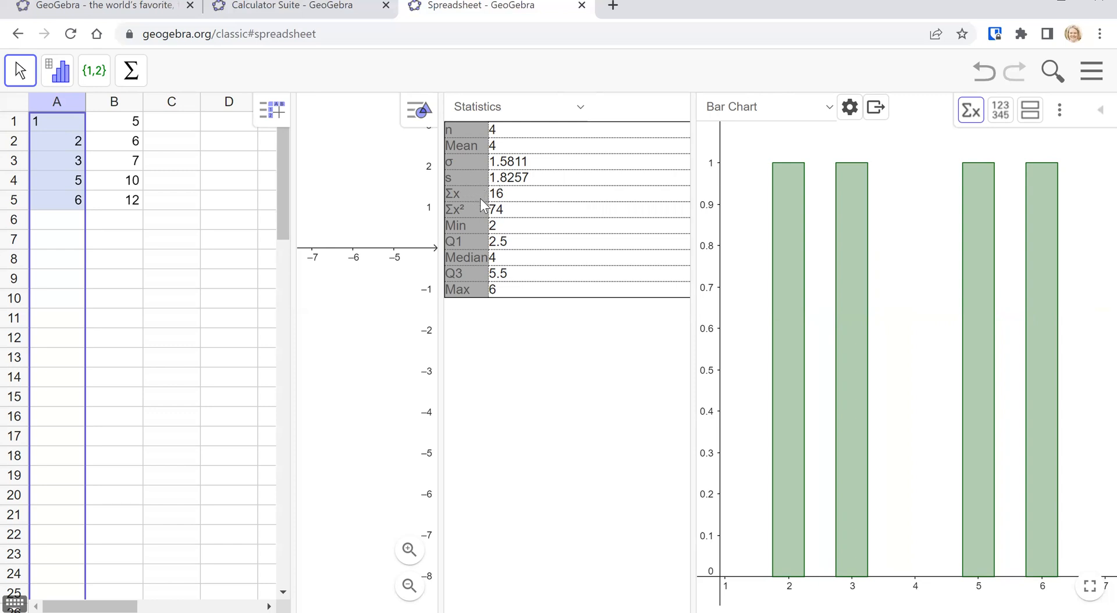
{"action": "mouse_move", "coordinate": [484, 217]}
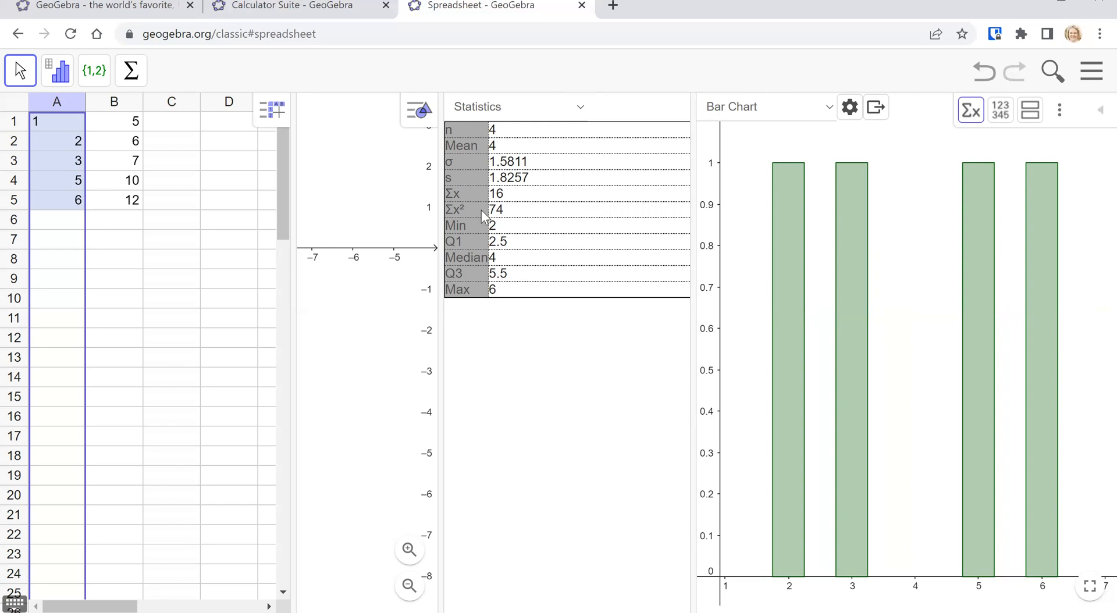
{"action": "mouse_move", "coordinate": [472, 256]}
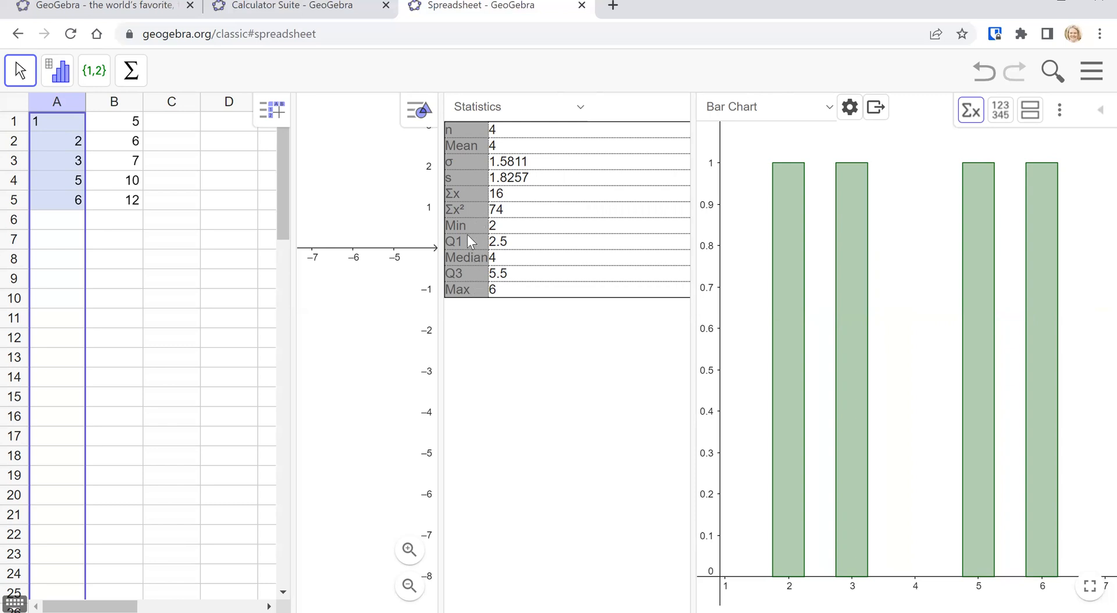
{"action": "mouse_move", "coordinate": [472, 261]}
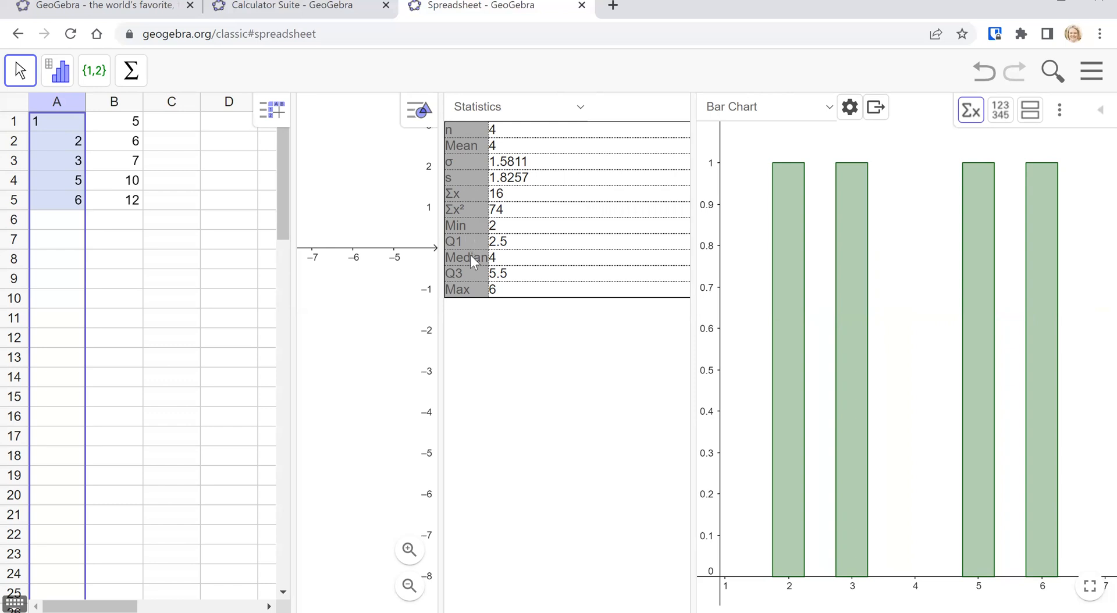
{"action": "mouse_move", "coordinate": [475, 296]}
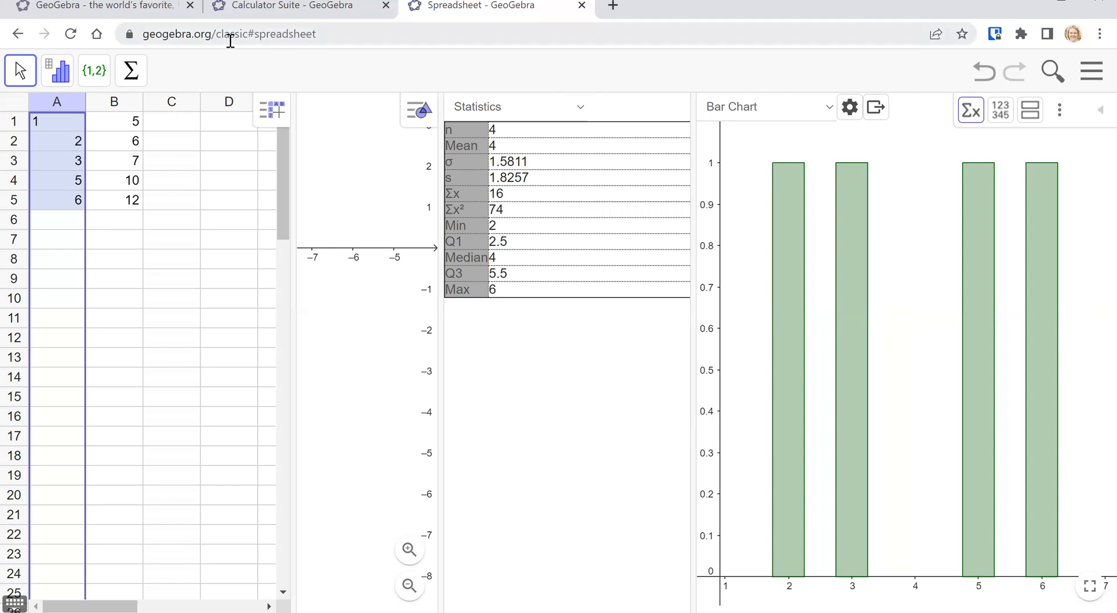
{"action": "mouse_move", "coordinate": [305, 54]}
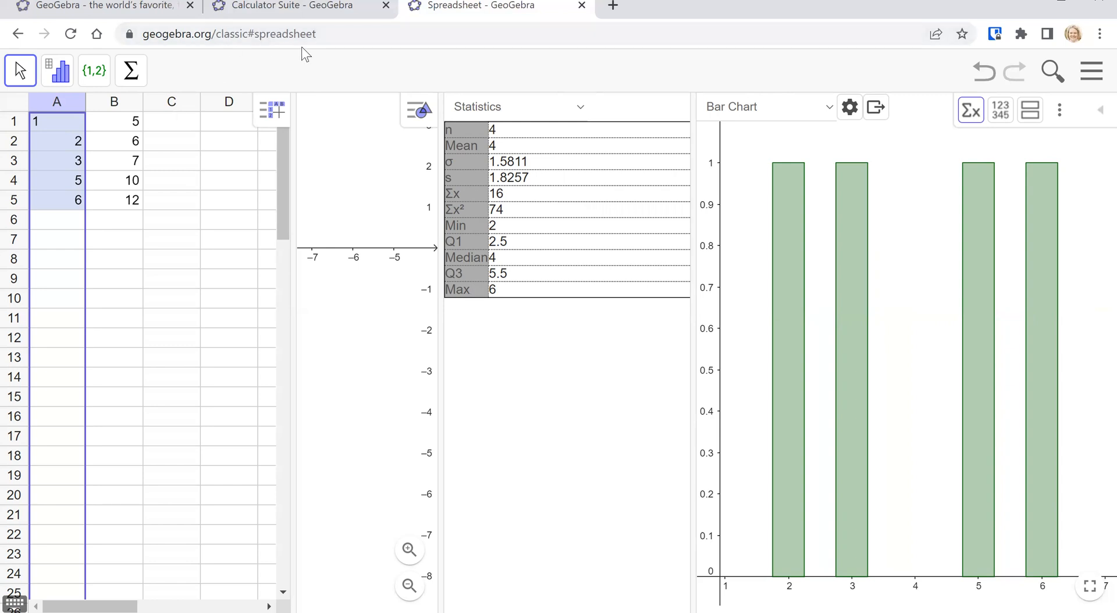
{"action": "mouse_move", "coordinate": [826, 175]}
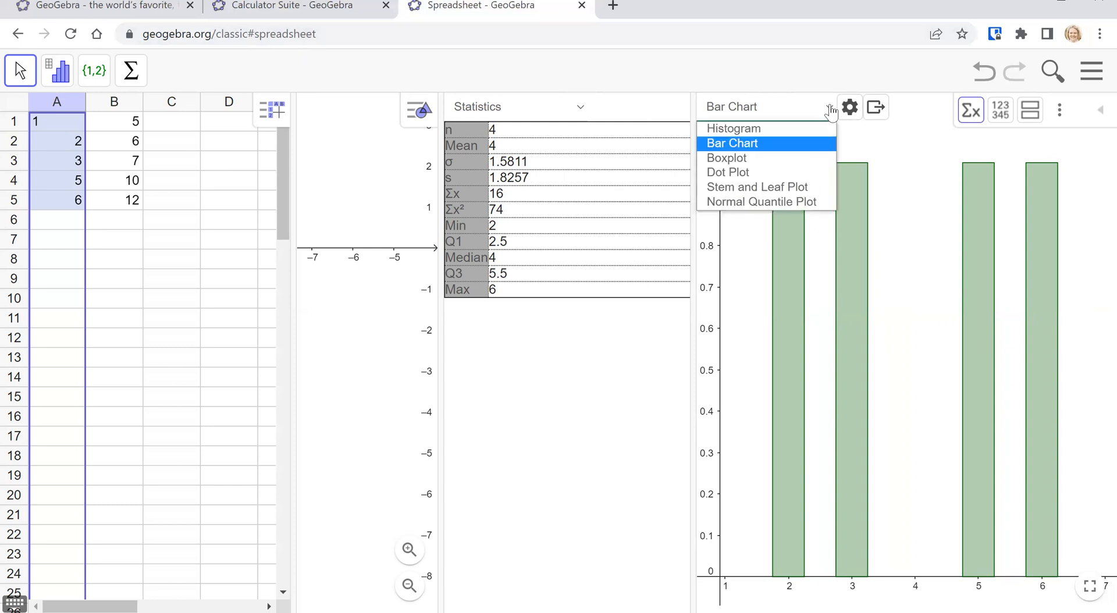
Switch the column A chart to a dot plot with dots at 2, 3, 5, 6
{"action": "left_click", "coordinate": [727, 171]}
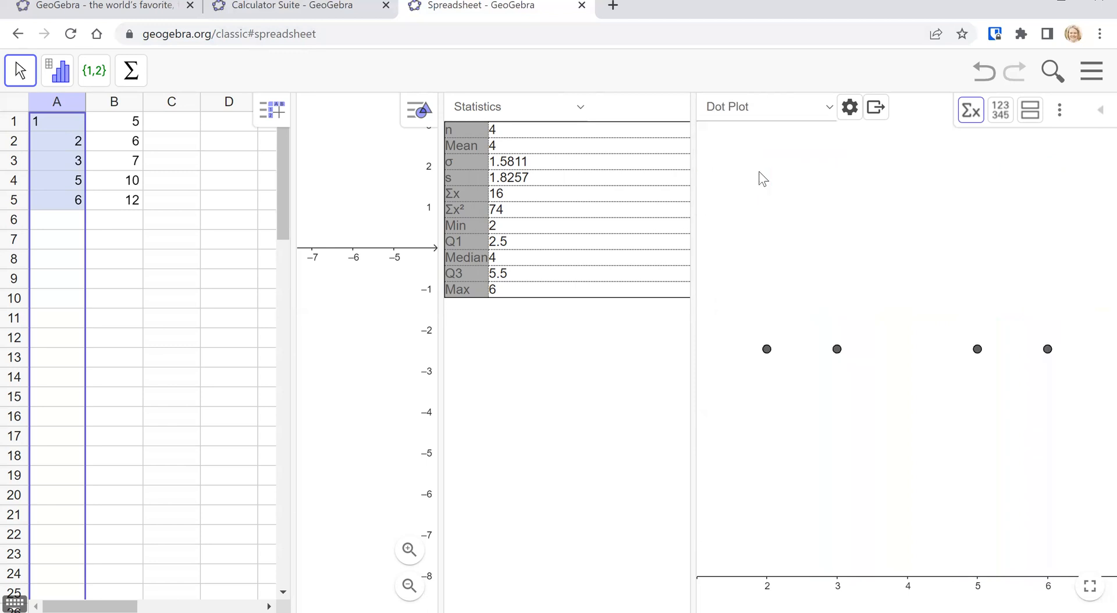
{"action": "mouse_move", "coordinate": [995, 378]}
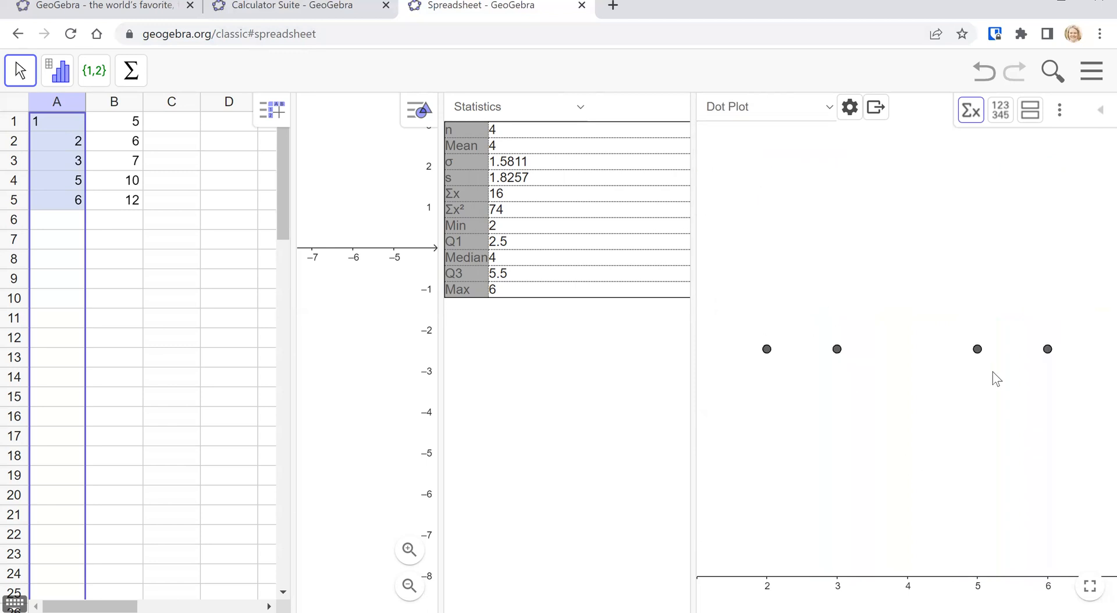
{"action": "mouse_move", "coordinate": [1016, 354]}
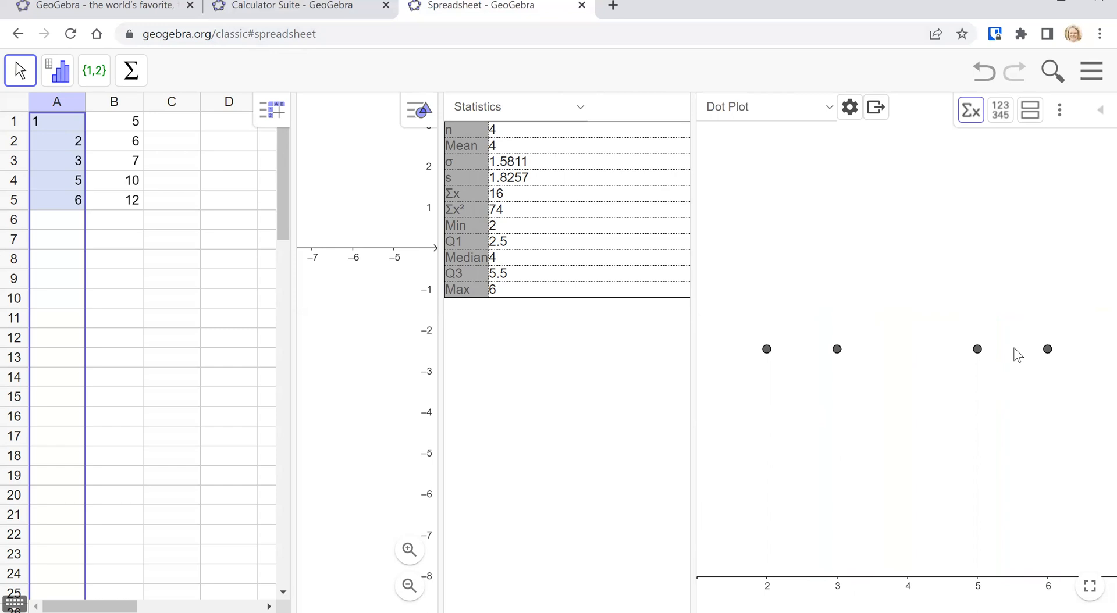
Change the column A chart type from dot plot to histogram
{"action": "left_click", "coordinate": [826, 107]}
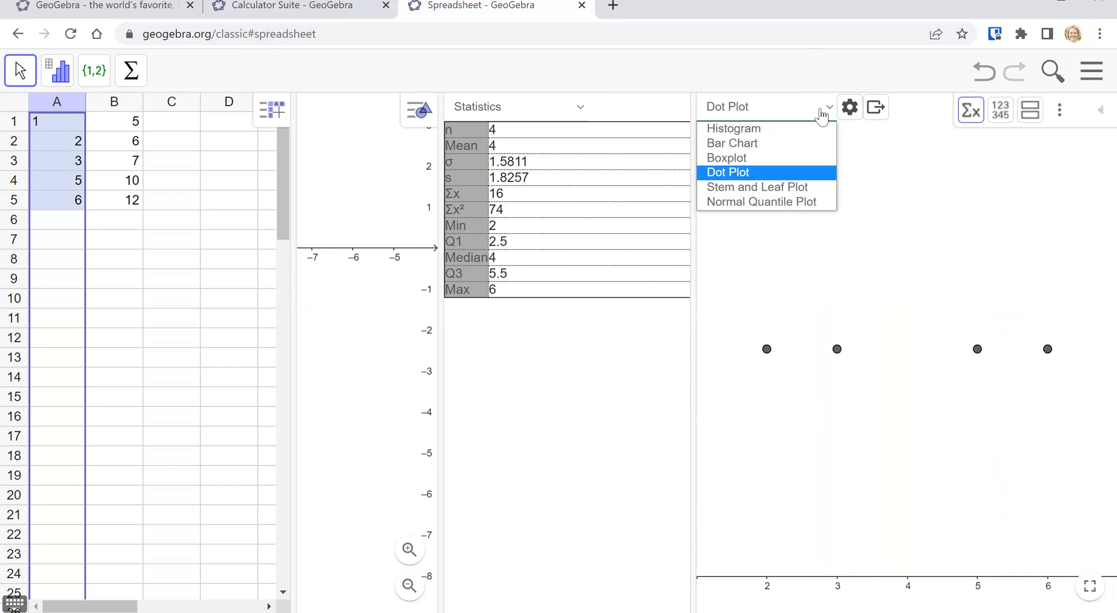
{"action": "left_click", "coordinate": [733, 128]}
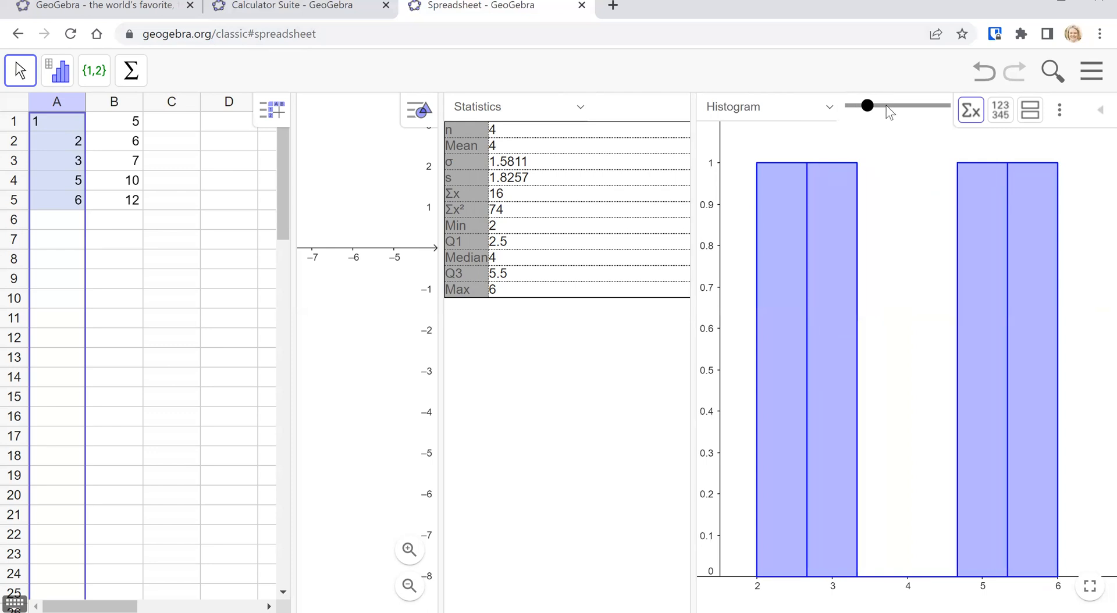
{"action": "mouse_move", "coordinate": [846, 111]}
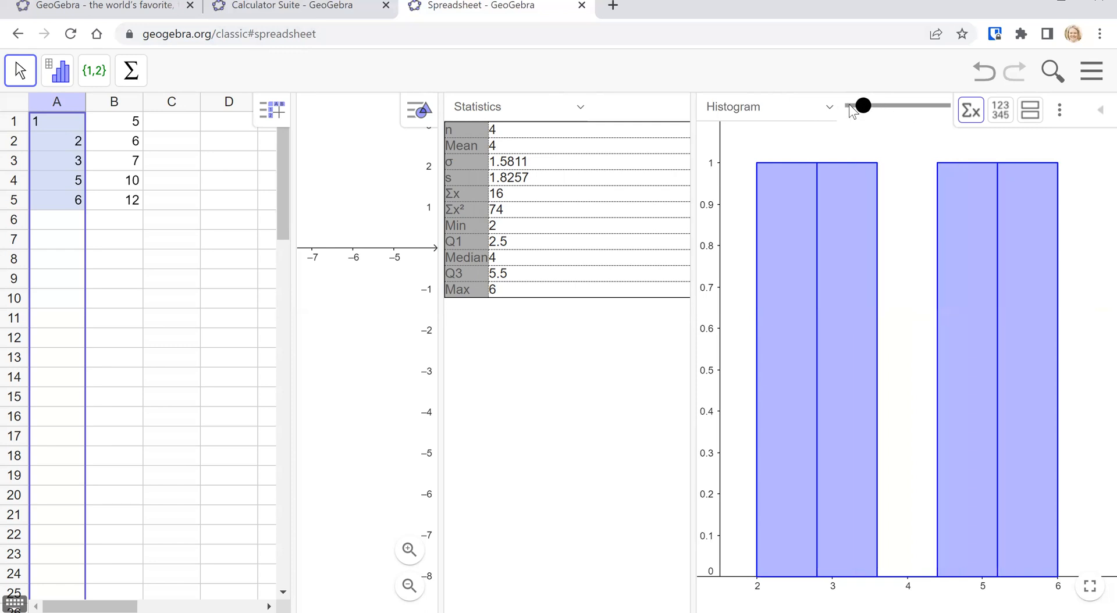
{"action": "mouse_move", "coordinate": [833, 324]}
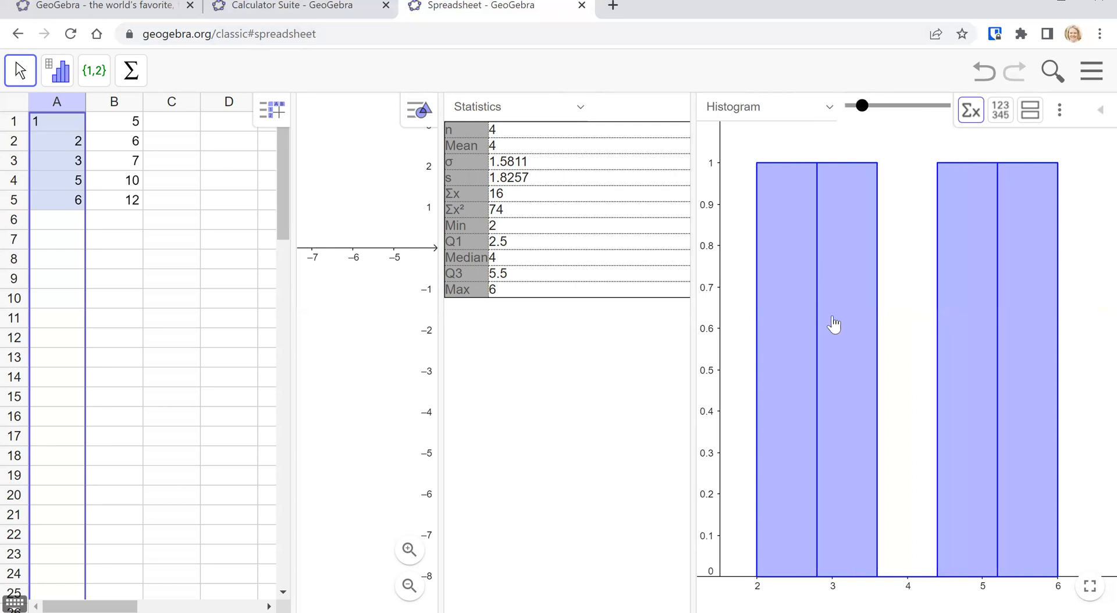
{"action": "mouse_move", "coordinate": [917, 452]}
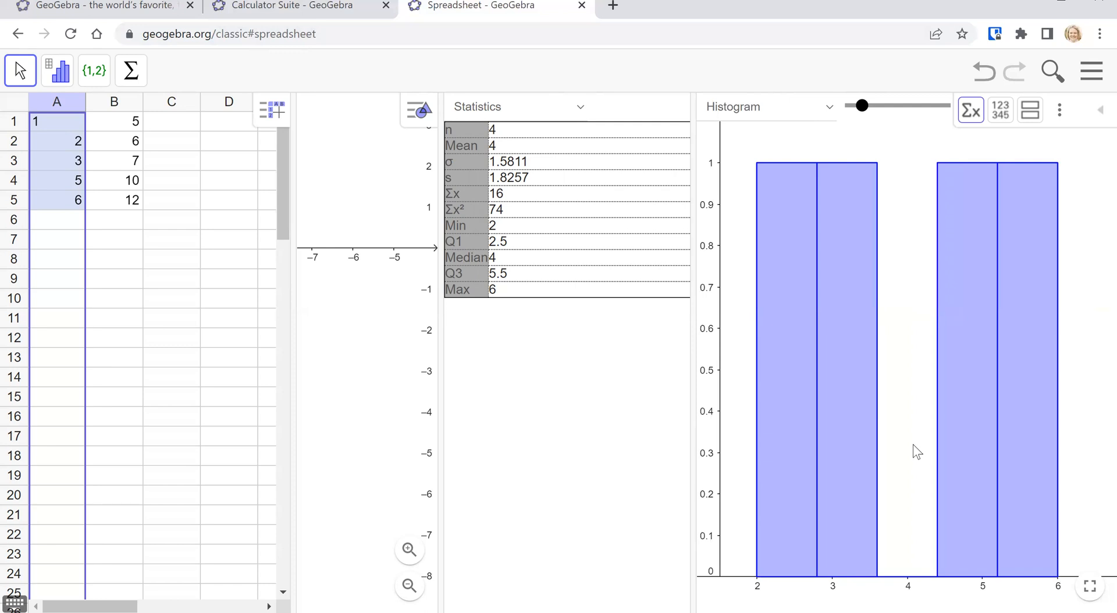